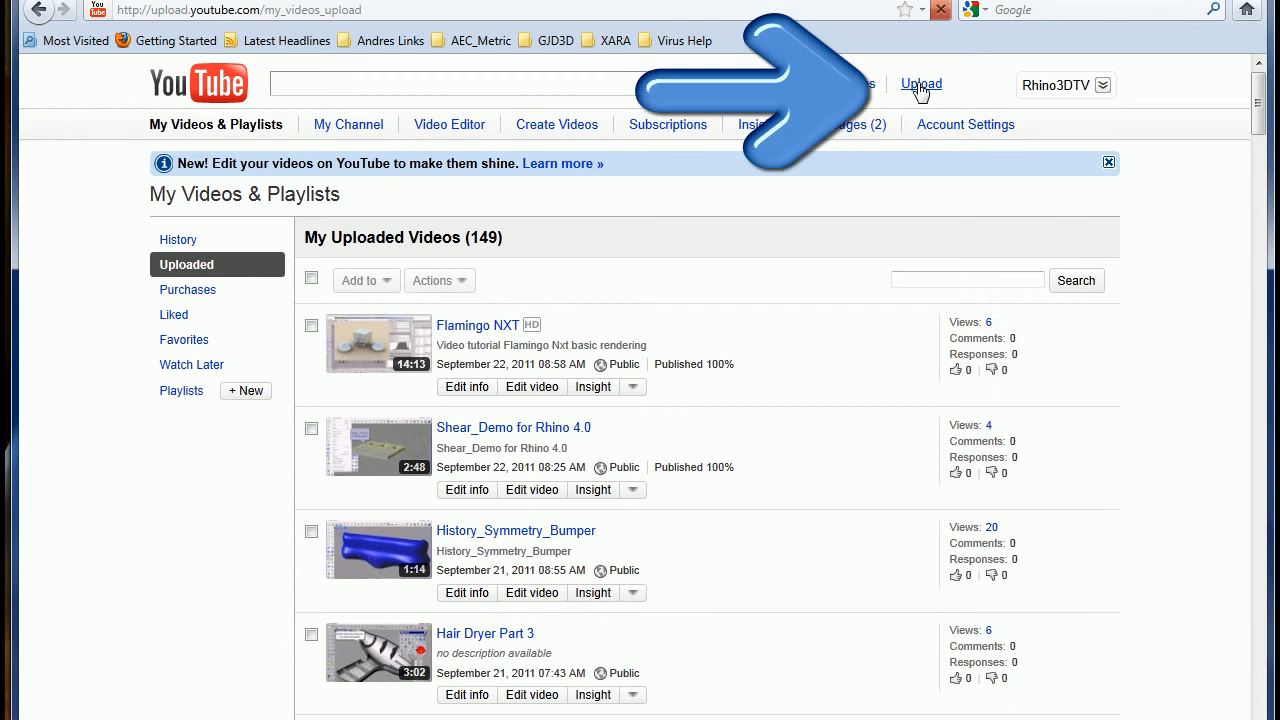
Upload the Taper_Demo_TIPS clip from the Taper tutorial folder to YouTube
left_click(919, 84)
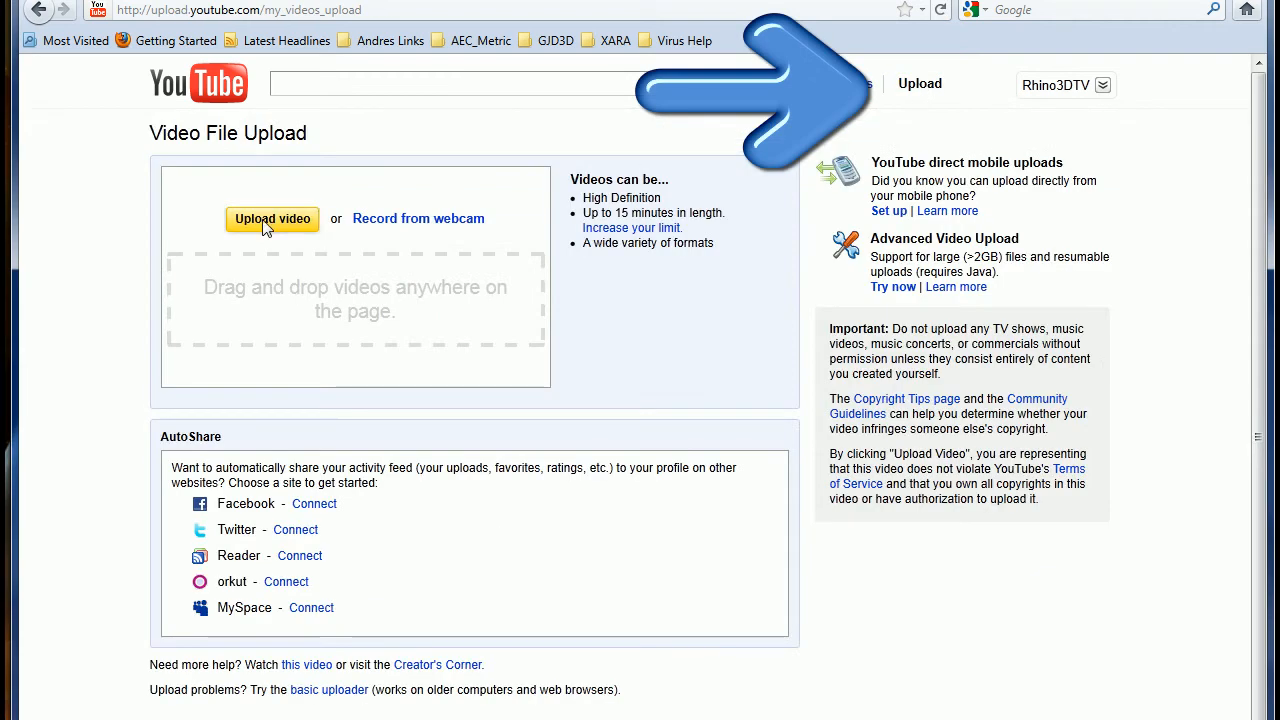
left_click(272, 219)
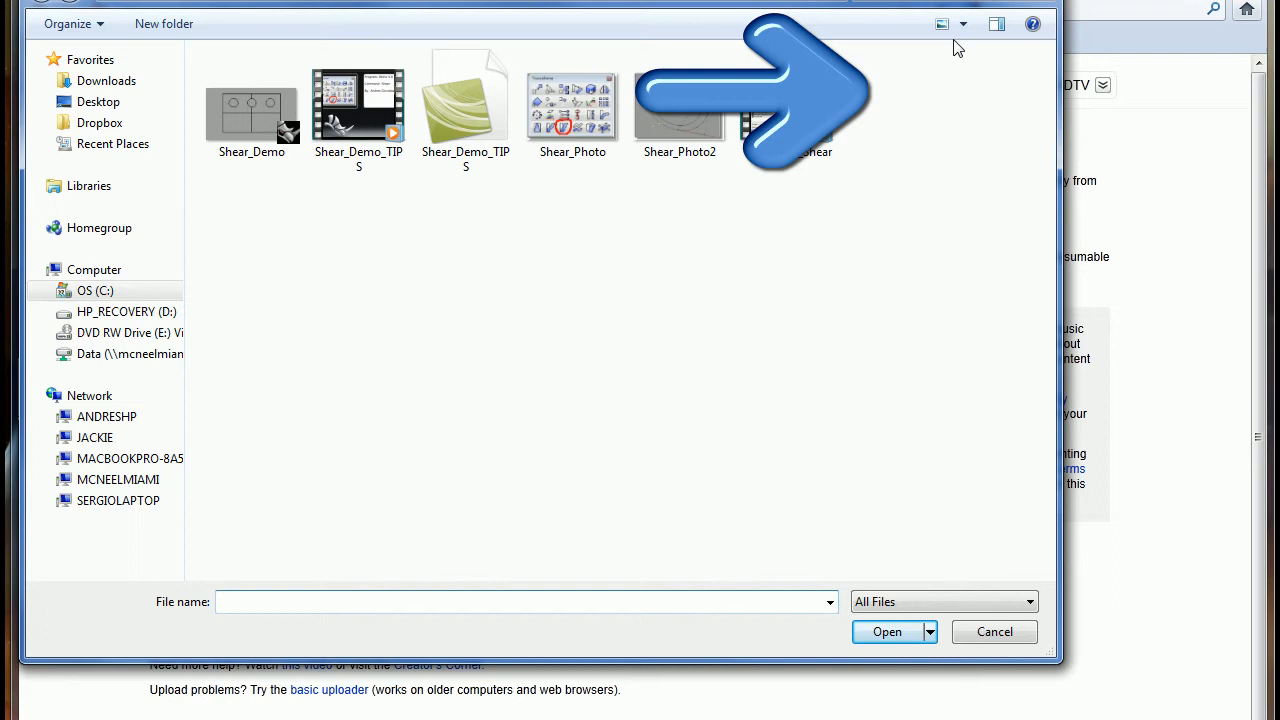
left_click(941, 23)
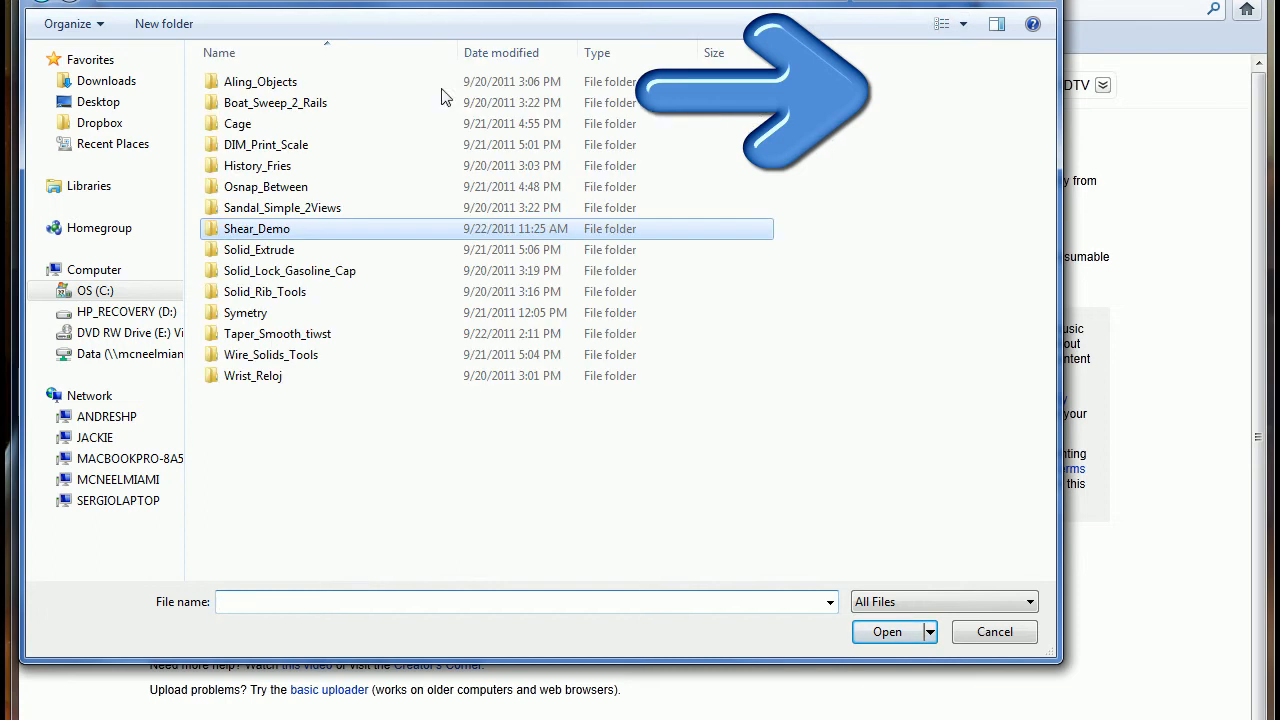
double_click(257, 228)
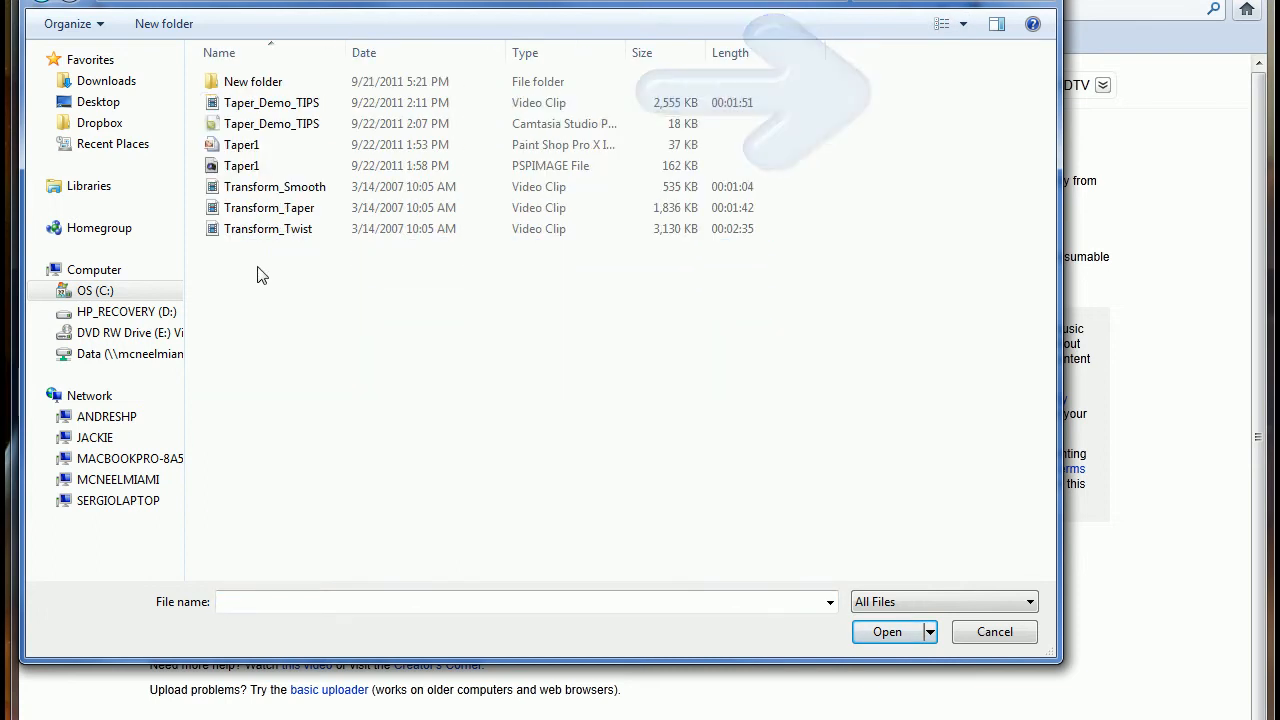
left_click(271, 102)
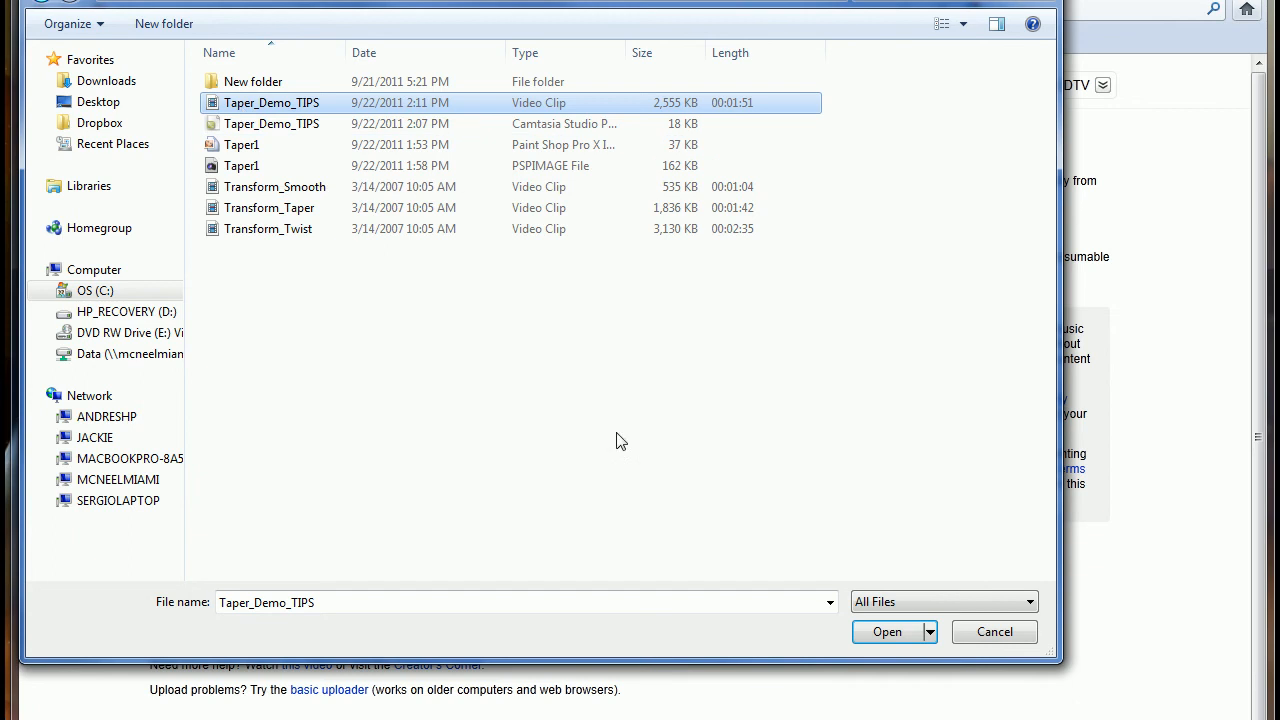
left_click(886, 631)
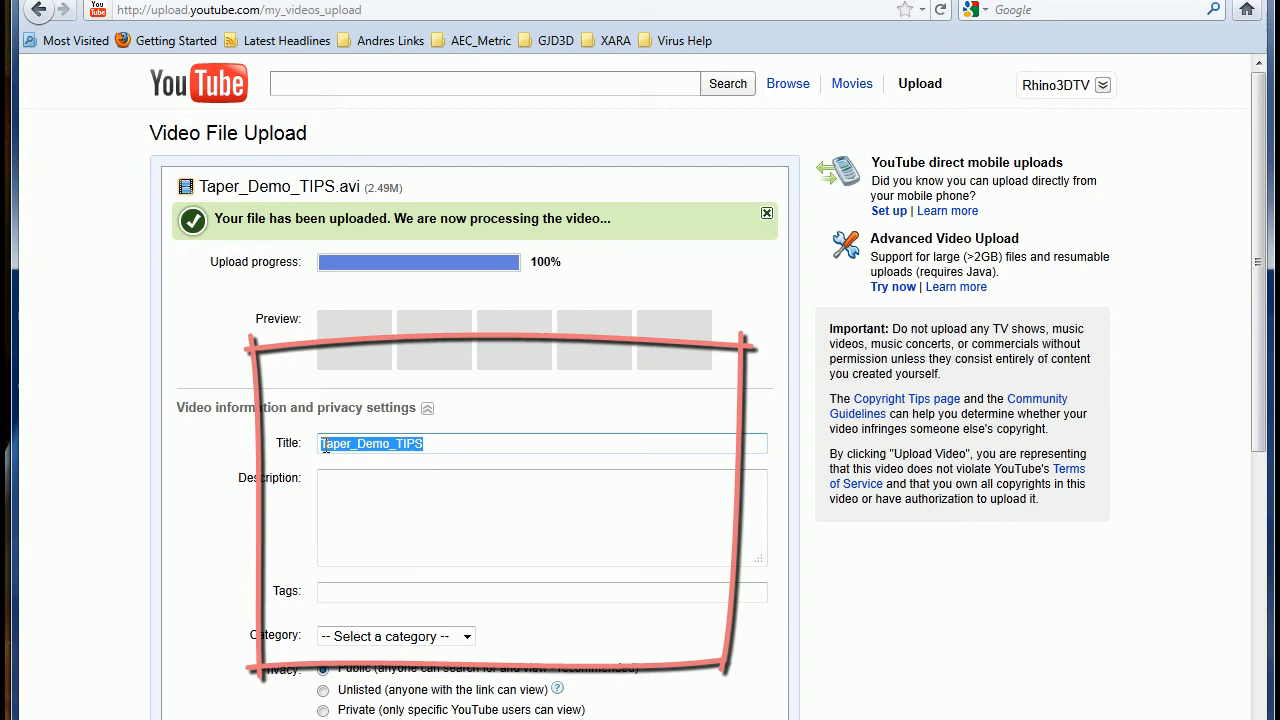
Set title and description to 'Command: Taper Rhino 4.0', tag RhinoFabLab, category Education
left_click(371, 443)
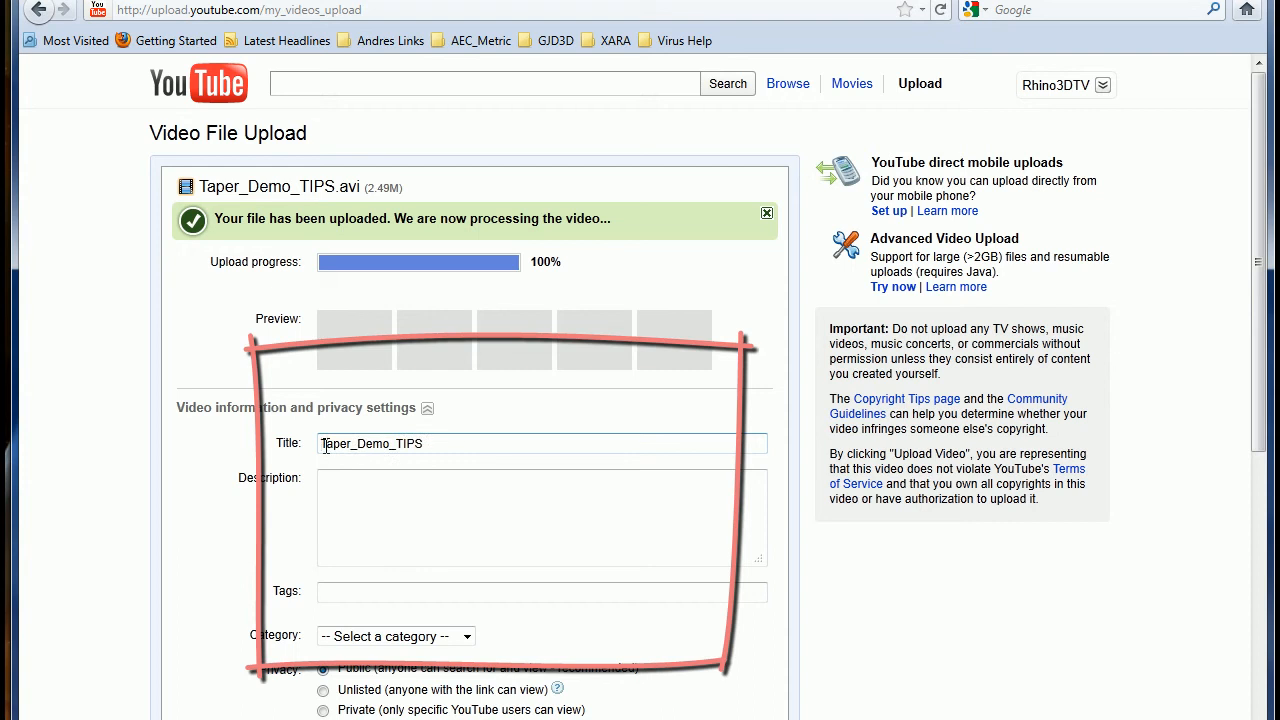
type("Command:")
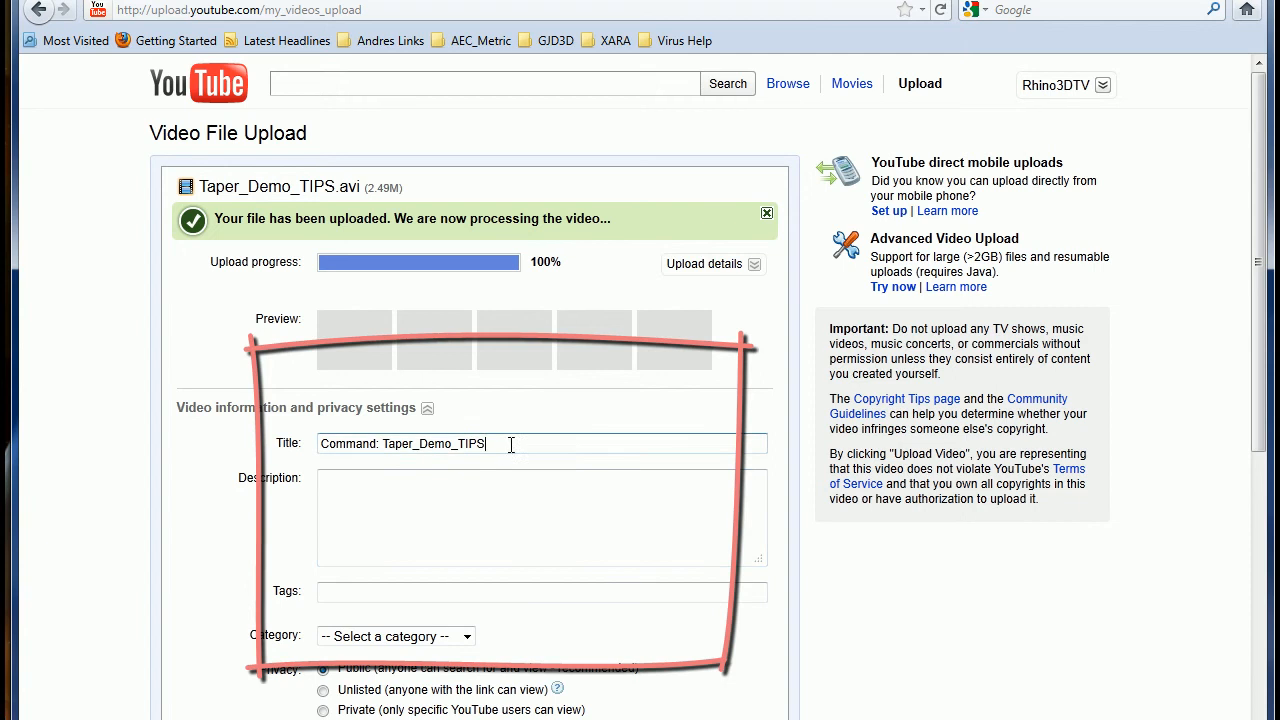
key("BackSpace")
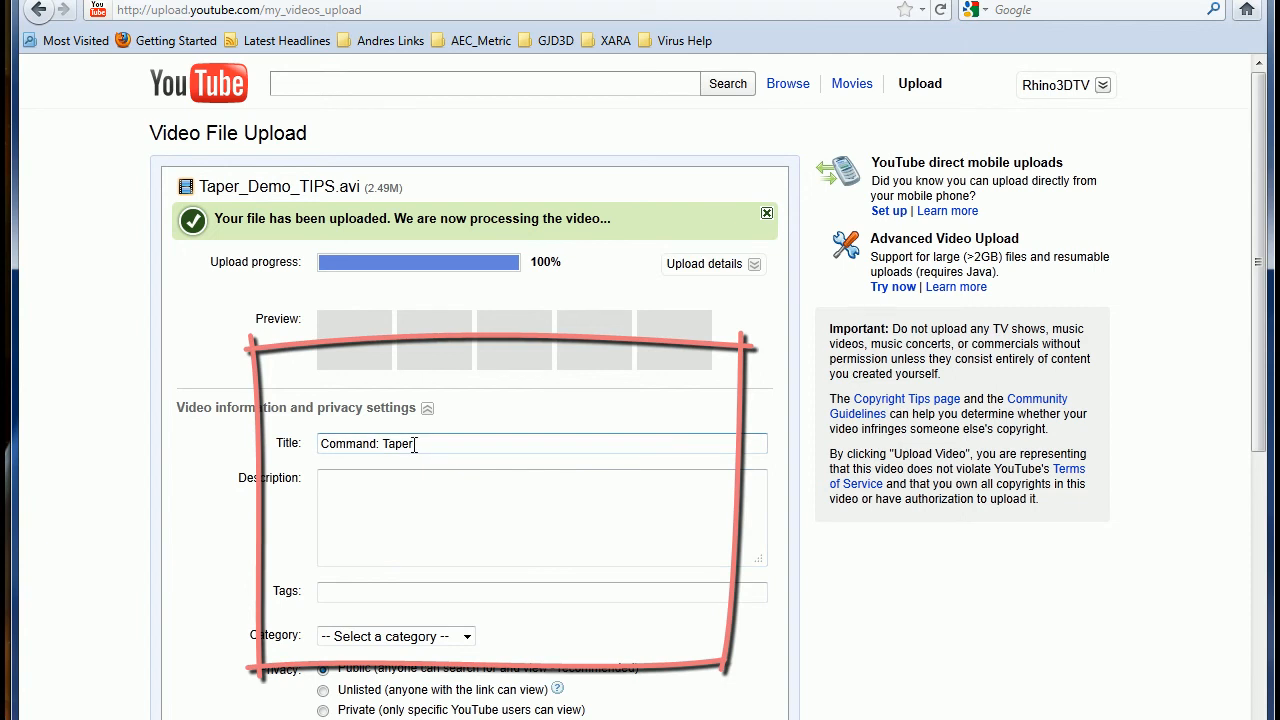
type("Rhino 4")
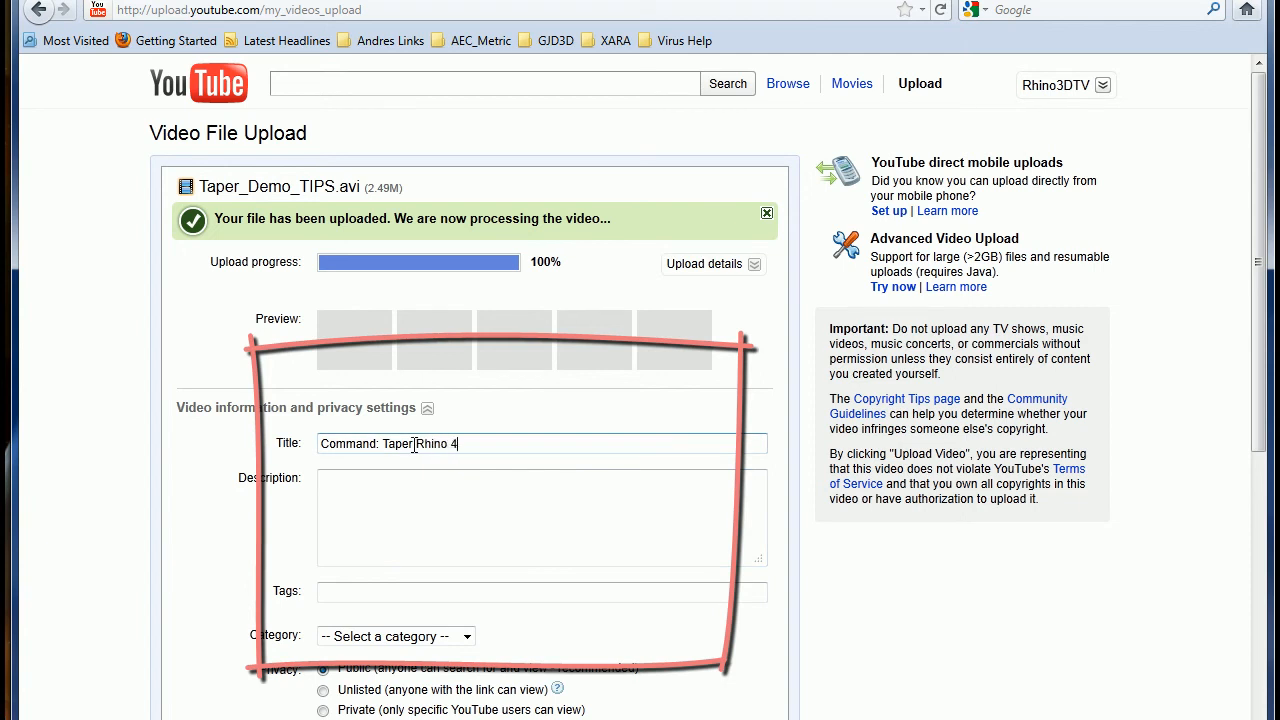
type(".0")
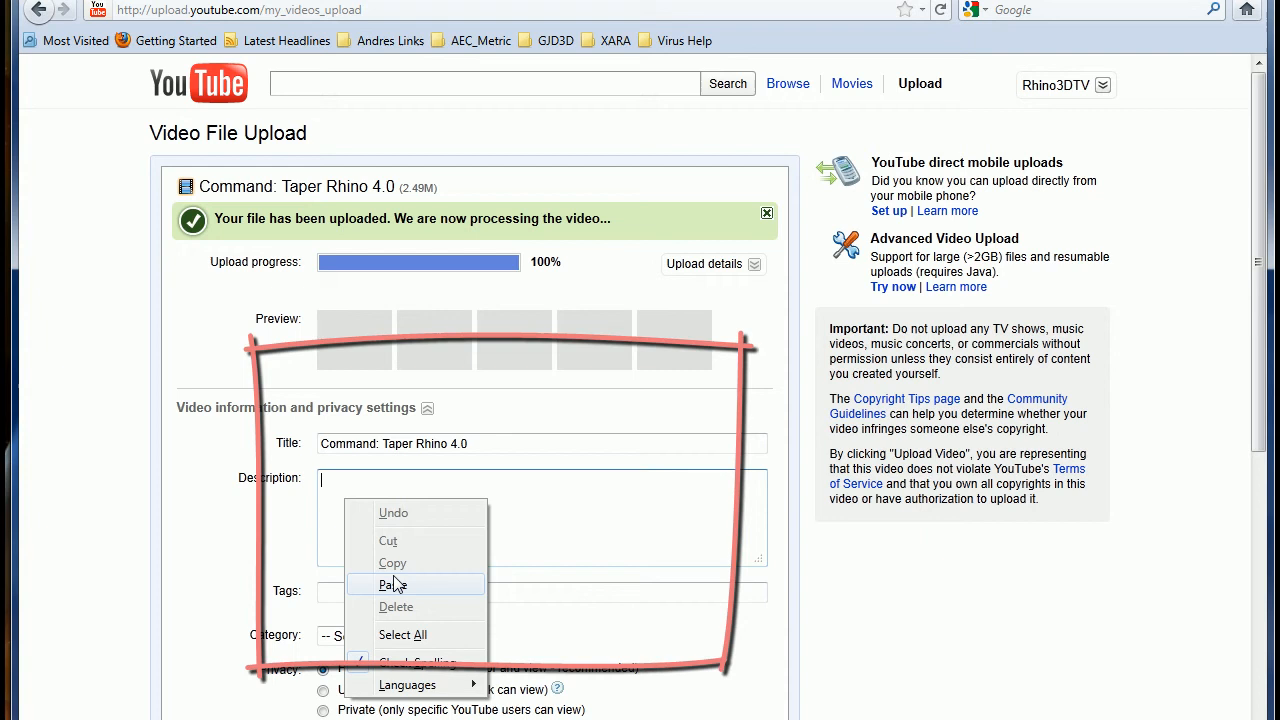
left_click(393, 584)
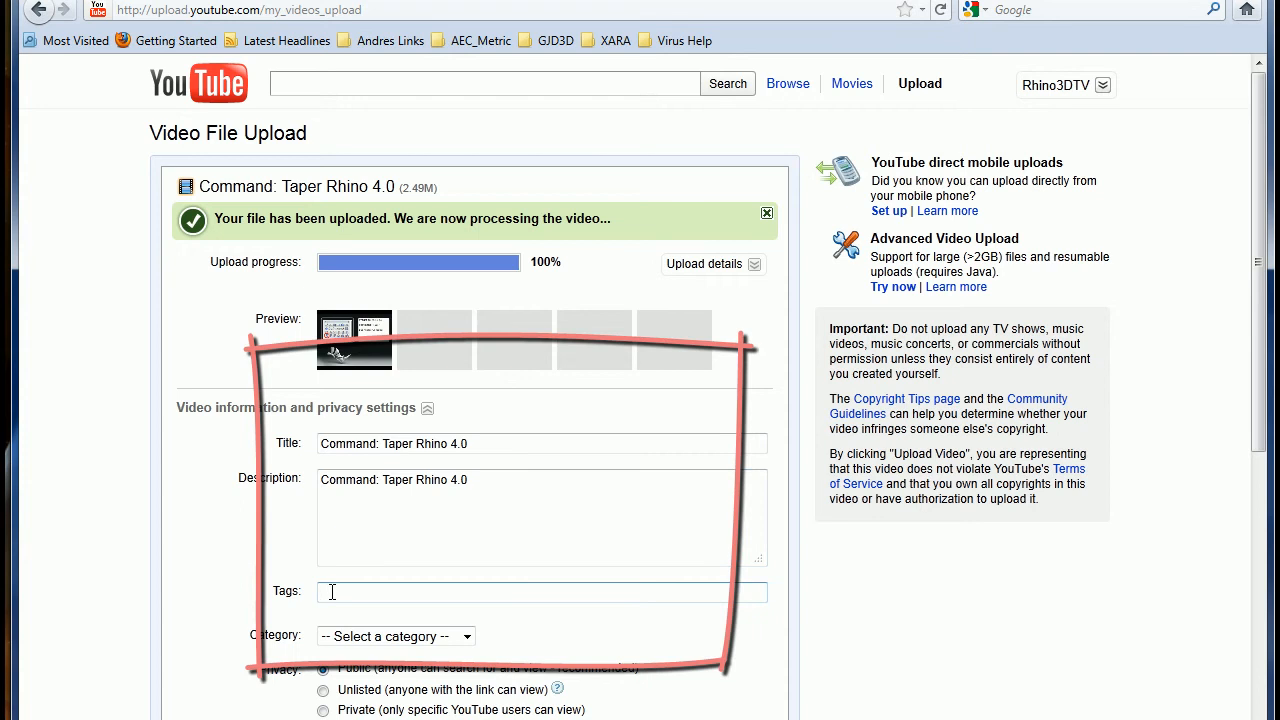
type("RhinoFabLab")
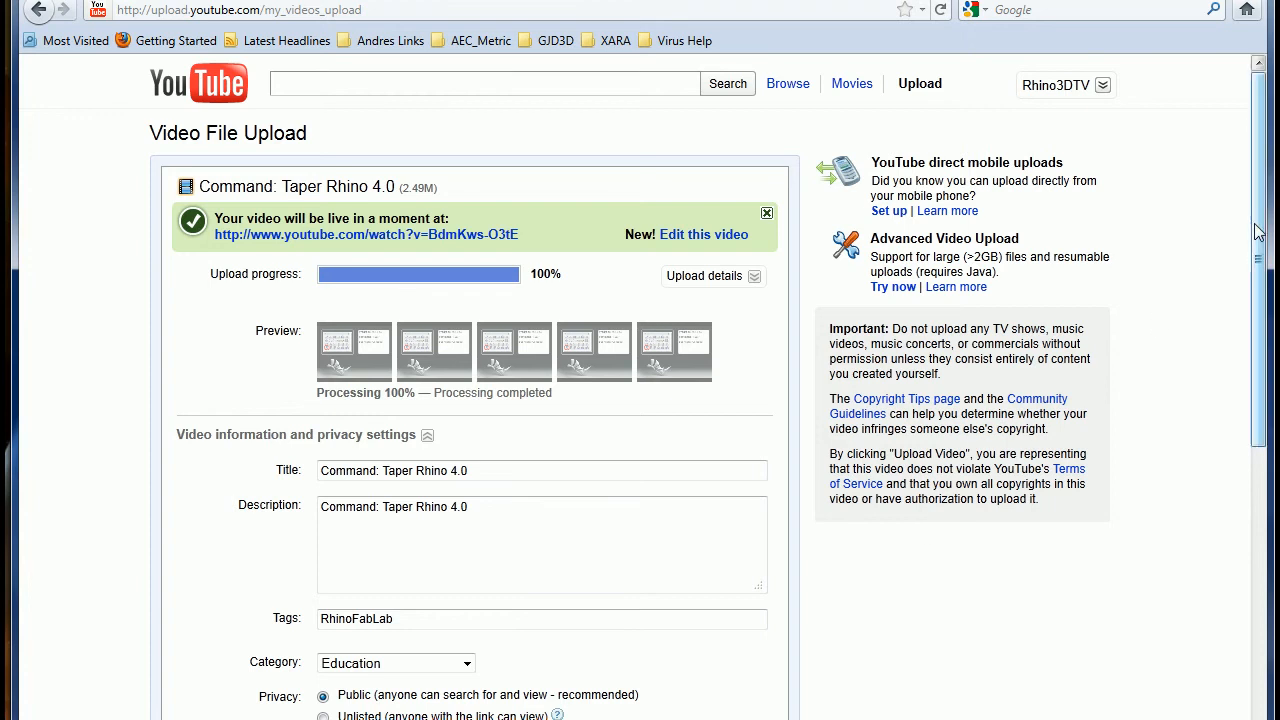
Save the title, tag and category settings and go to My videos
scroll("down", 3)
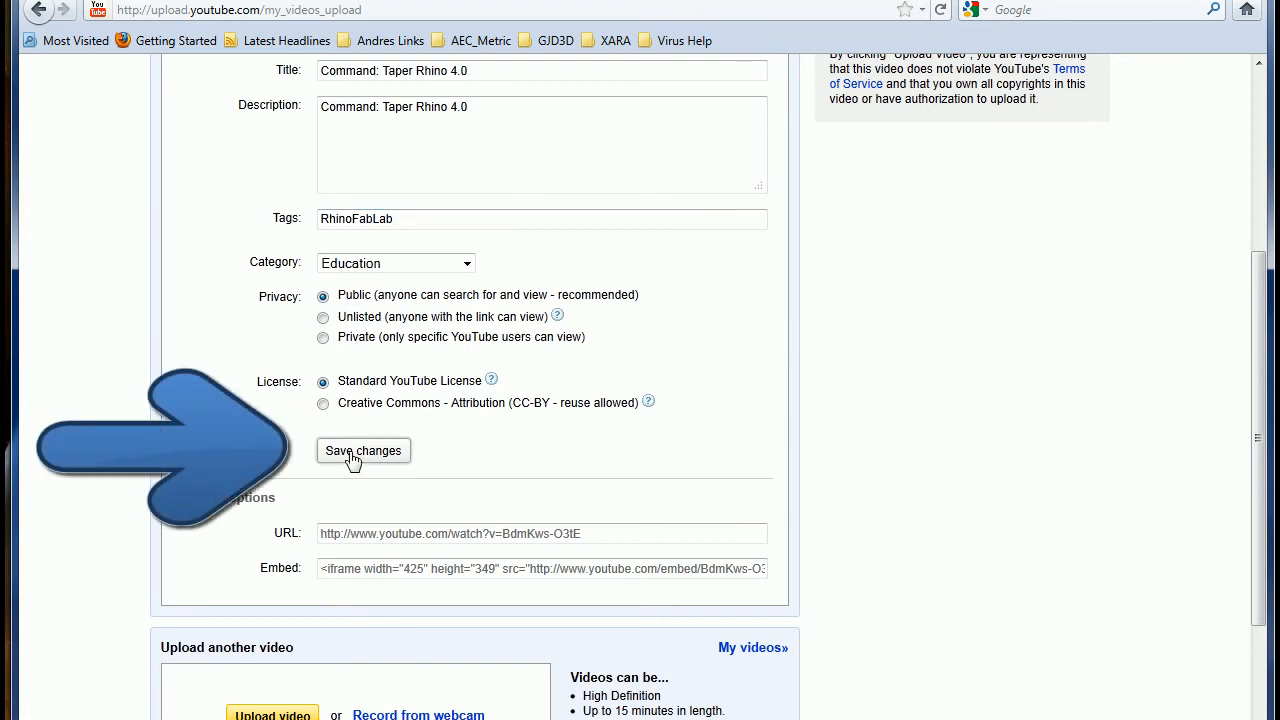
left_click(363, 450)
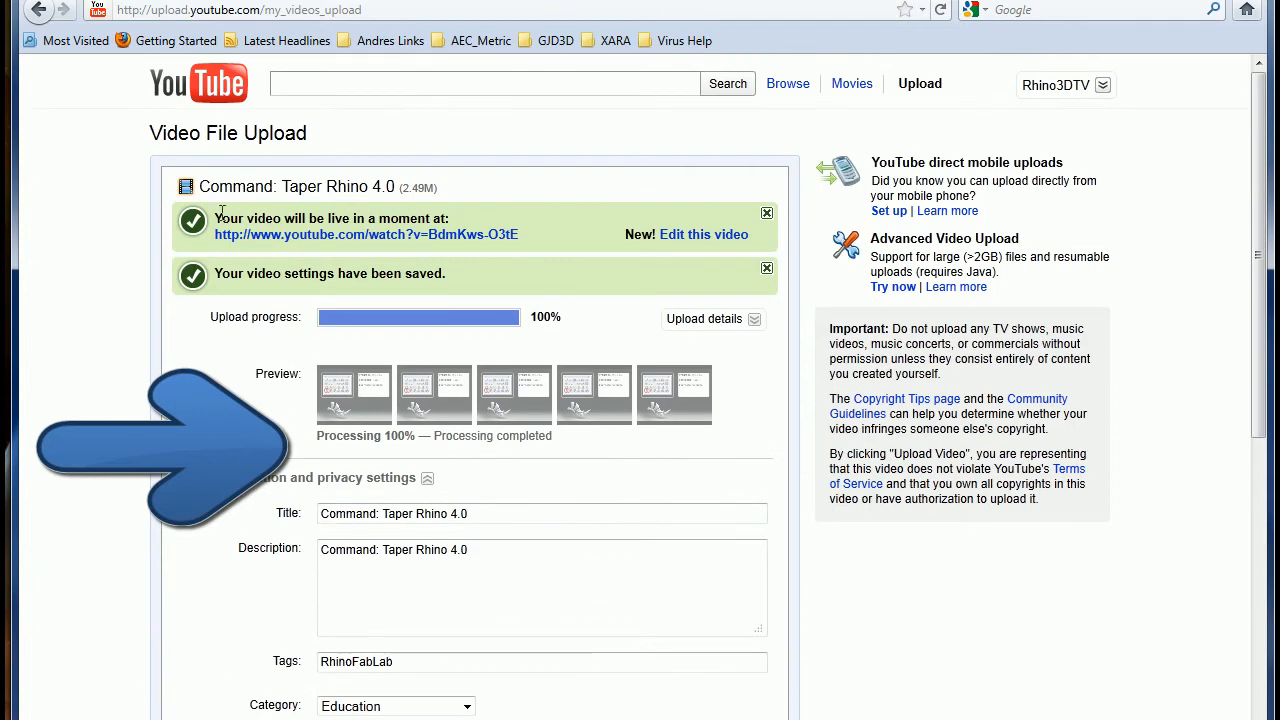
mouse_move(620, 240)
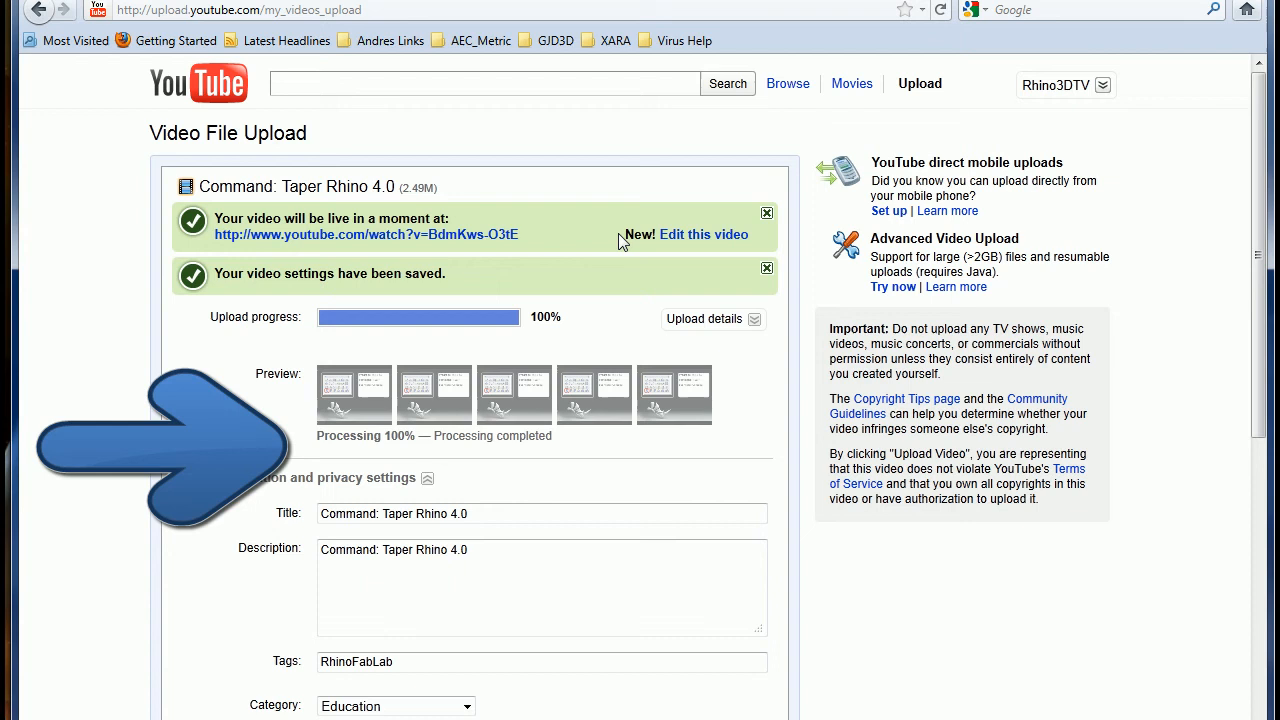
left_click(1102, 85)
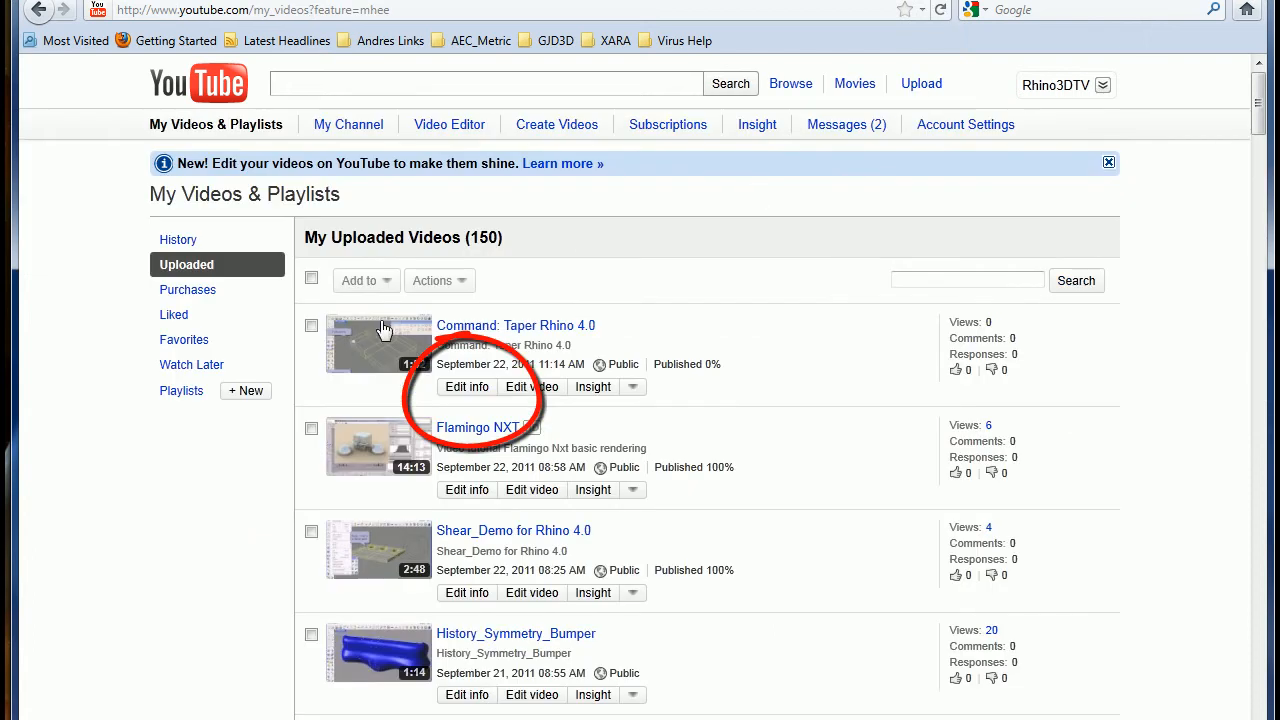
mouse_move(467, 388)
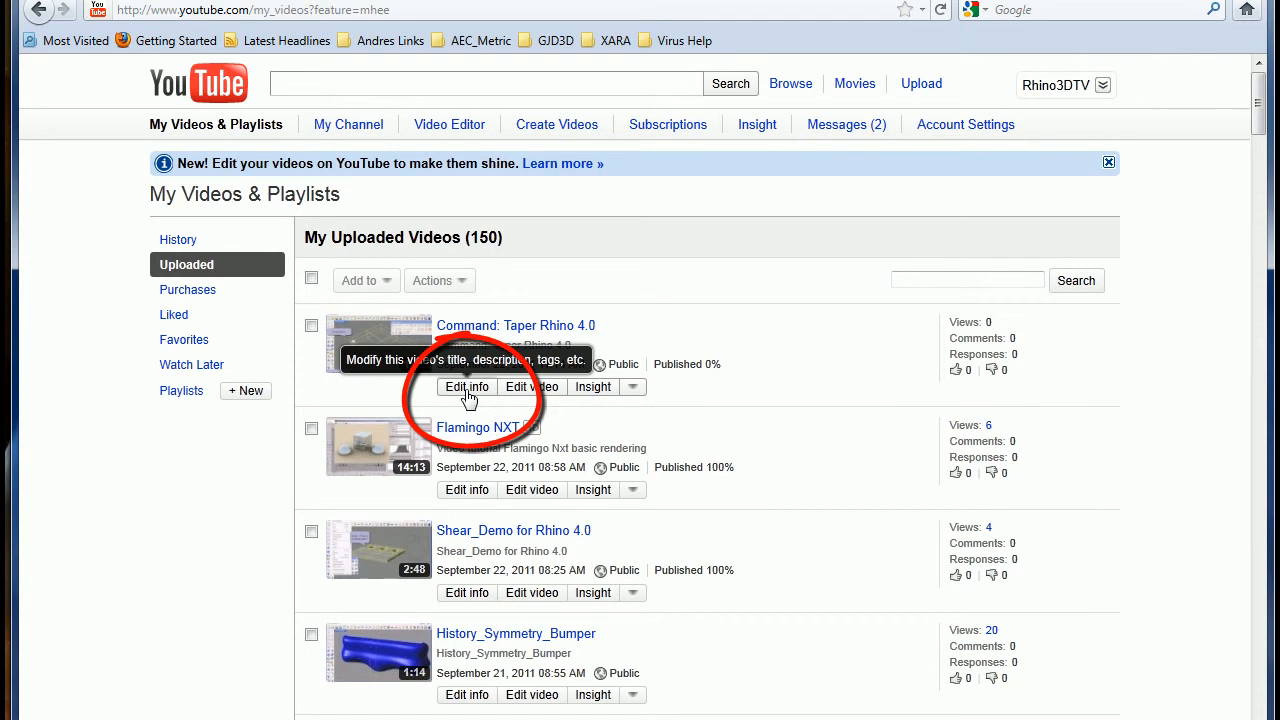
Open Edit info for Command: Taper Rhino 4.0 in the Uploaded list
left_click(466, 387)
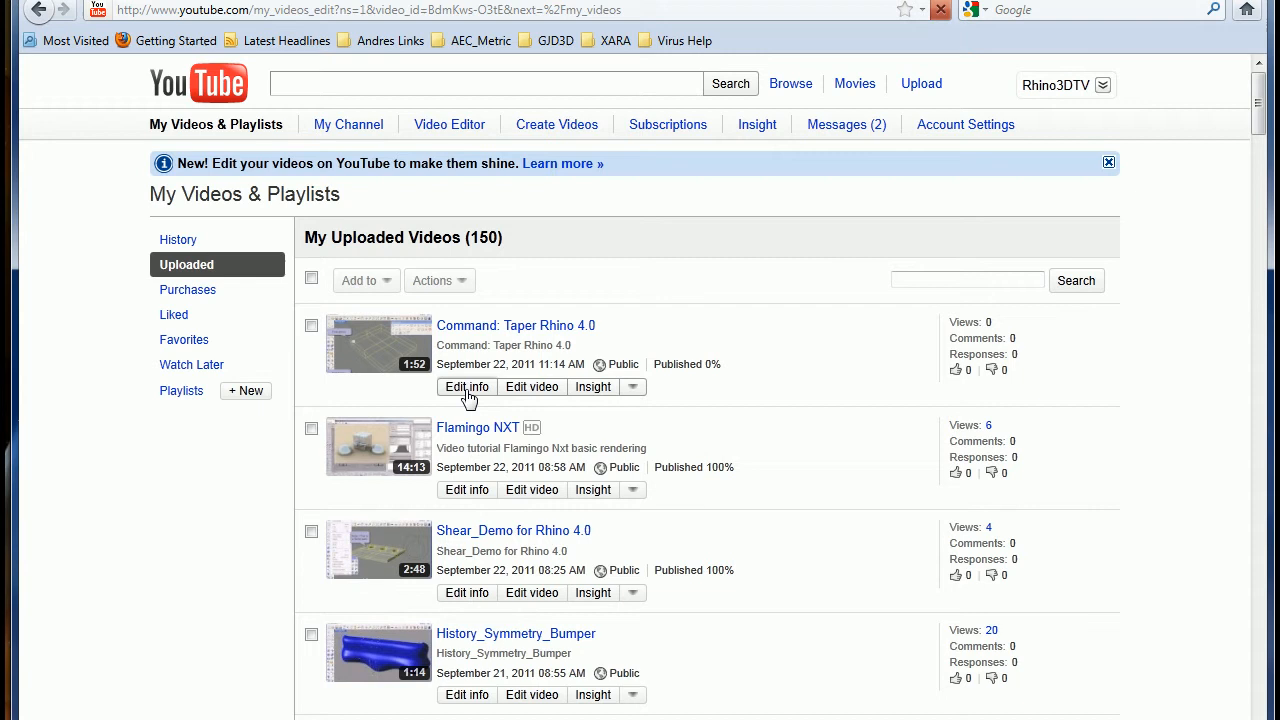
left_click(466, 387)
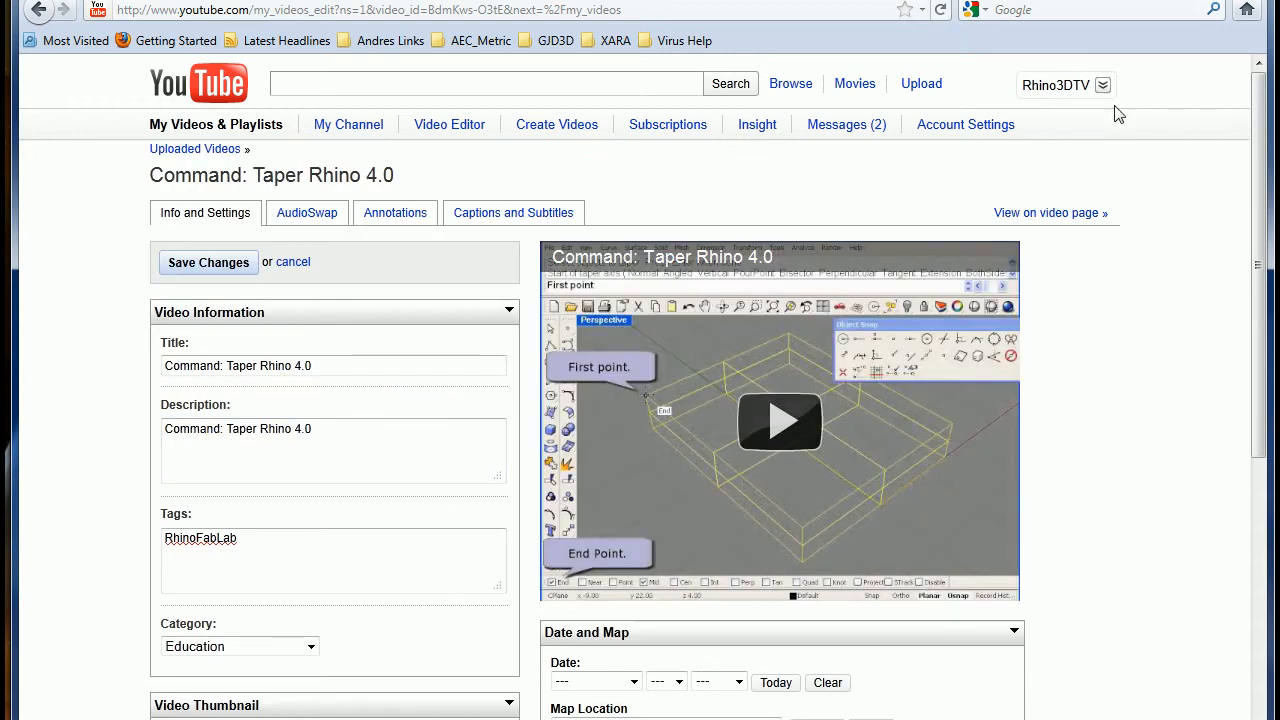
scroll("down", 3)
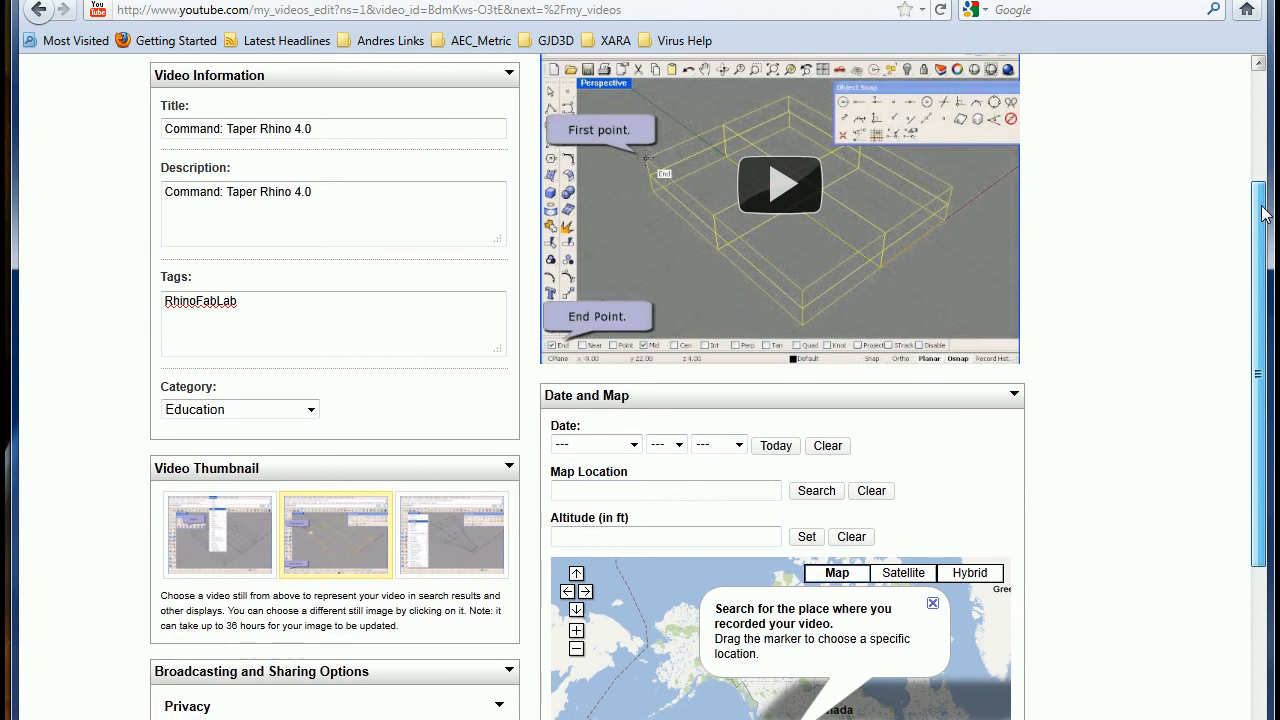
Choose the third still as thumbnail and disallow comments and comment voting
left_click(300, 128)
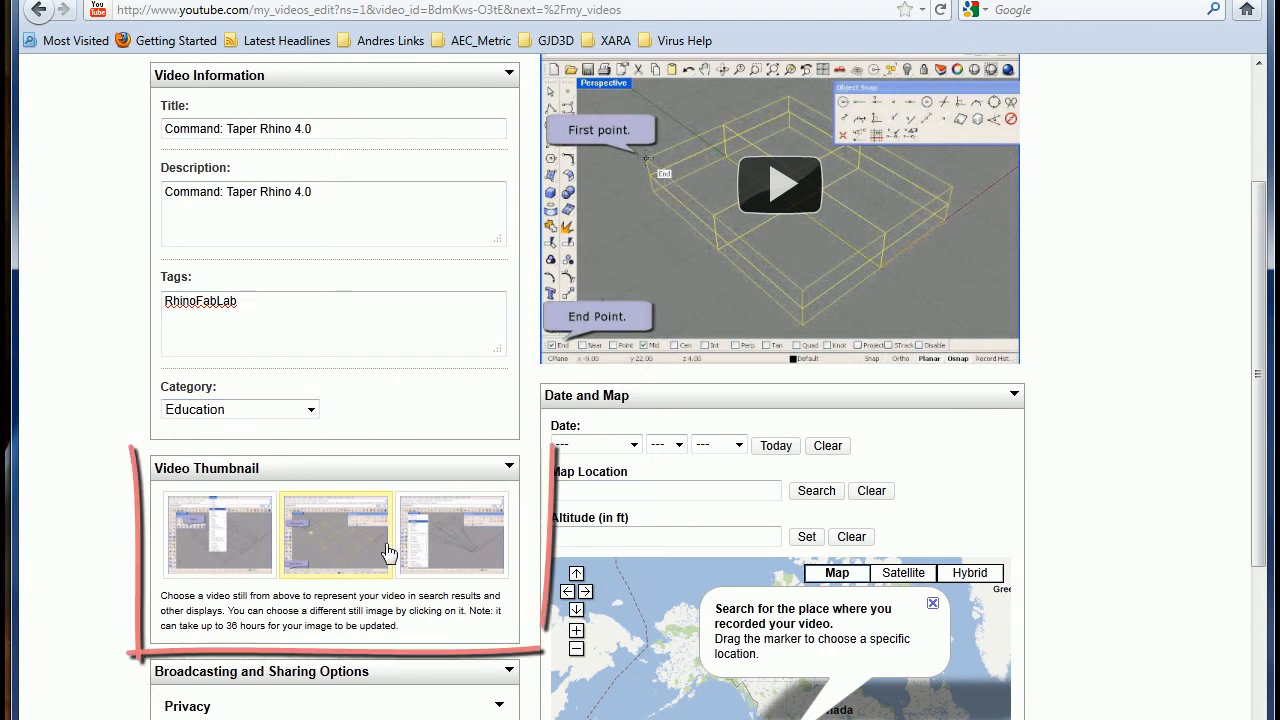
mouse_move(415, 553)
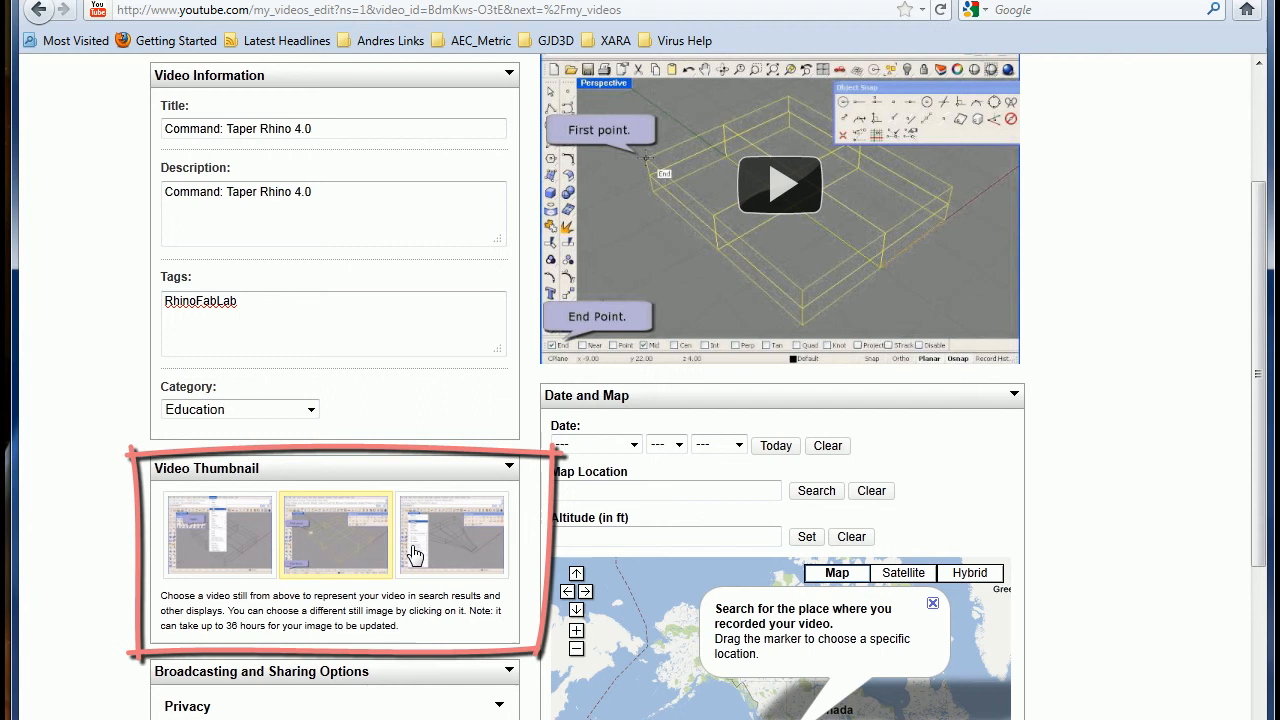
left_click(452, 535)
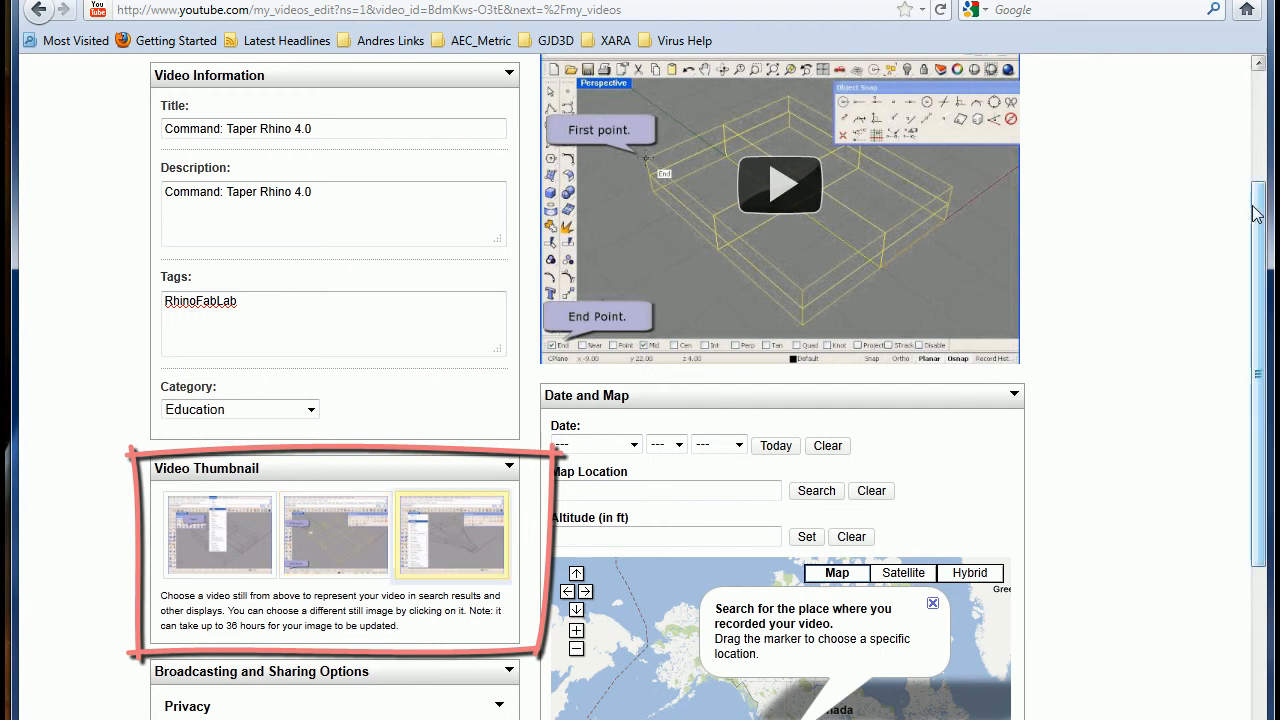
scroll("down", 3)
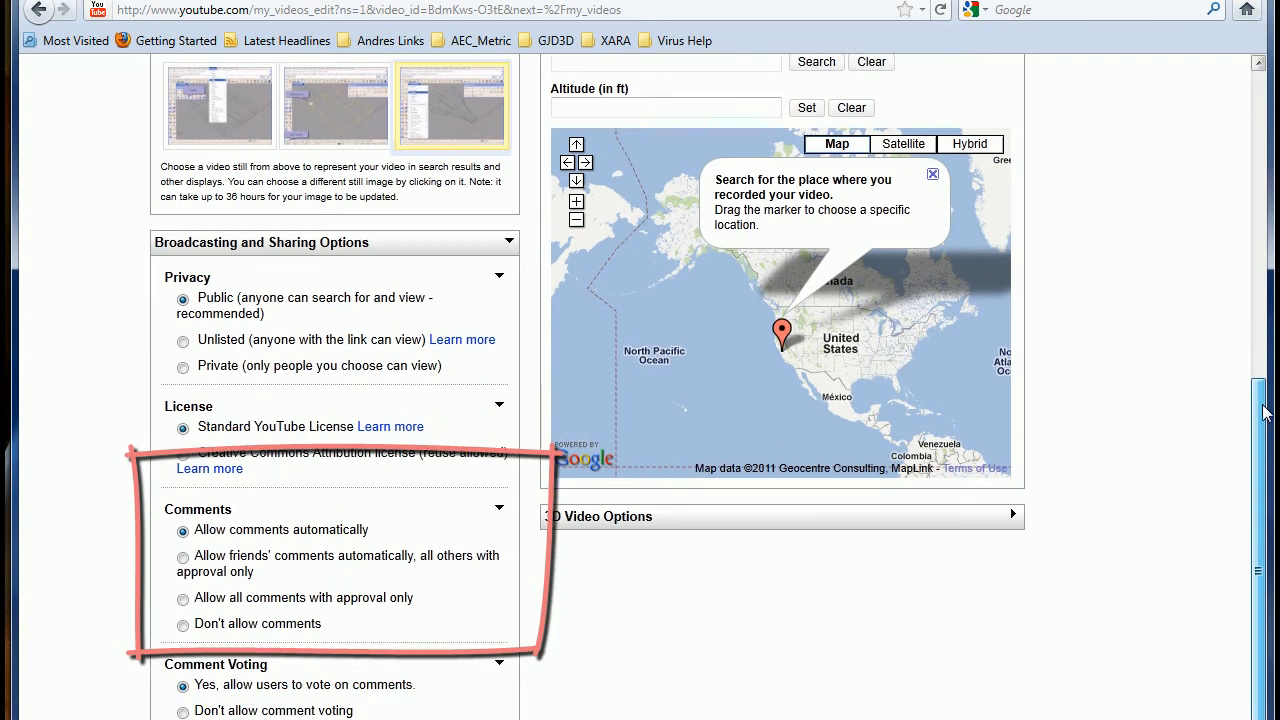
scroll("down", 3)
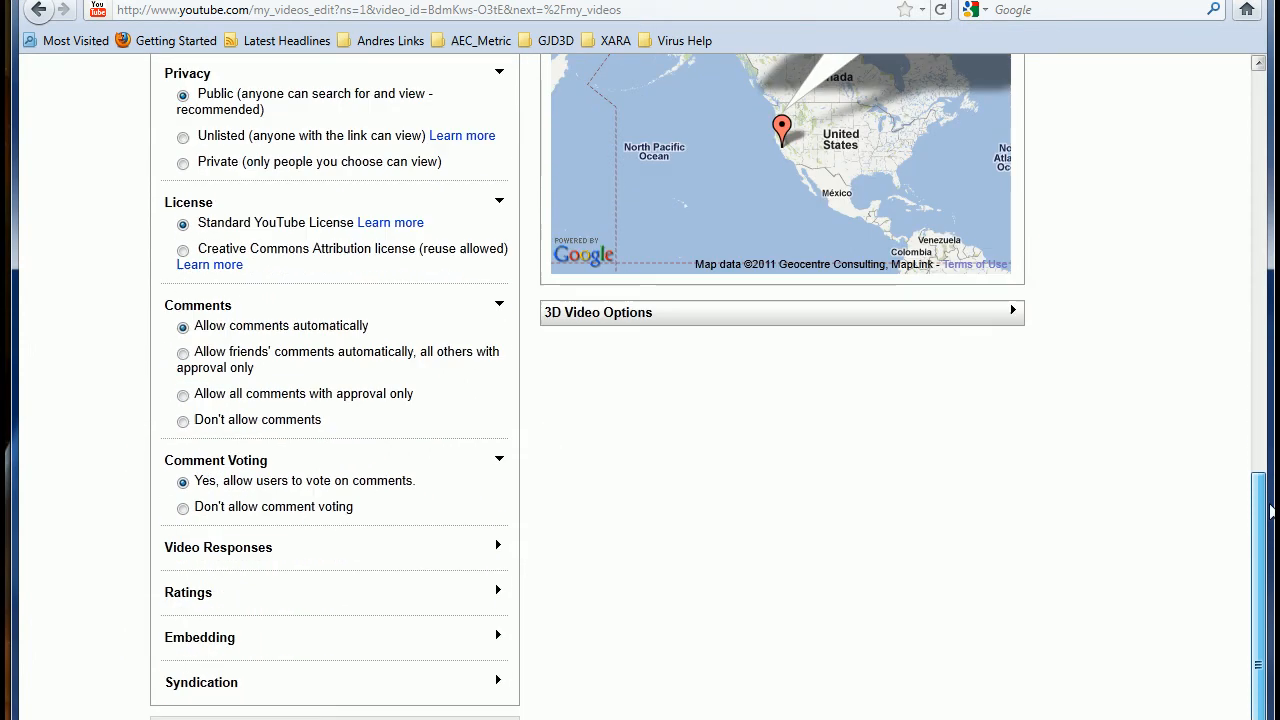
scroll("down", 3)
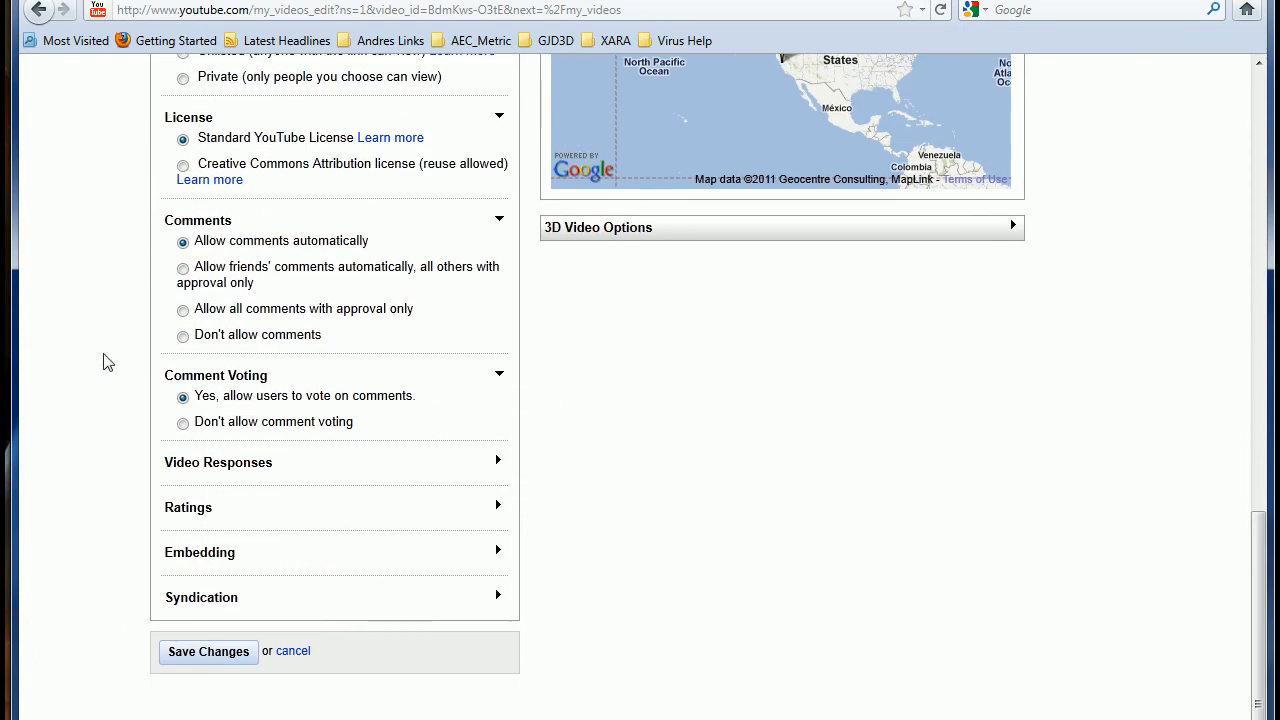
left_click(183, 336)
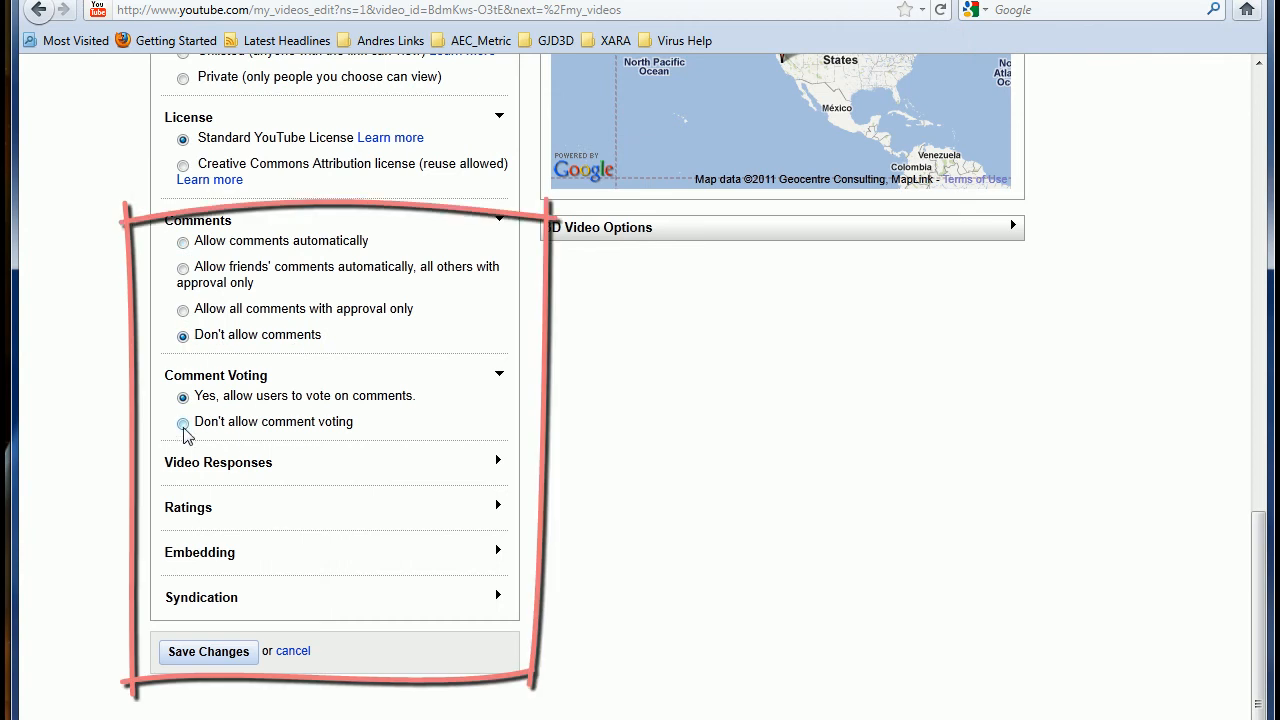
left_click(182, 421)
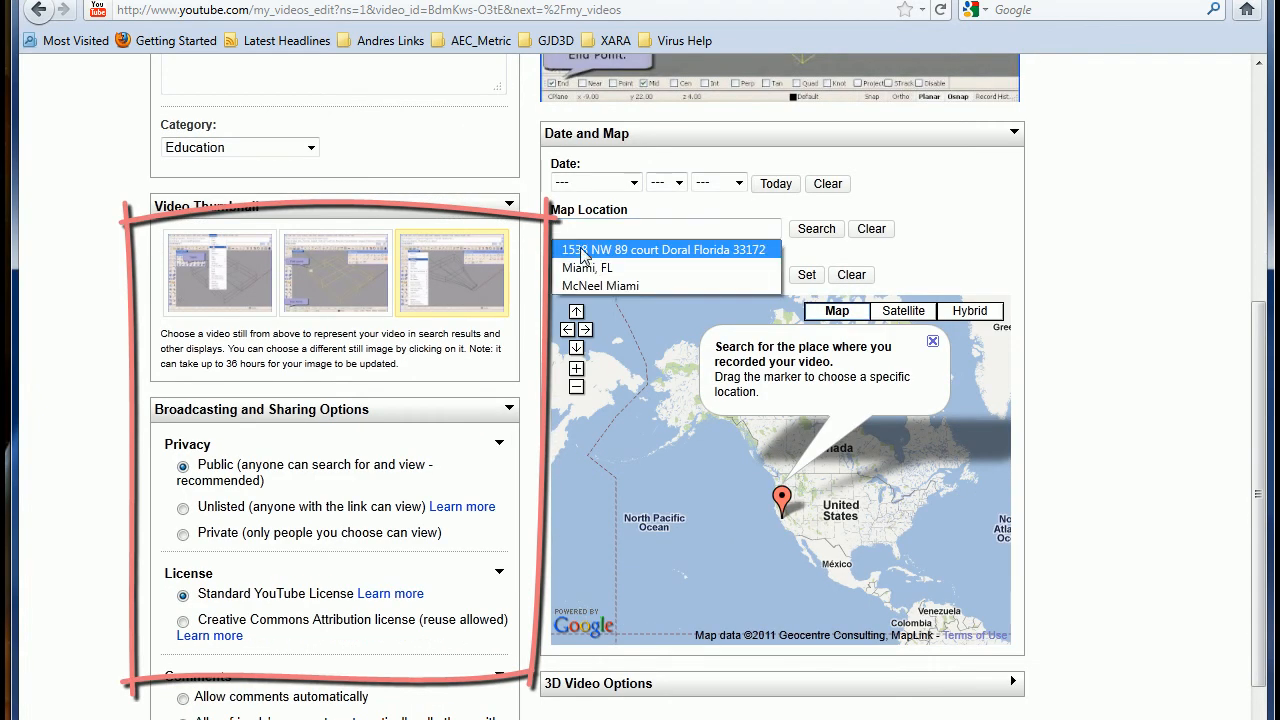
left_click(665, 249)
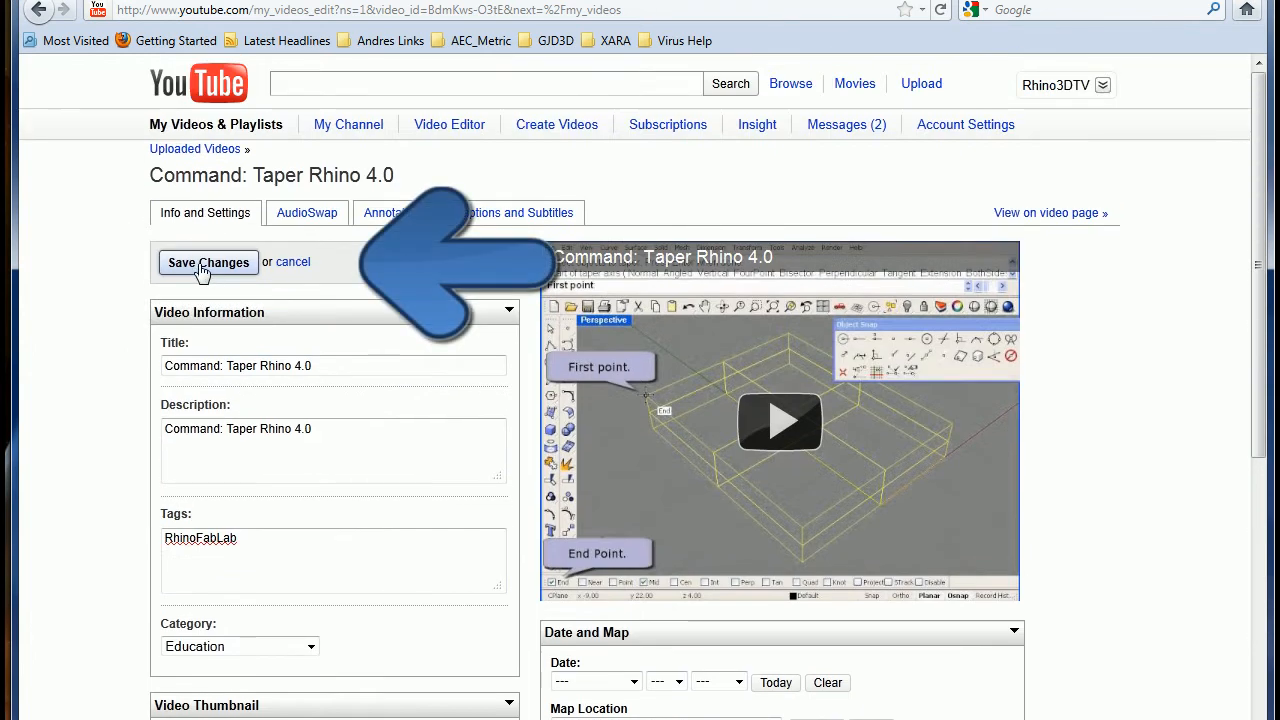
Save the taper video's thumbnail and comment settings, then head to uploaded videos
left_click(208, 262)
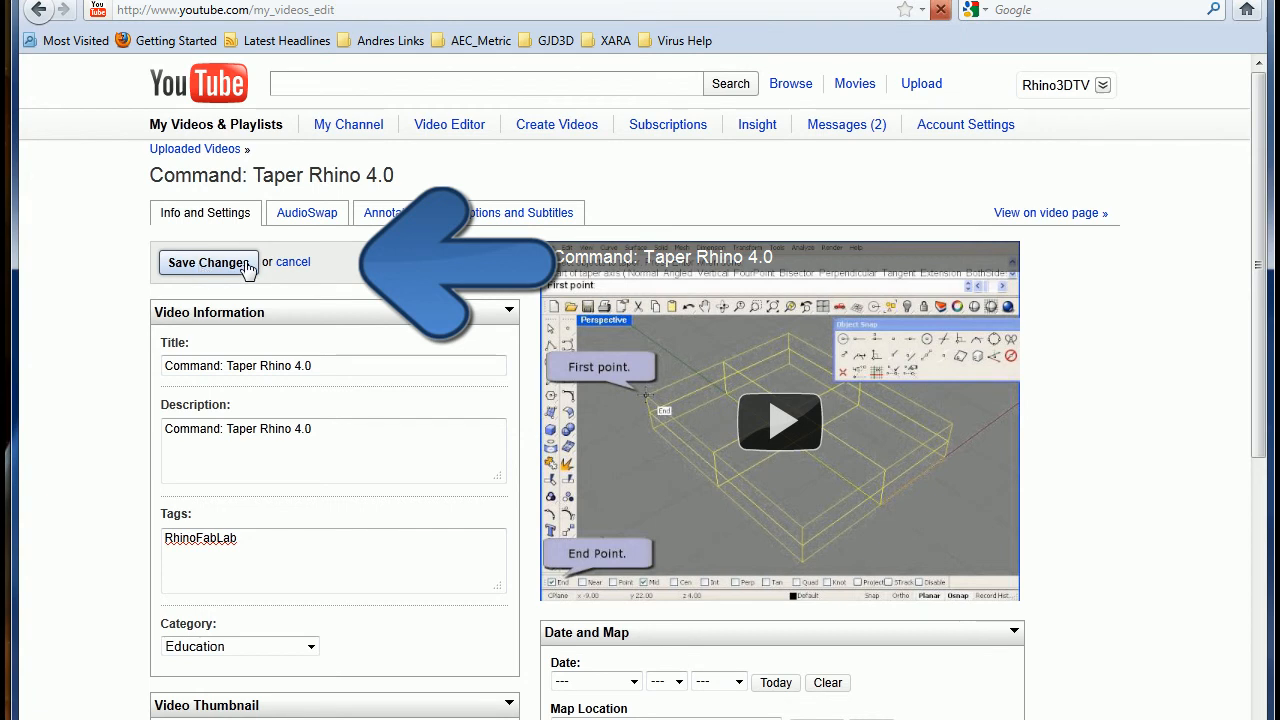
left_click(208, 262)
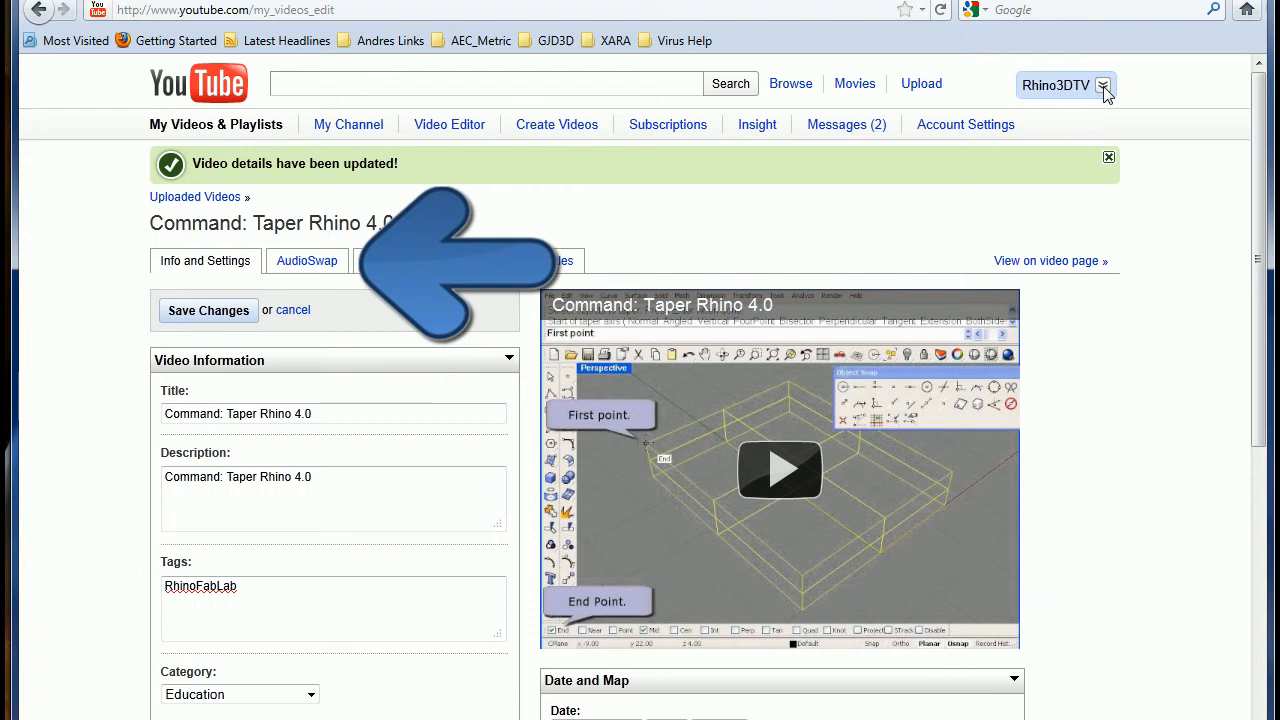
left_click(1104, 85)
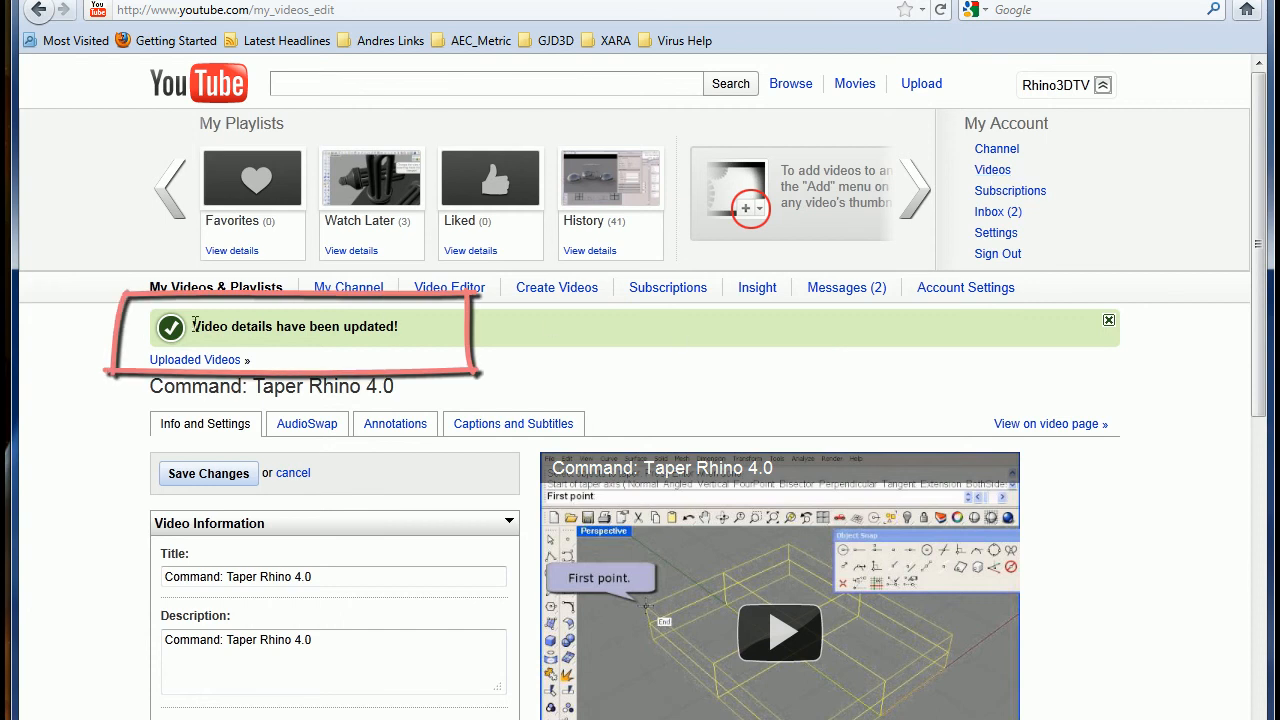
mouse_move(397, 347)
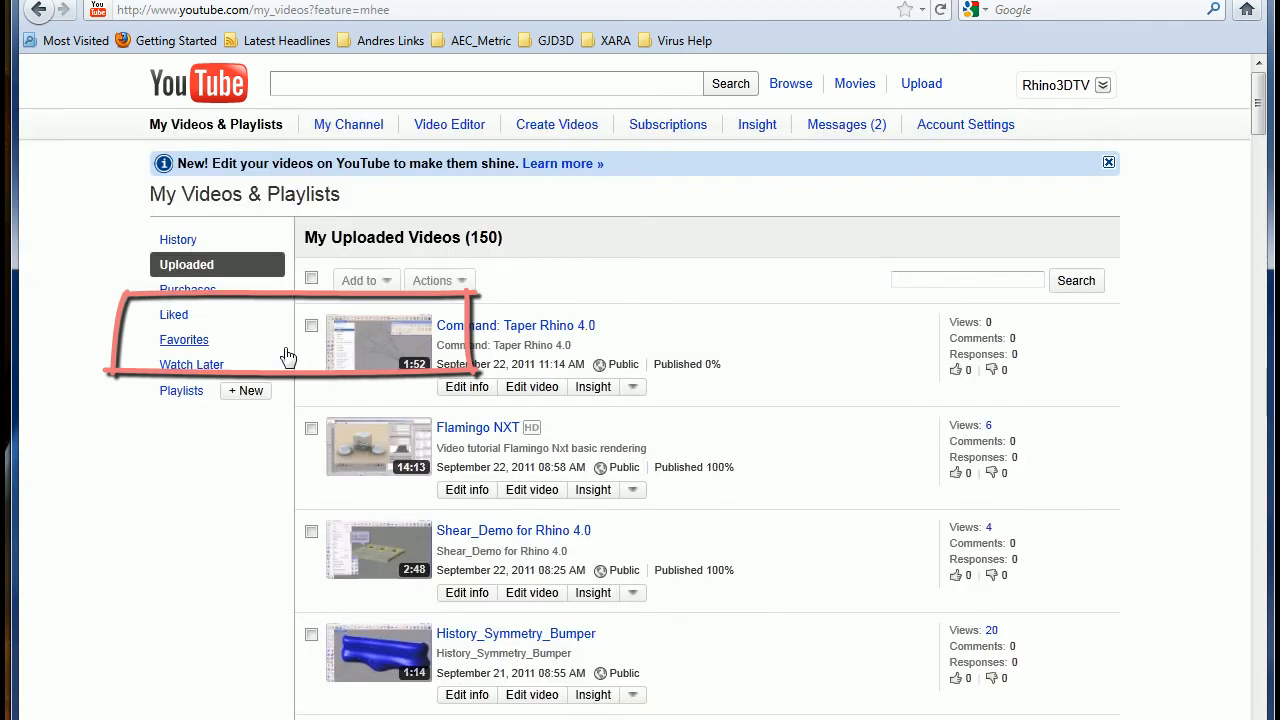
mouse_move(466, 387)
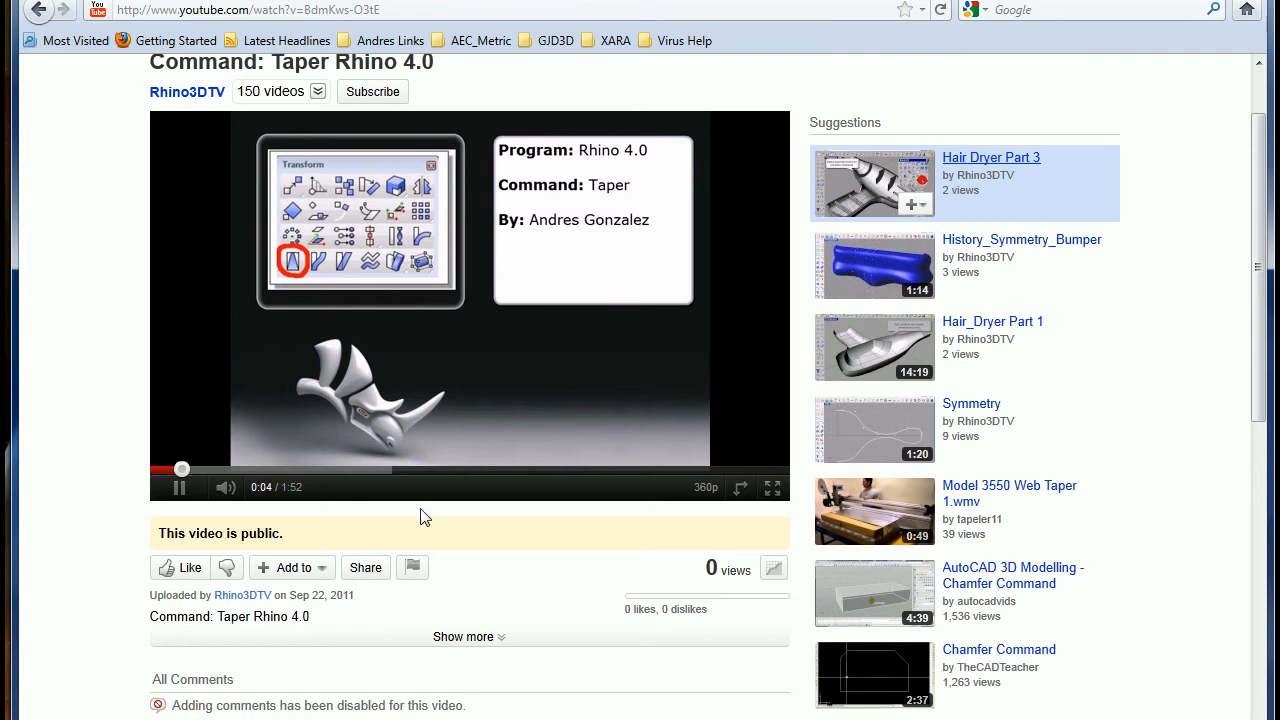
mouse_move(365, 567)
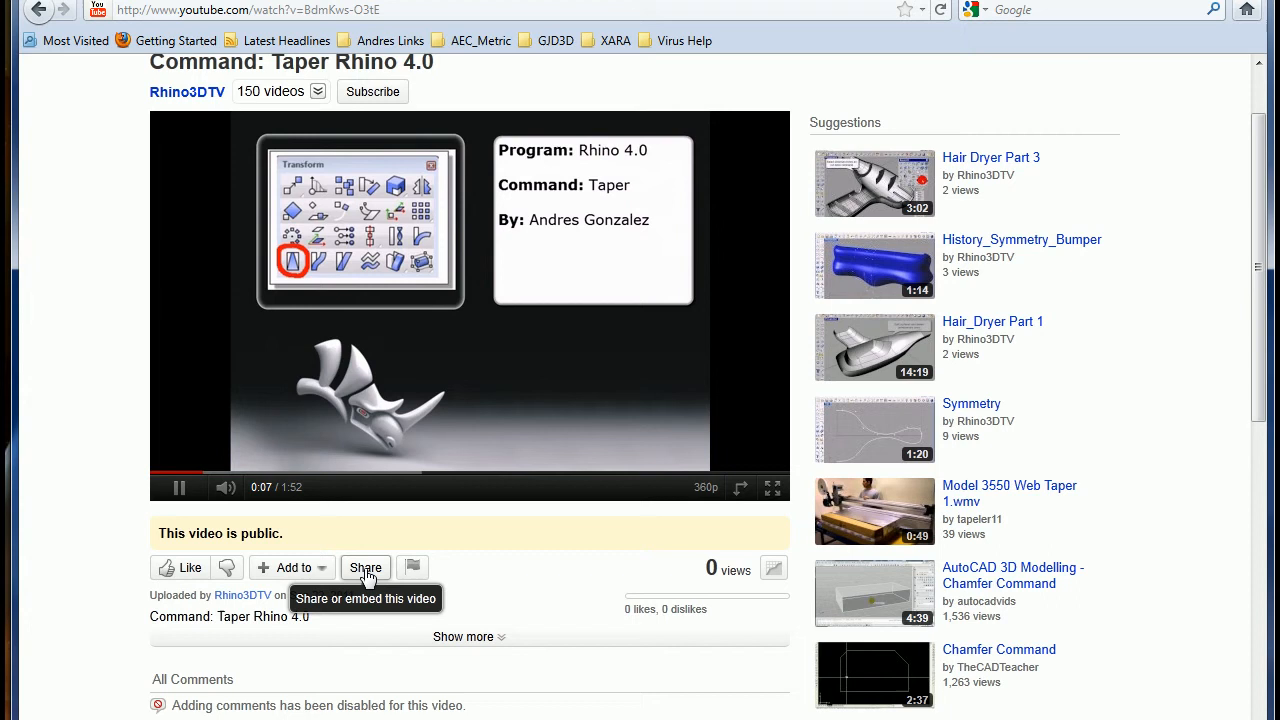
Copy the taper video's old-style embed code from Share > Embed
left_click(365, 567)
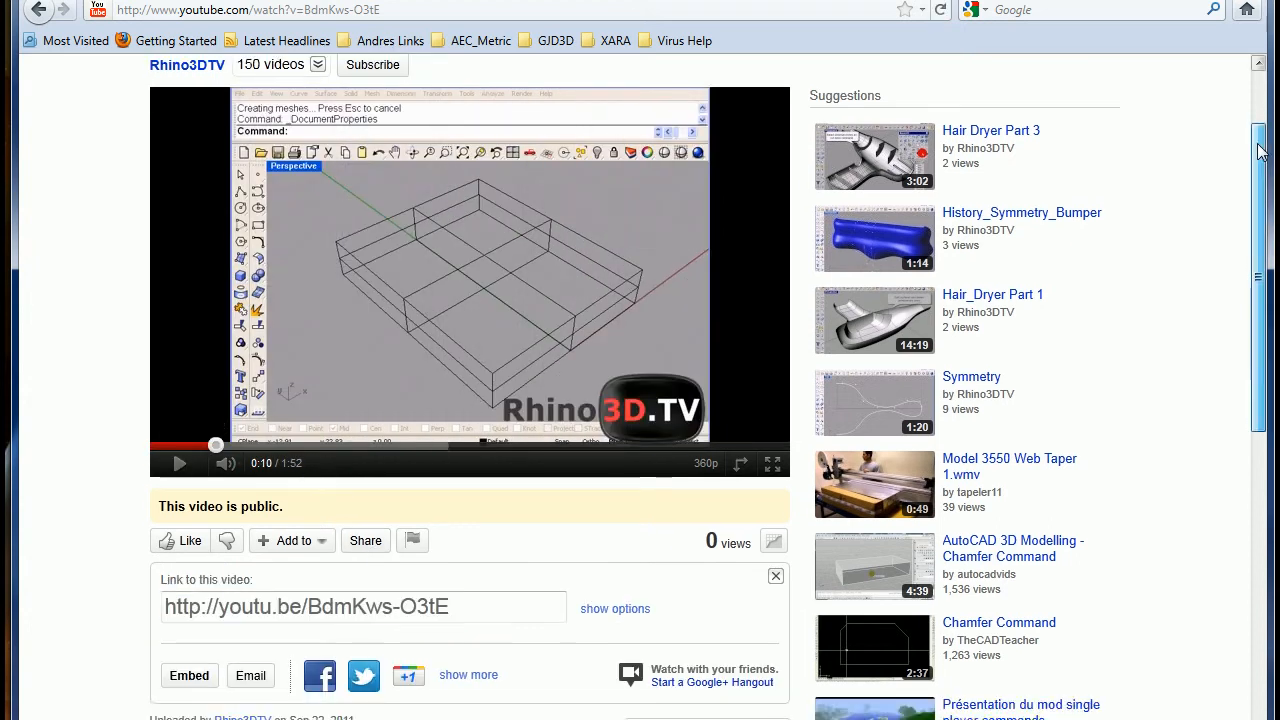
scroll("down", 3)
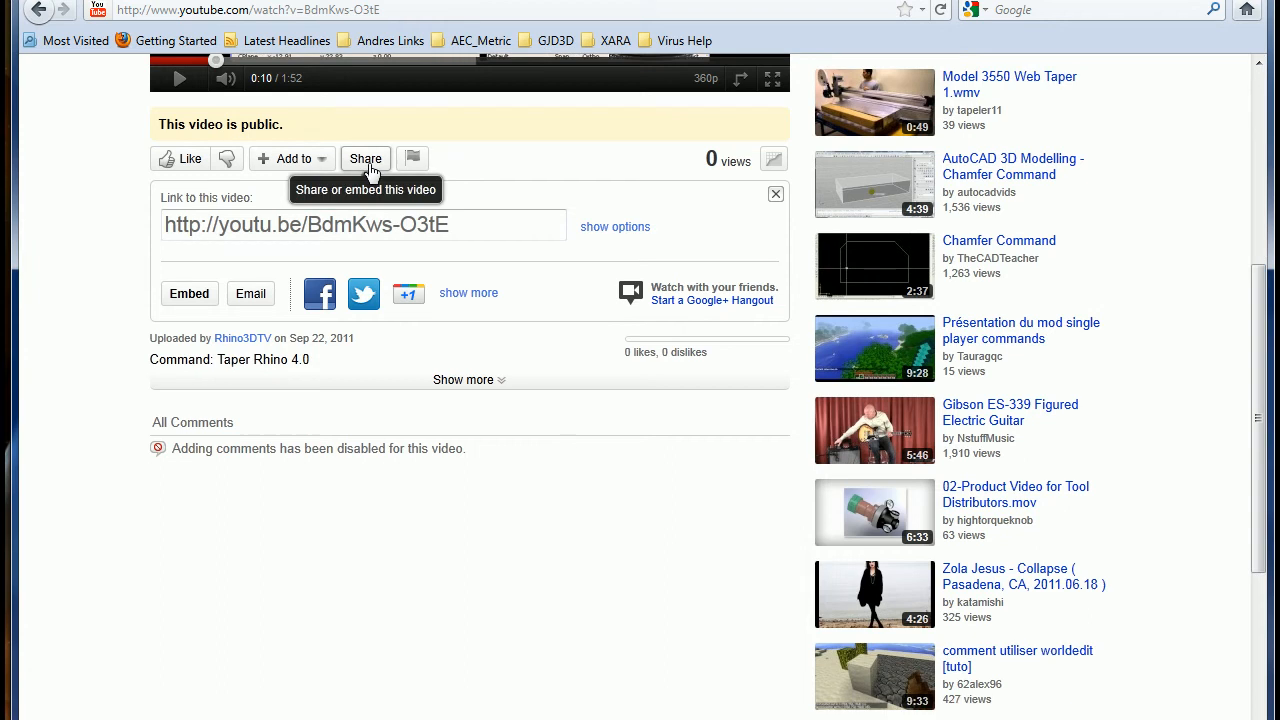
left_click(189, 293)
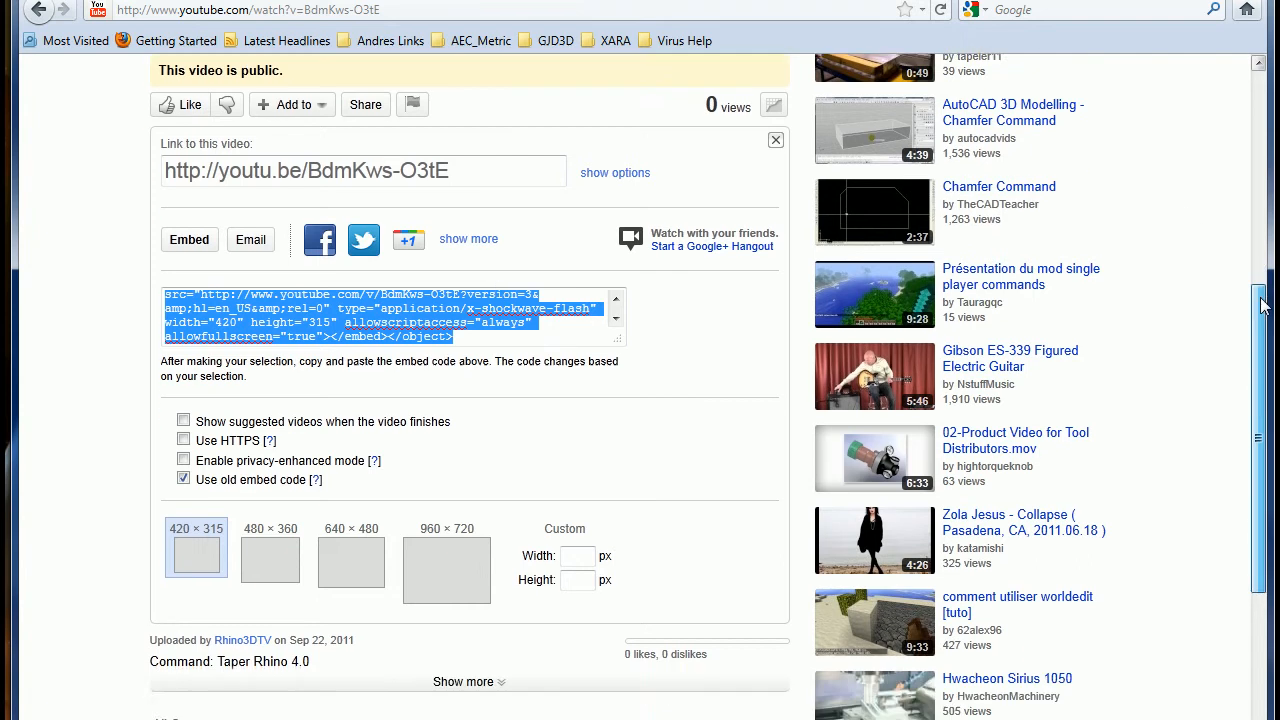
scroll("down", 3)
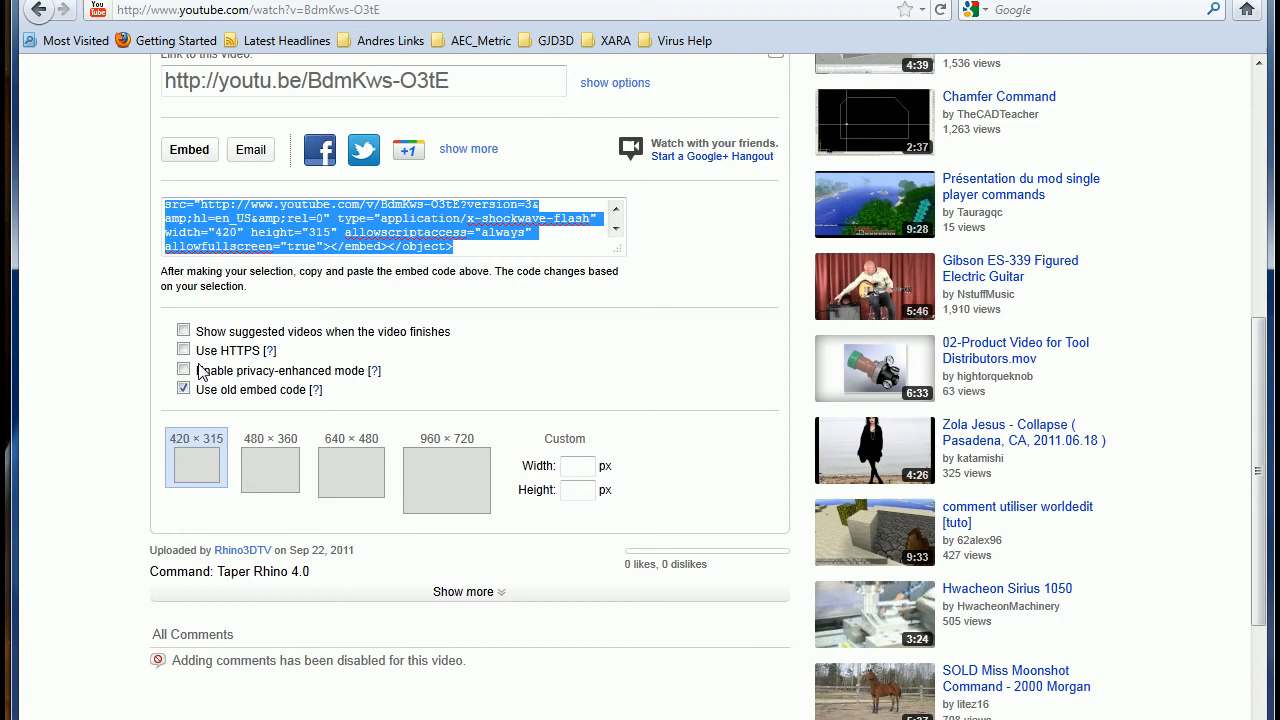
left_click(183, 389)
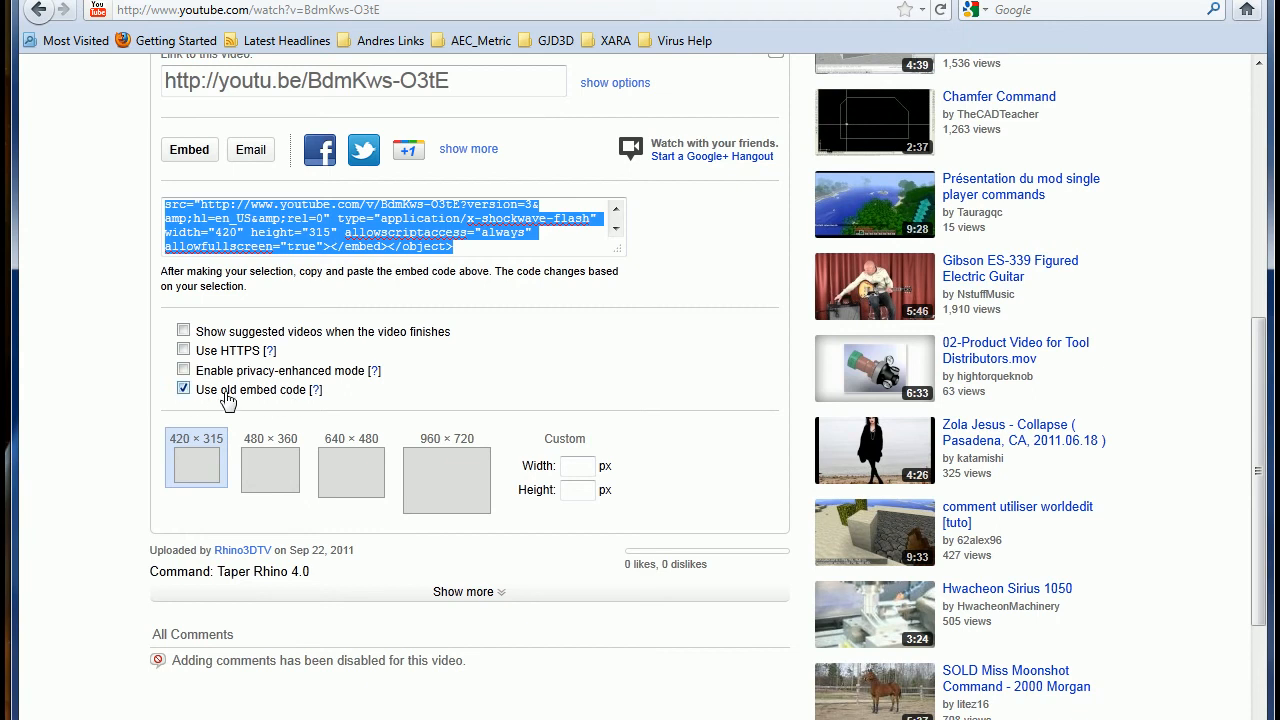
mouse_move(217, 462)
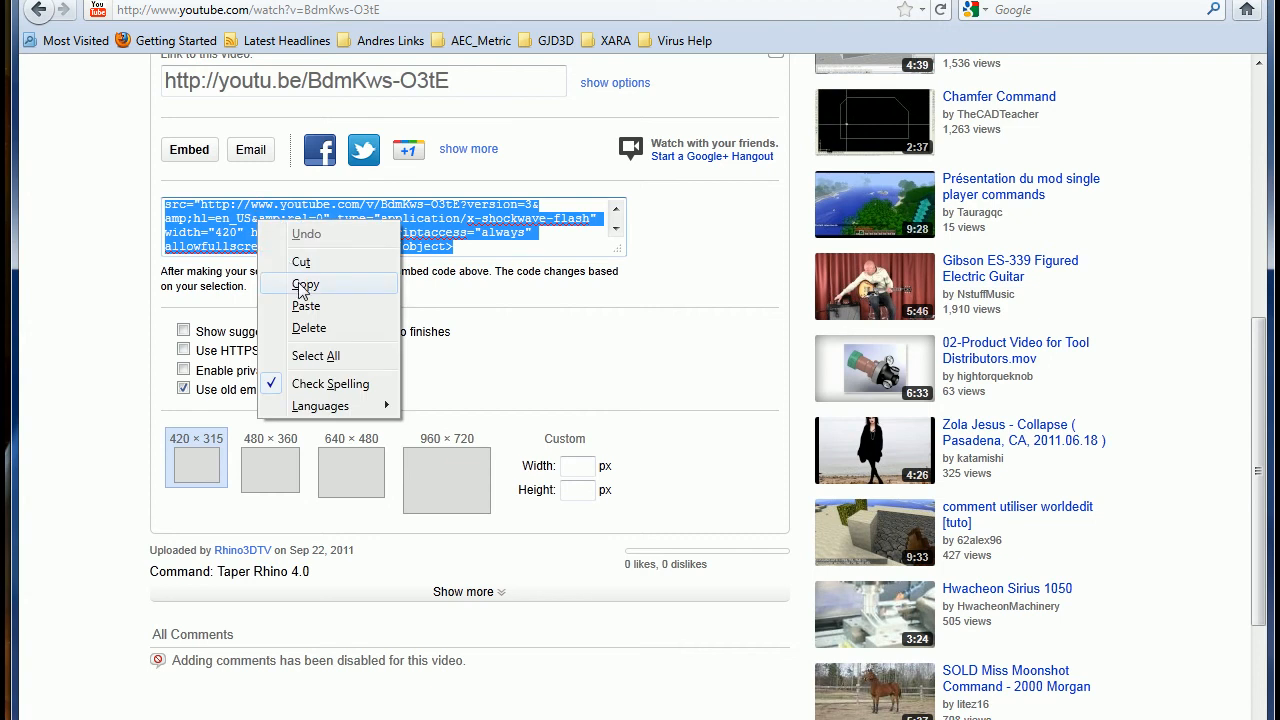
left_click(305, 284)
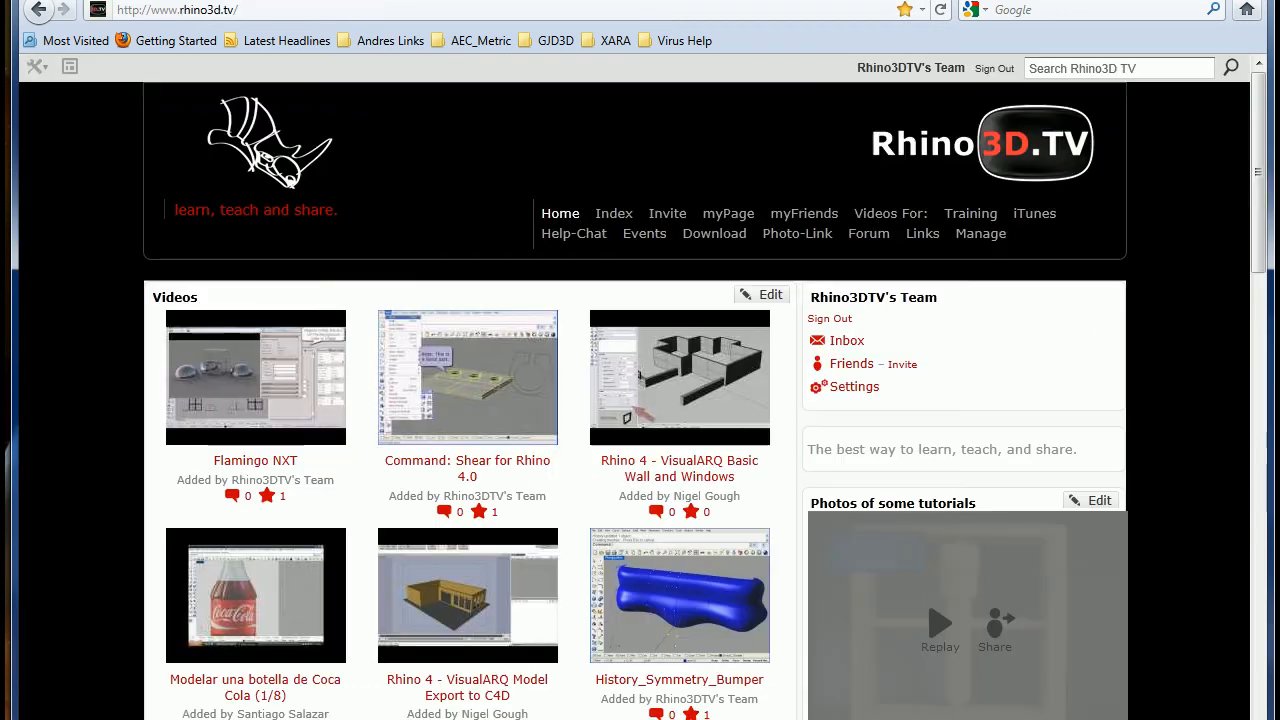
Add the video on Rhino3D.TV by pasting its YouTube embed code and submitting
scroll("down", 3)
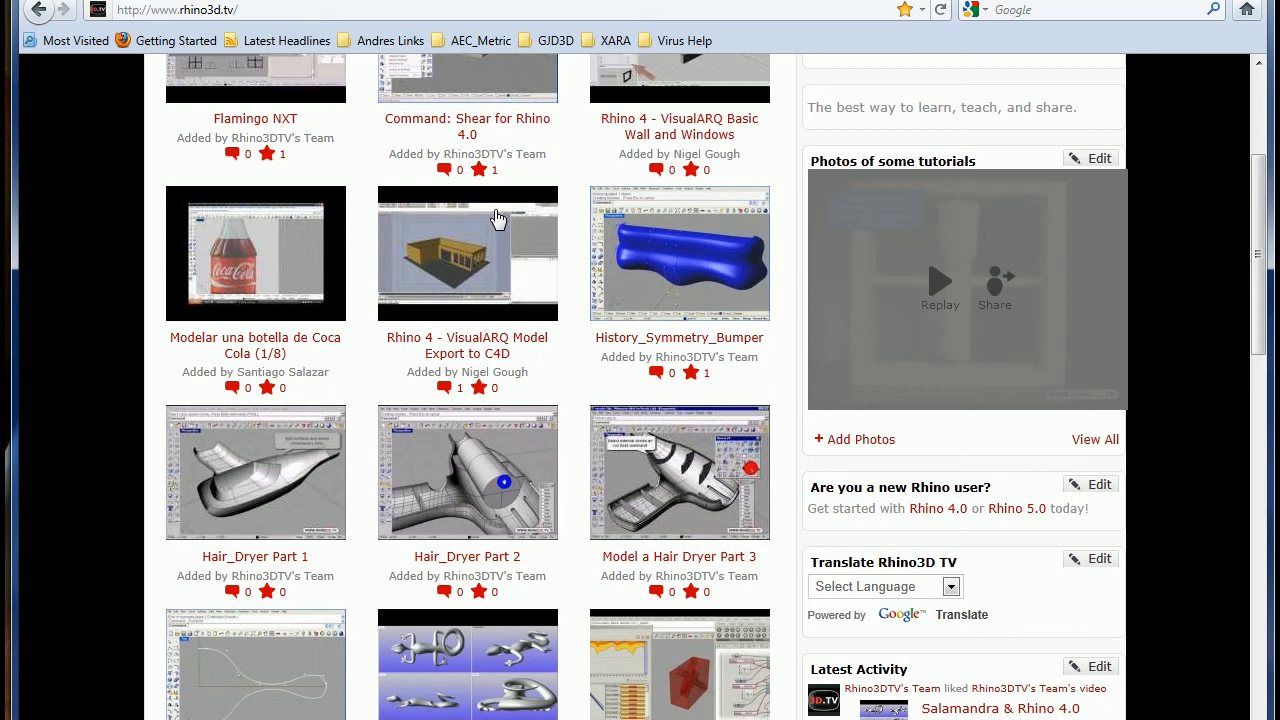
scroll("down", 3)
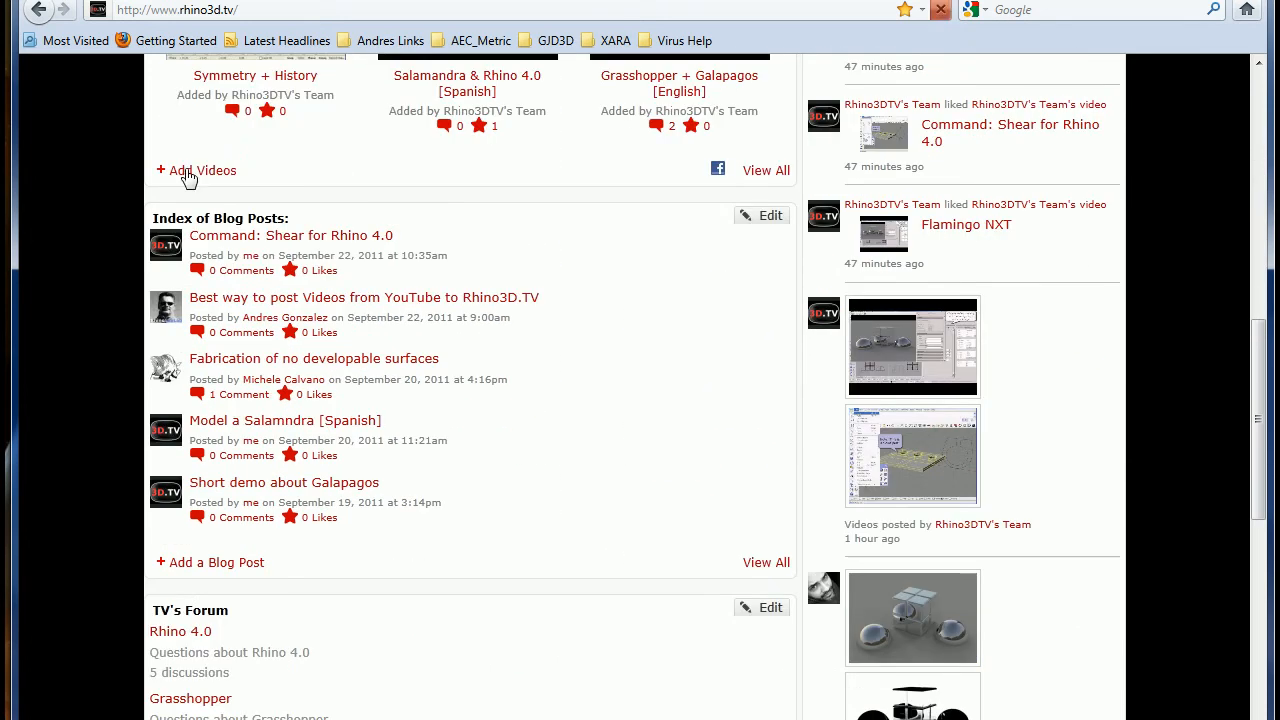
left_click(197, 170)
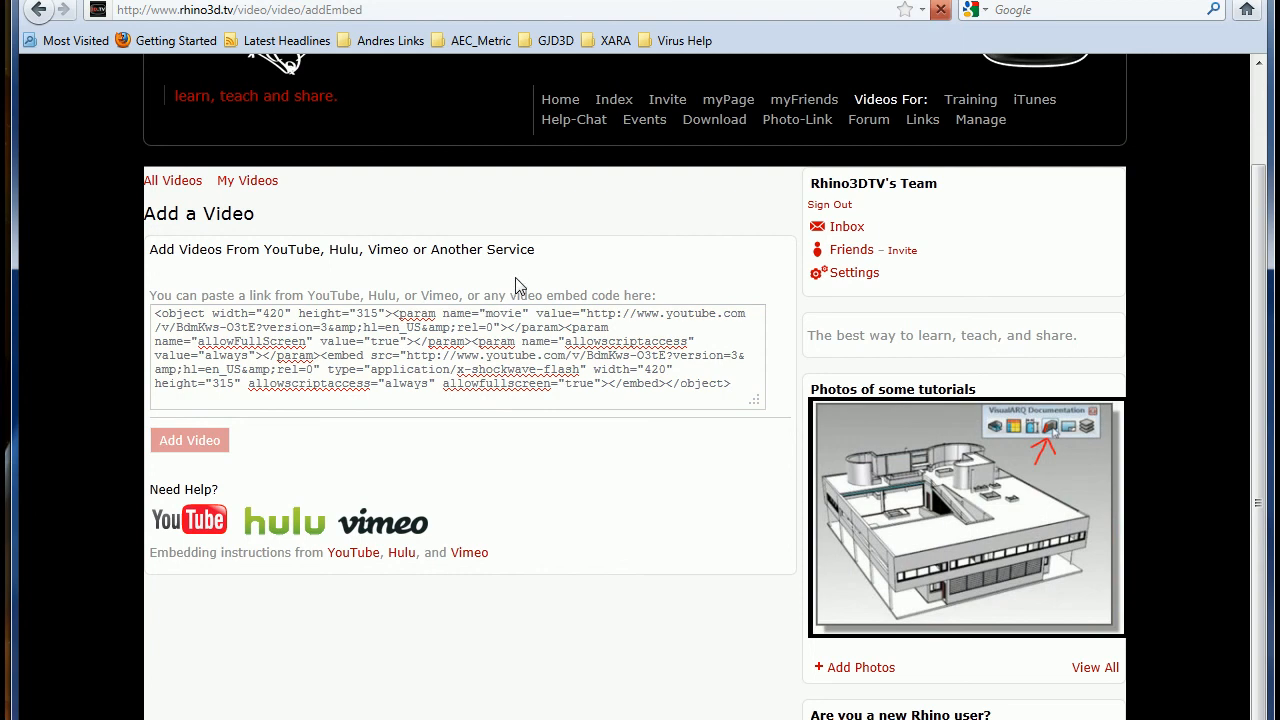
left_click(189, 440)
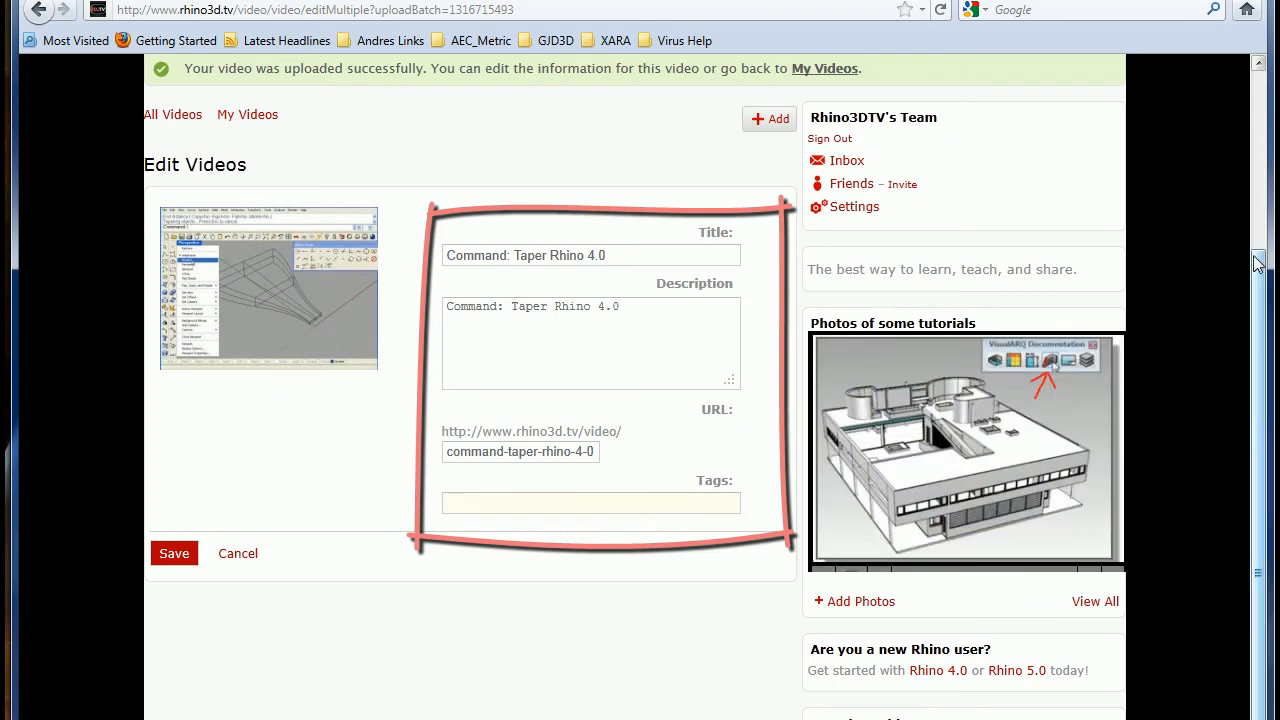
Tag the video 'Taper, Transform, Rhino, R4' and save it
left_click(590, 503)
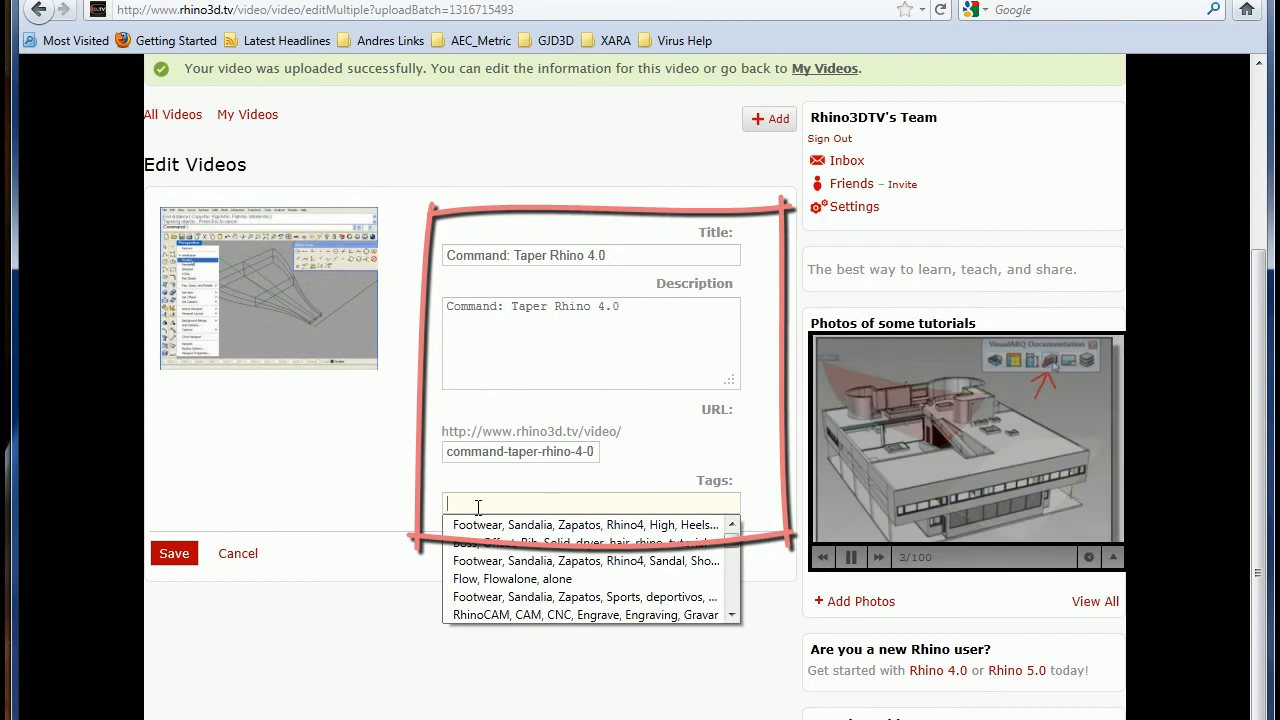
type("C")
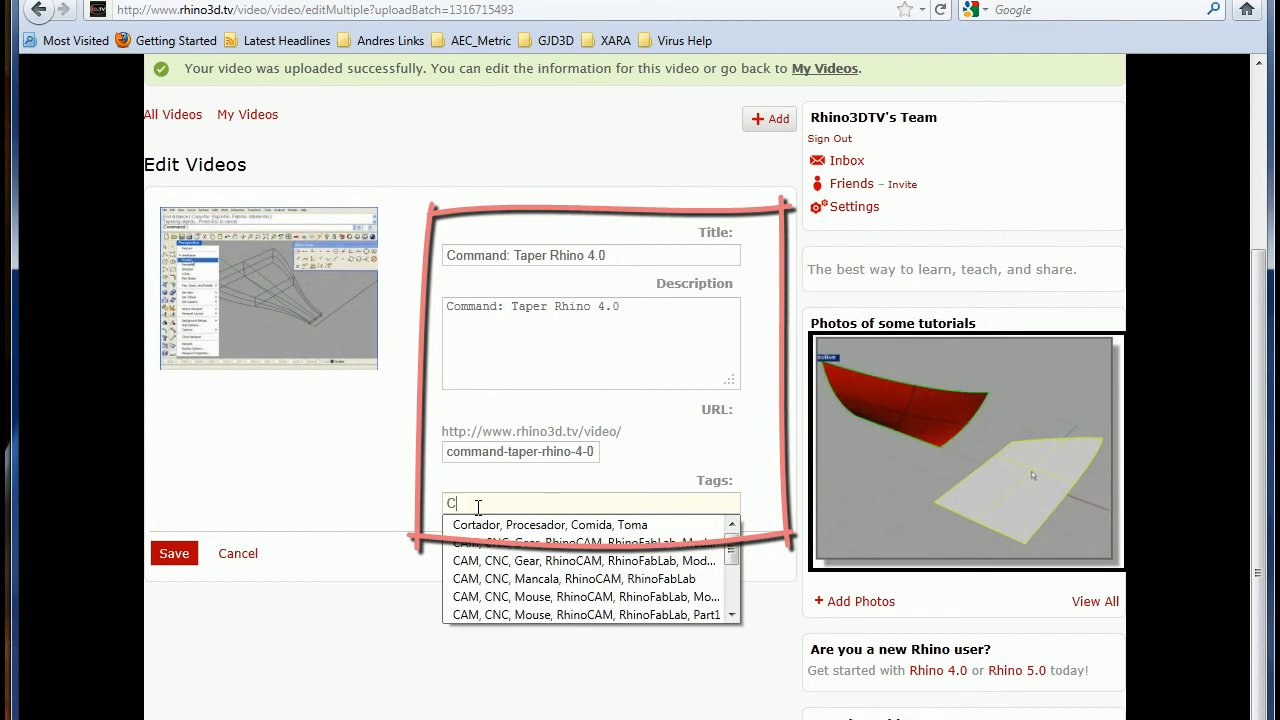
type("ommand")
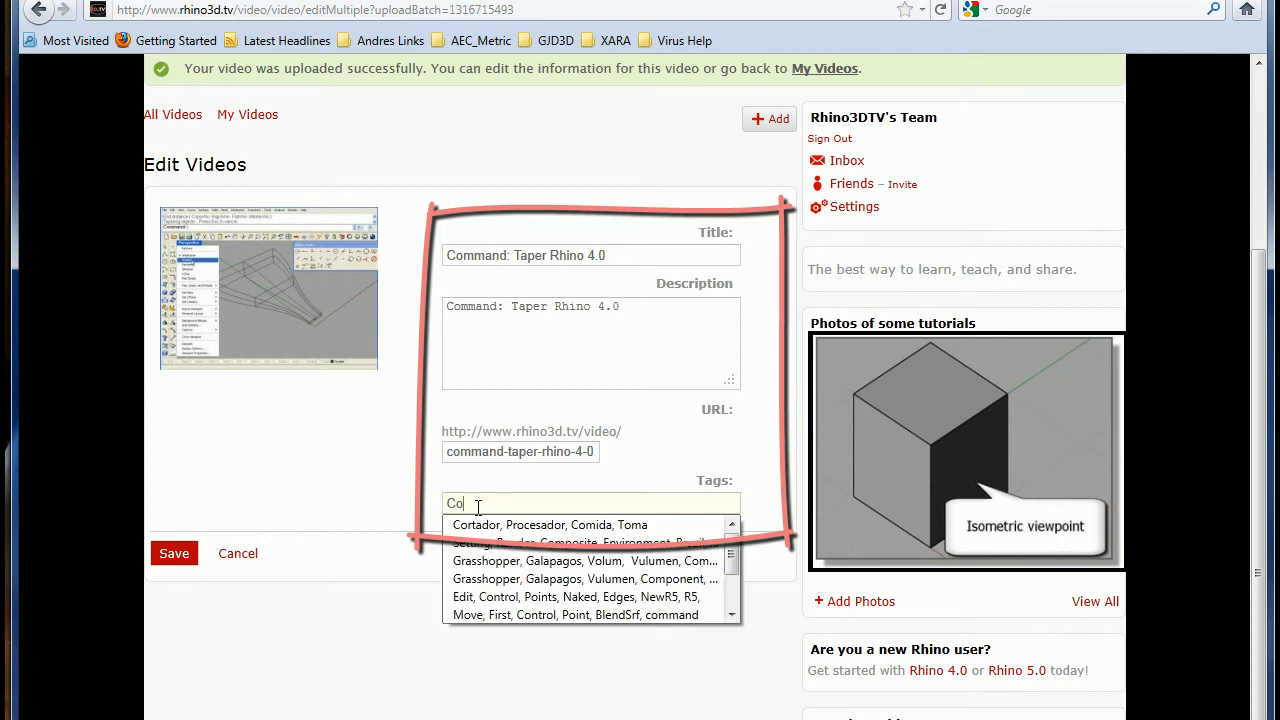
type("Taper Transform, R")
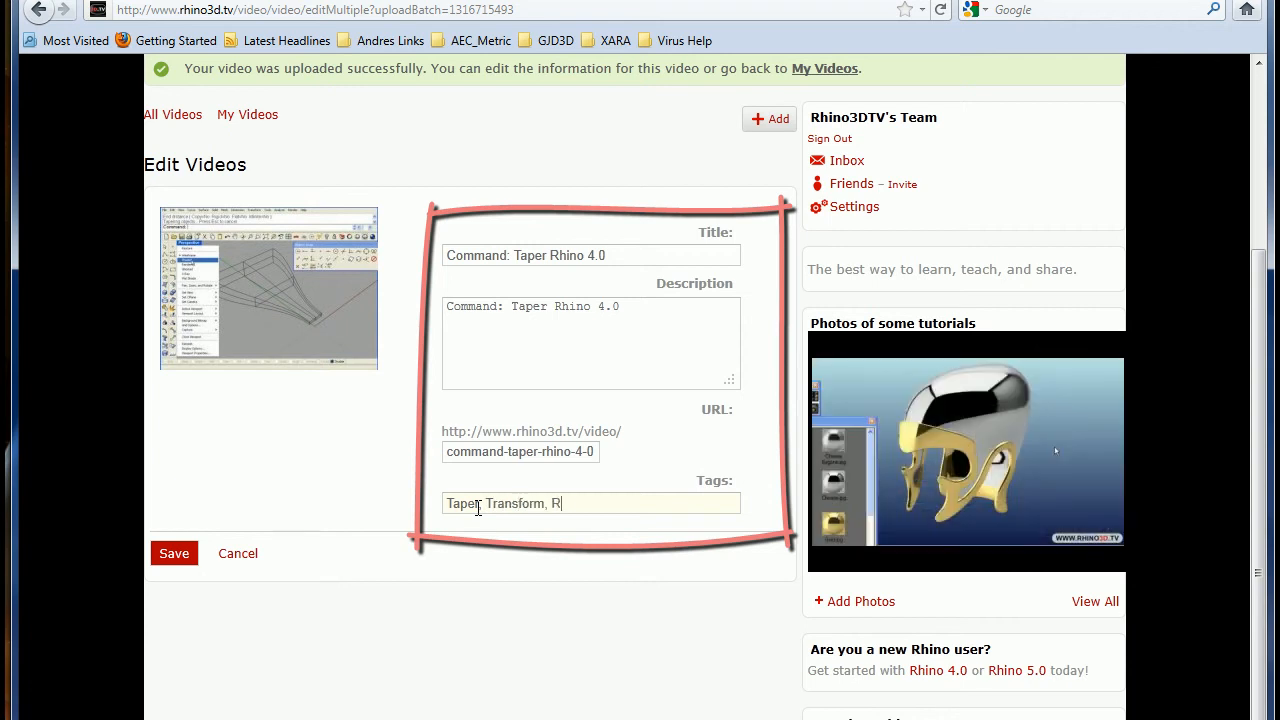
type("hino,")
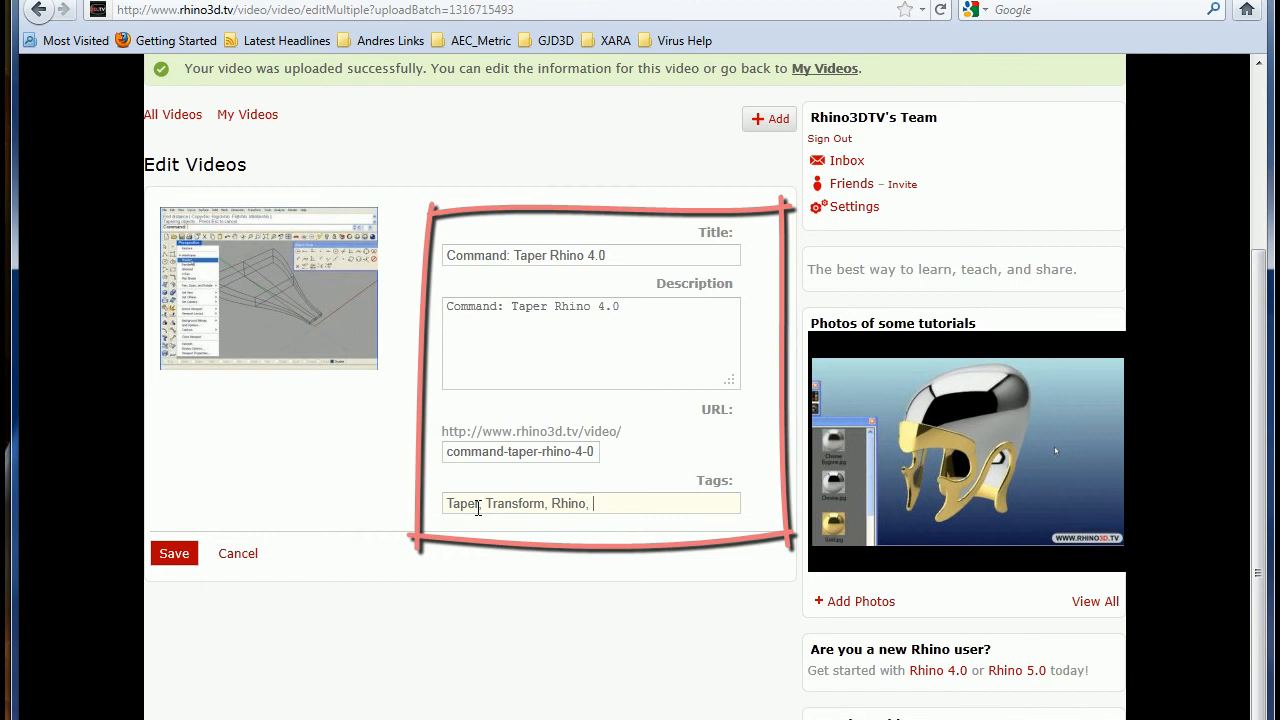
type("R4")
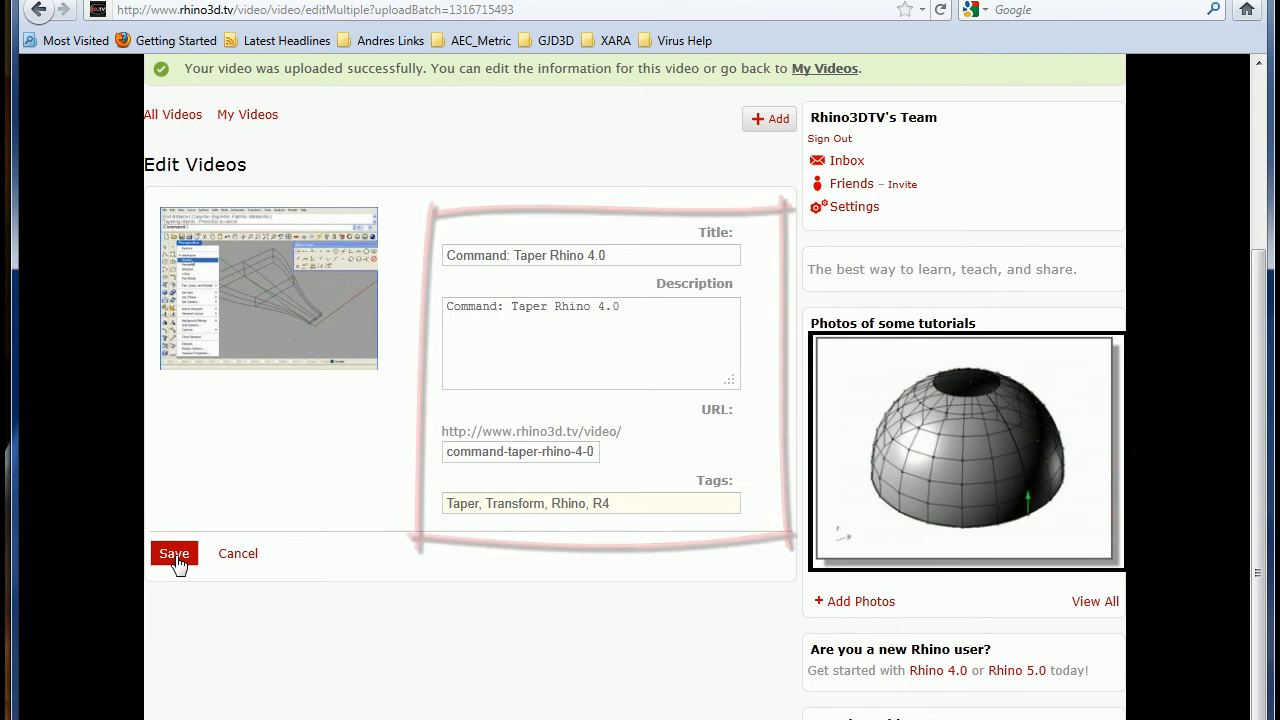
left_click(174, 553)
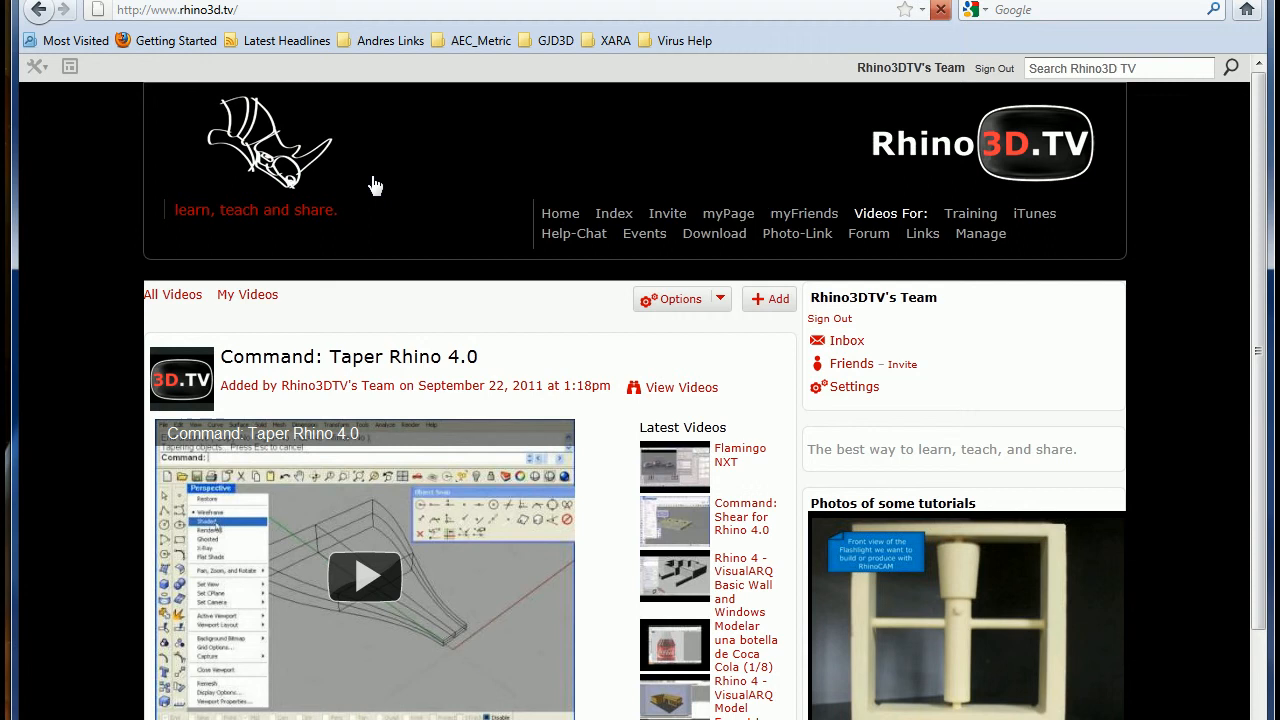
Return to the Rhino3D.TV home page and start adding a photo
left_click(560, 213)
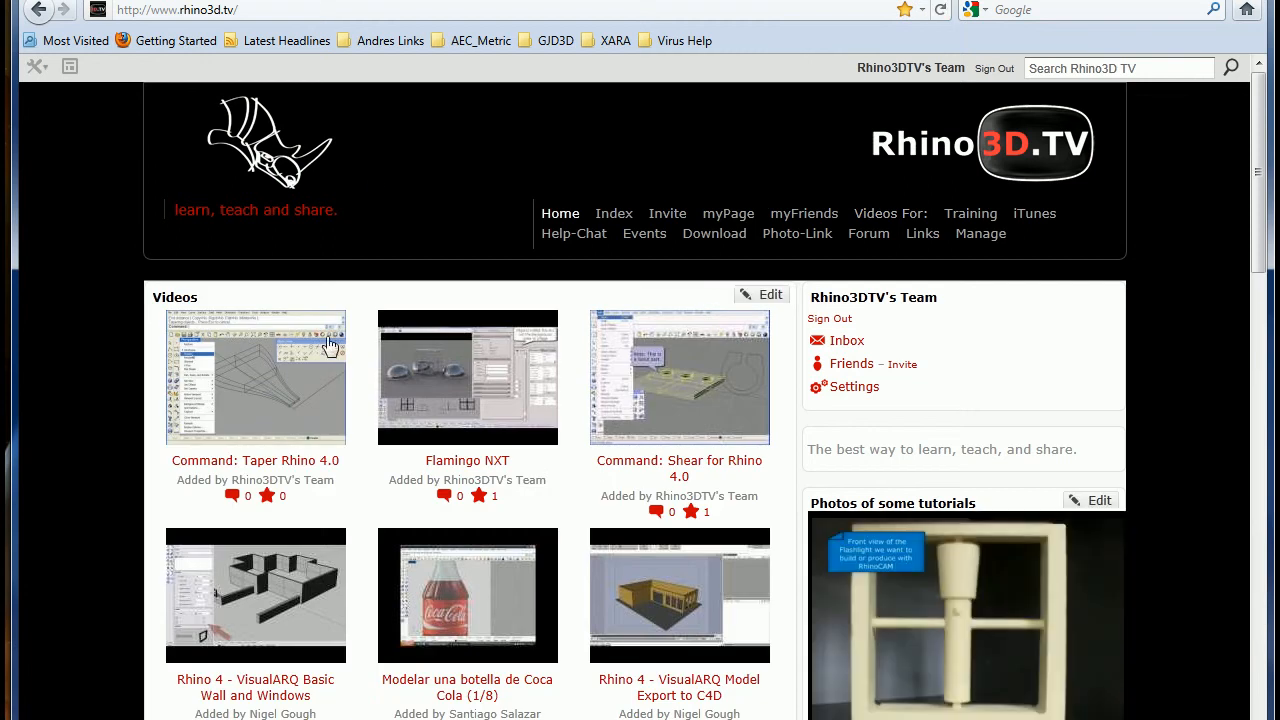
scroll("down", 3)
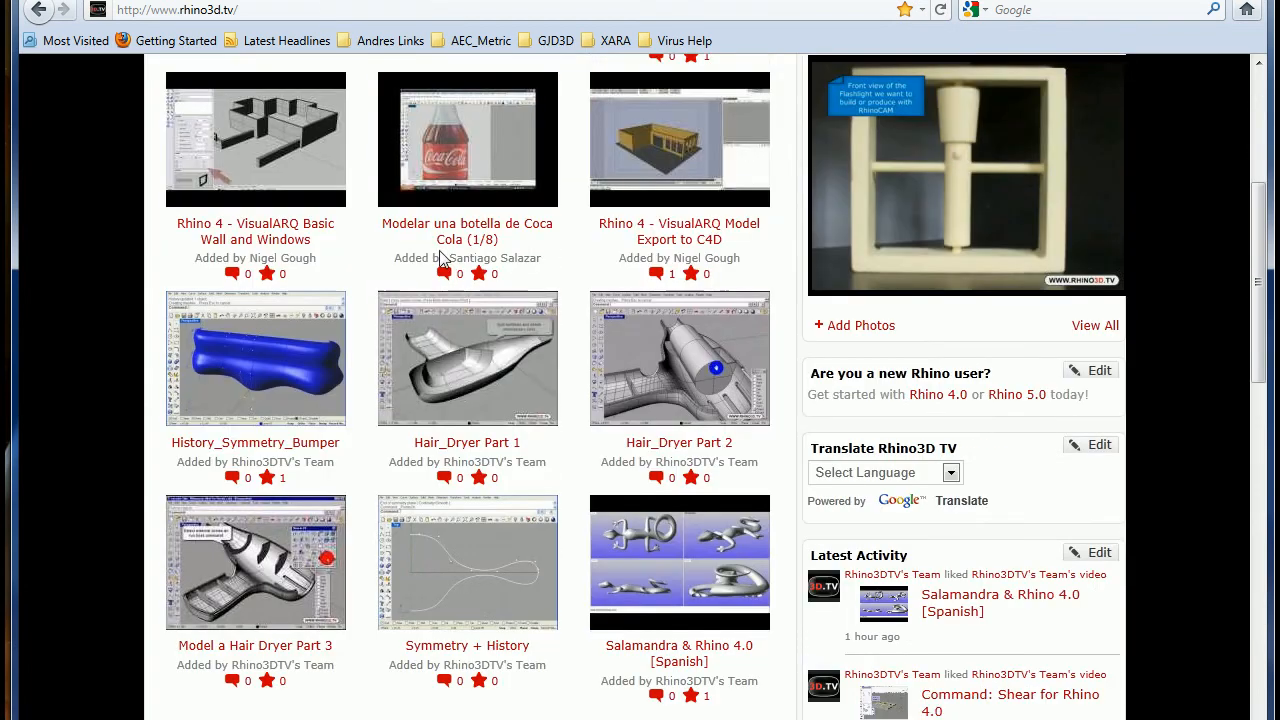
scroll("down", 3)
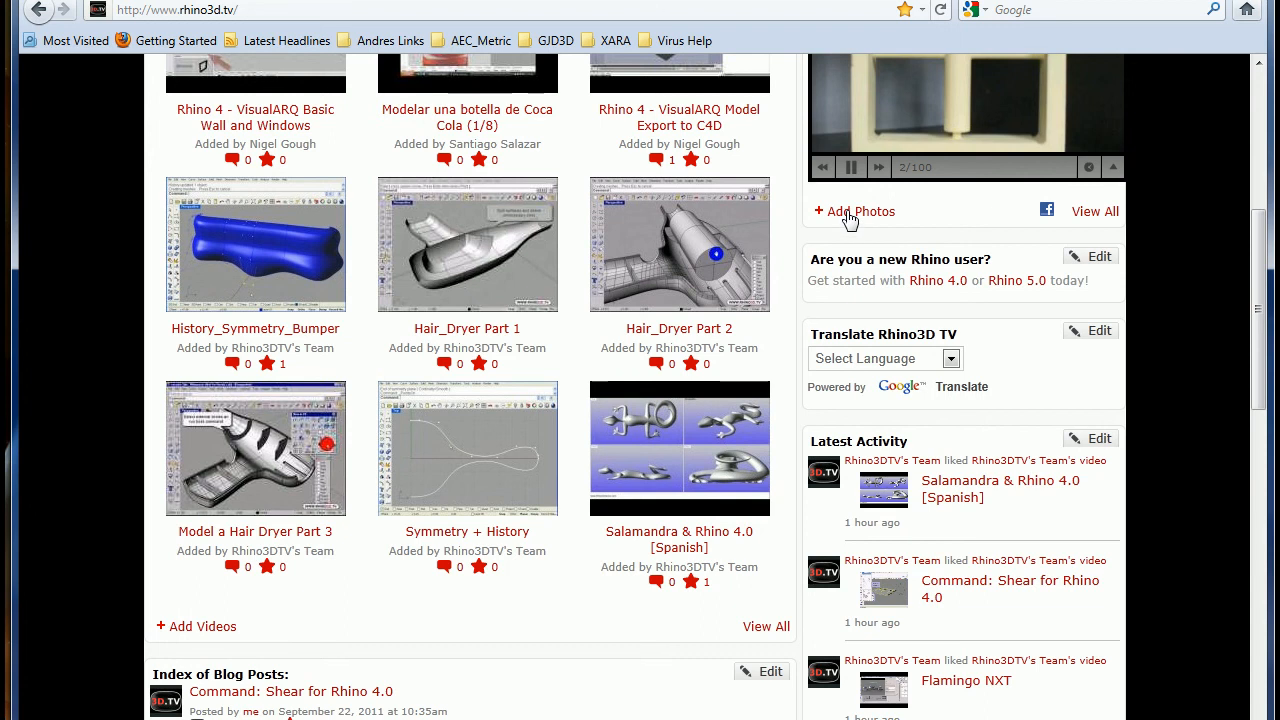
left_click(853, 211)
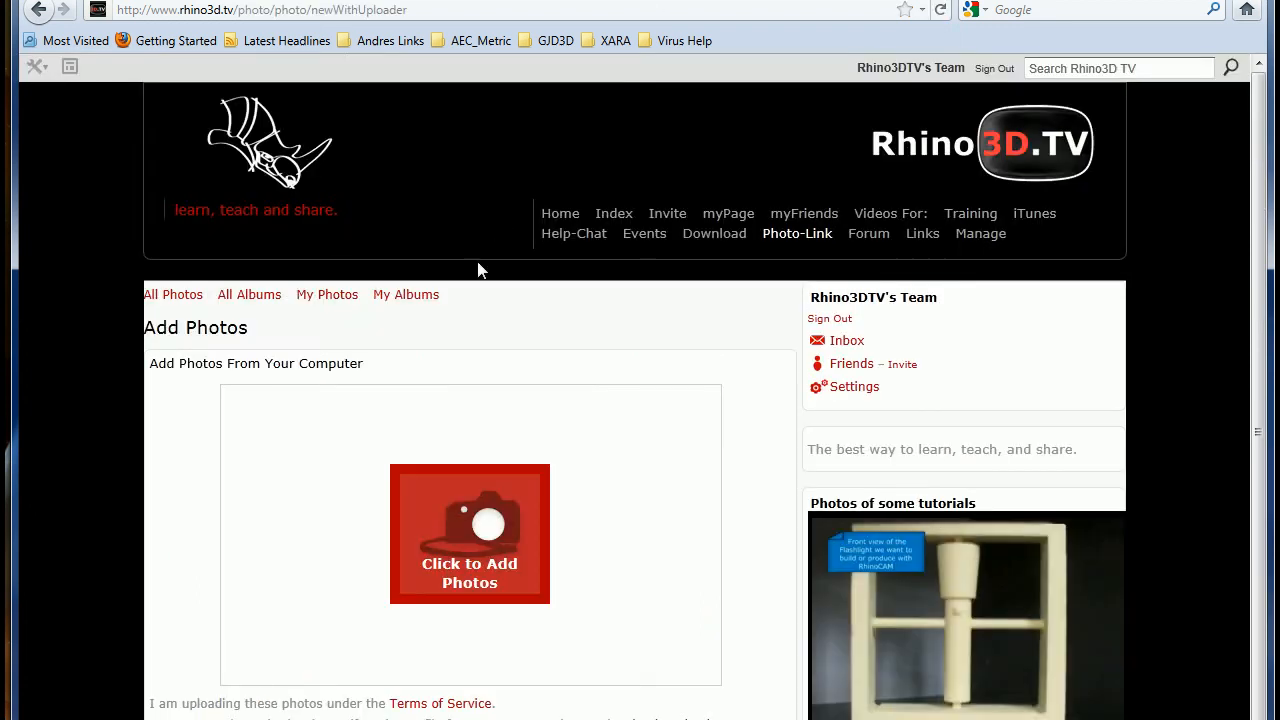
scroll("down", 3)
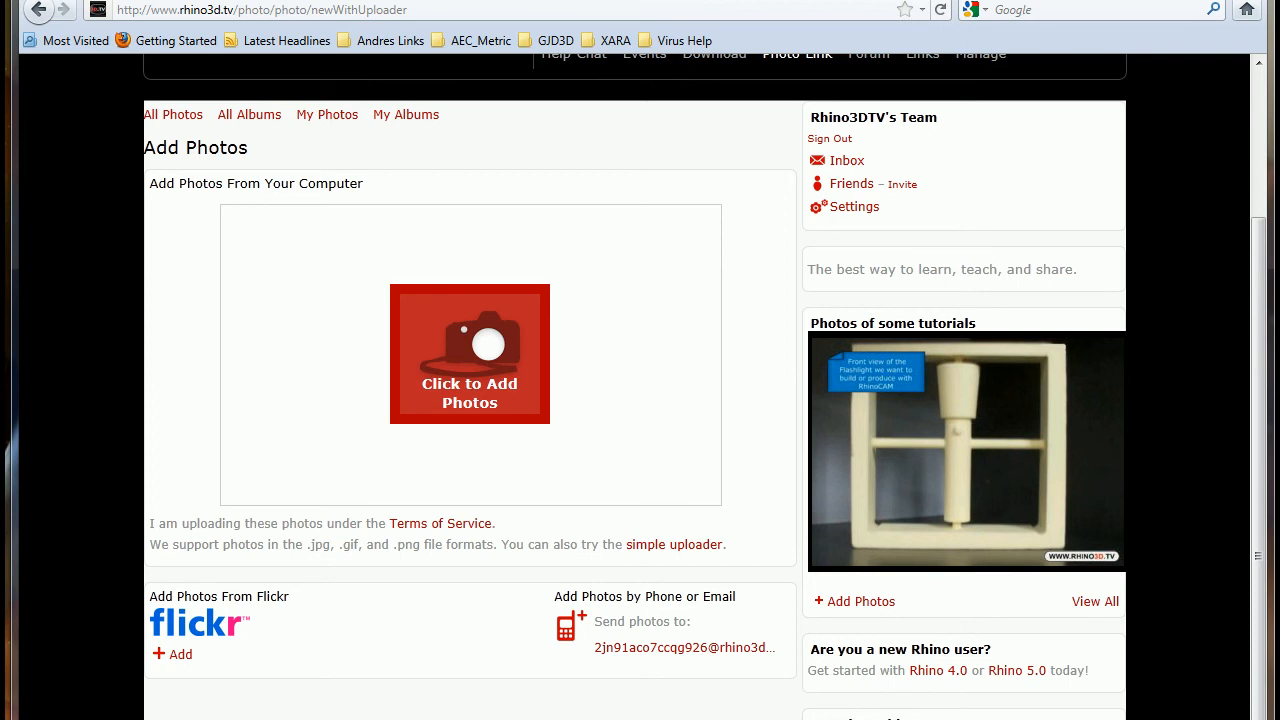
Select the Taper1 image from the Taper folder and upload it
left_click(469, 354)
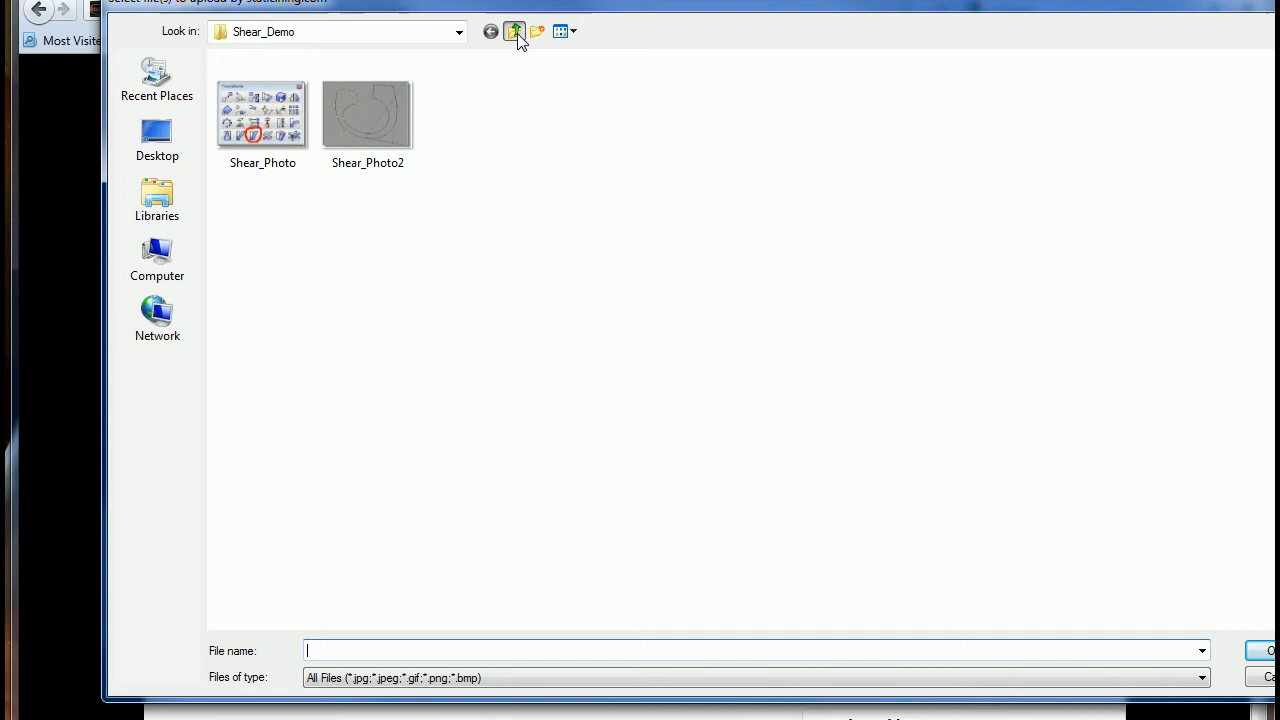
left_click(514, 31)
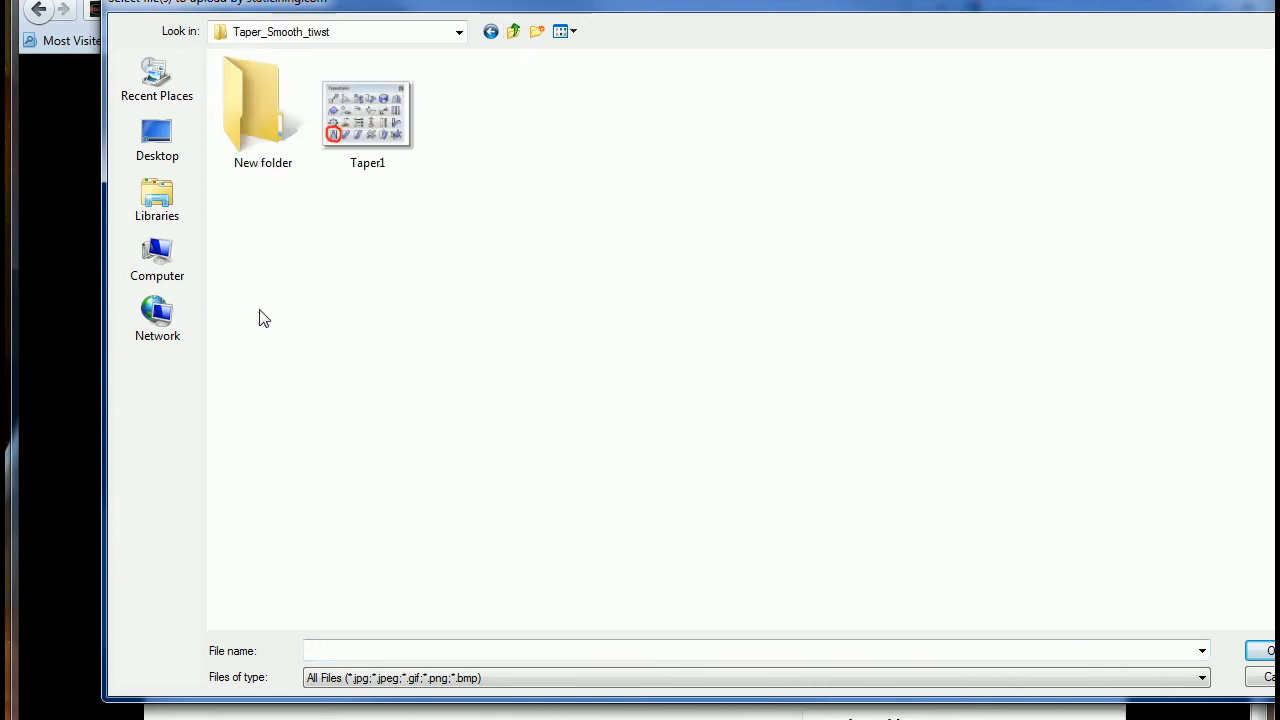
left_click(367, 120)
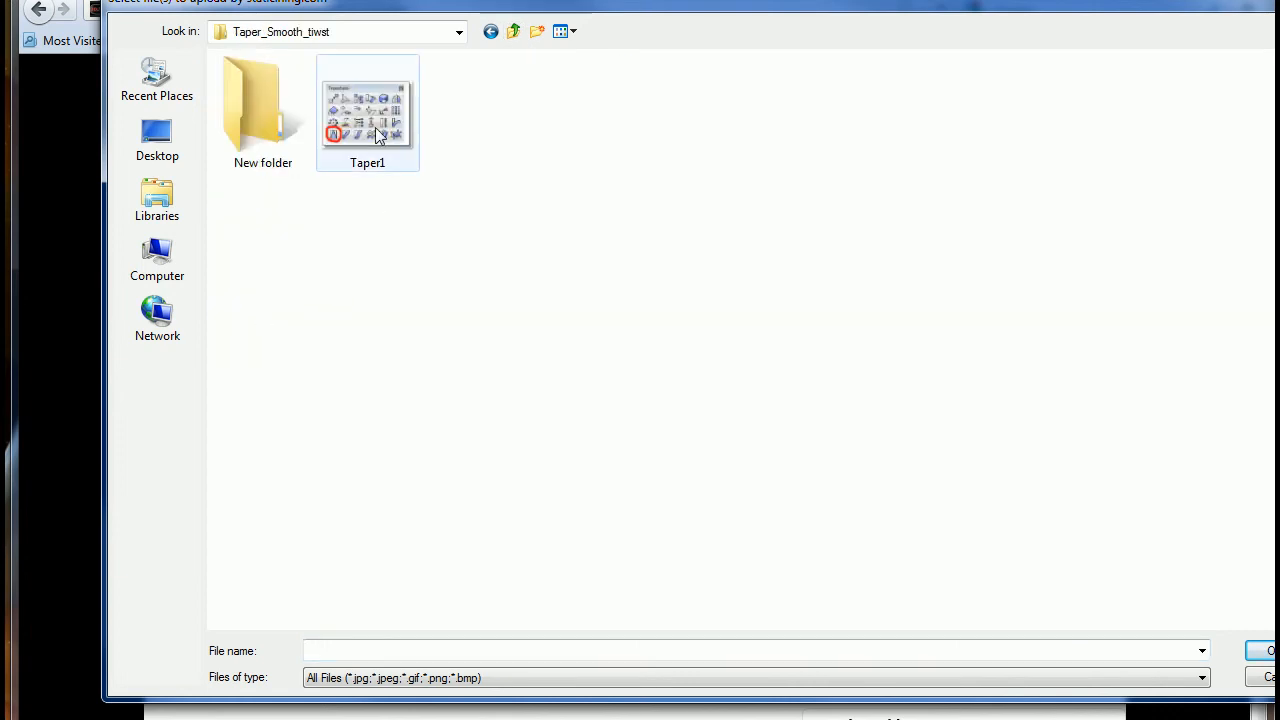
mouse_move(367, 115)
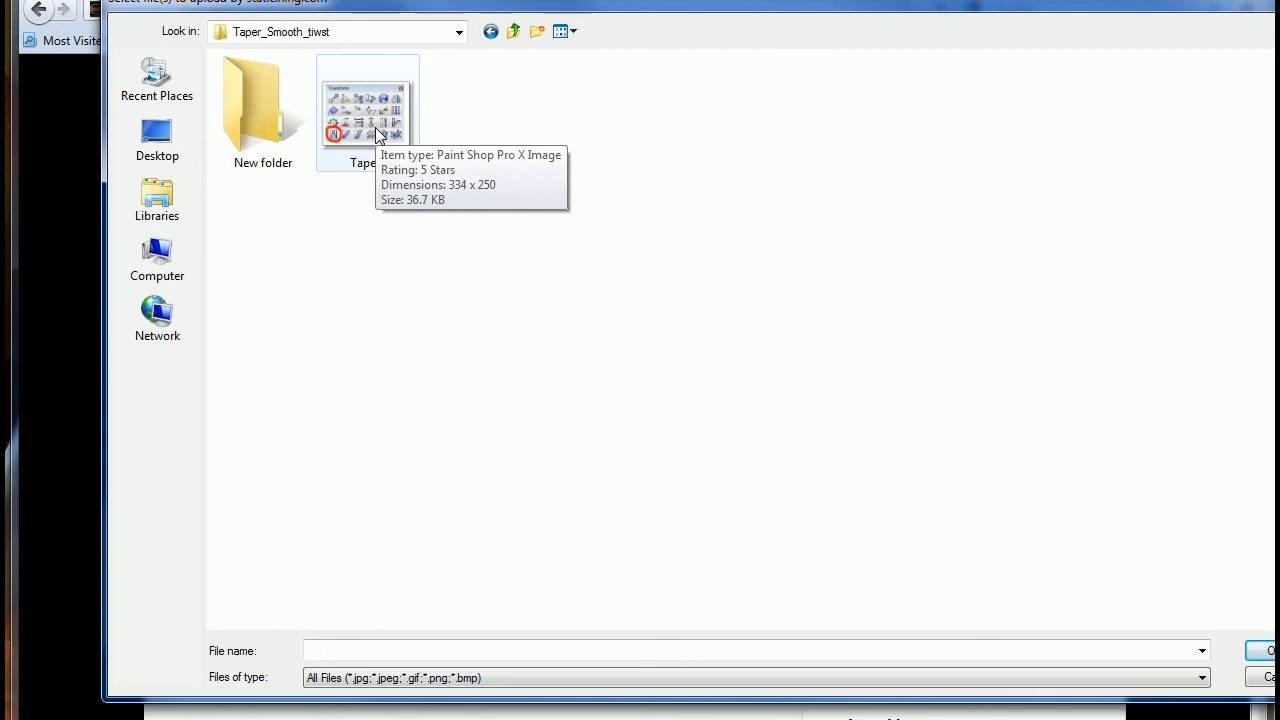
left_click(367, 105)
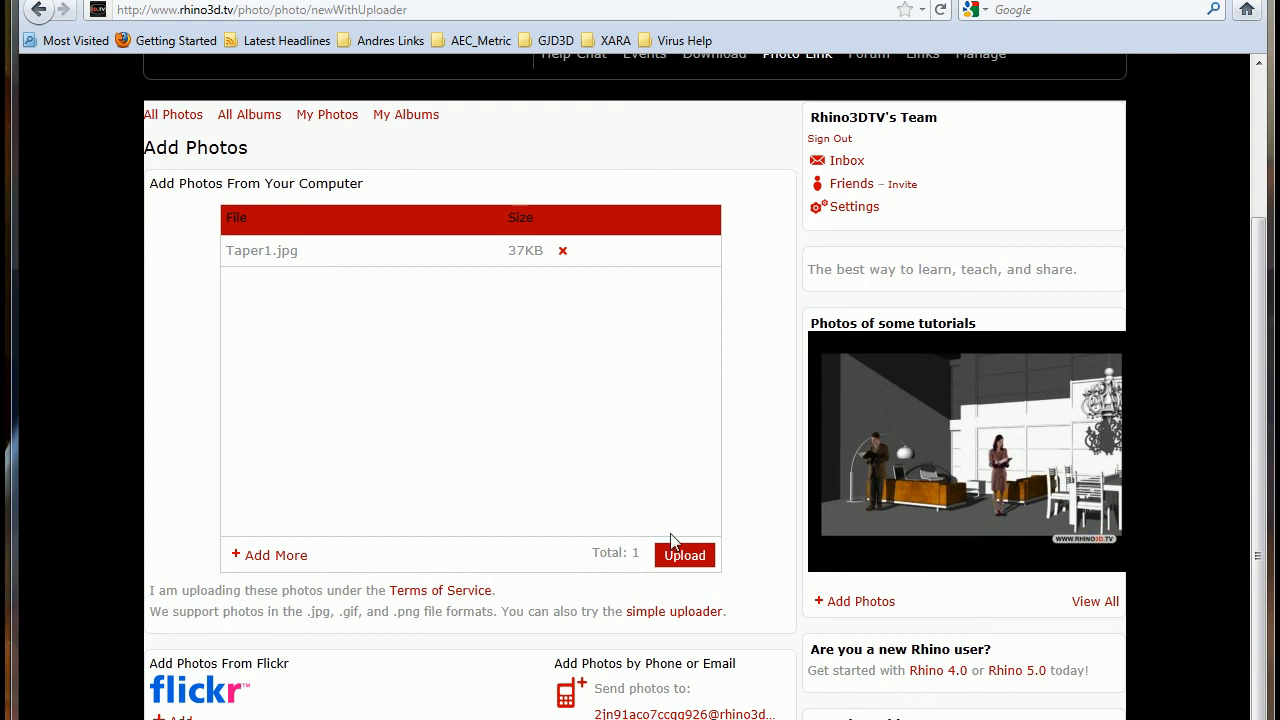
left_click(684, 555)
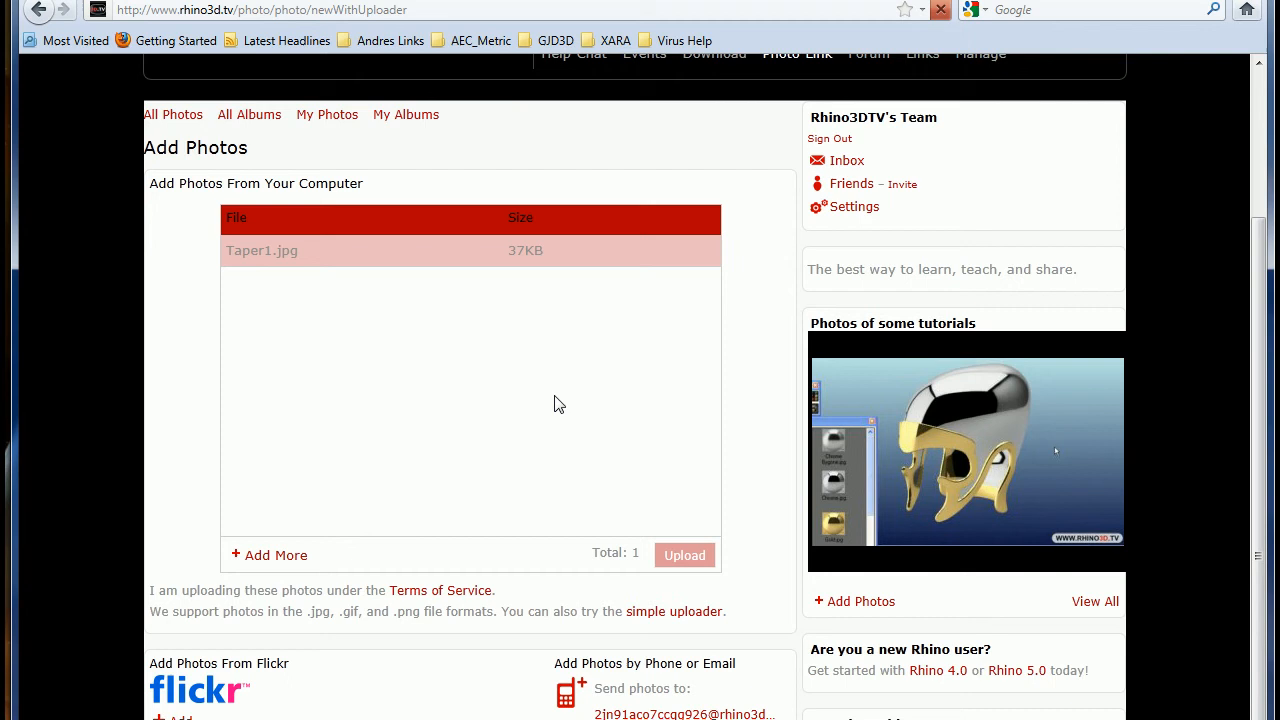
left_click(684, 555)
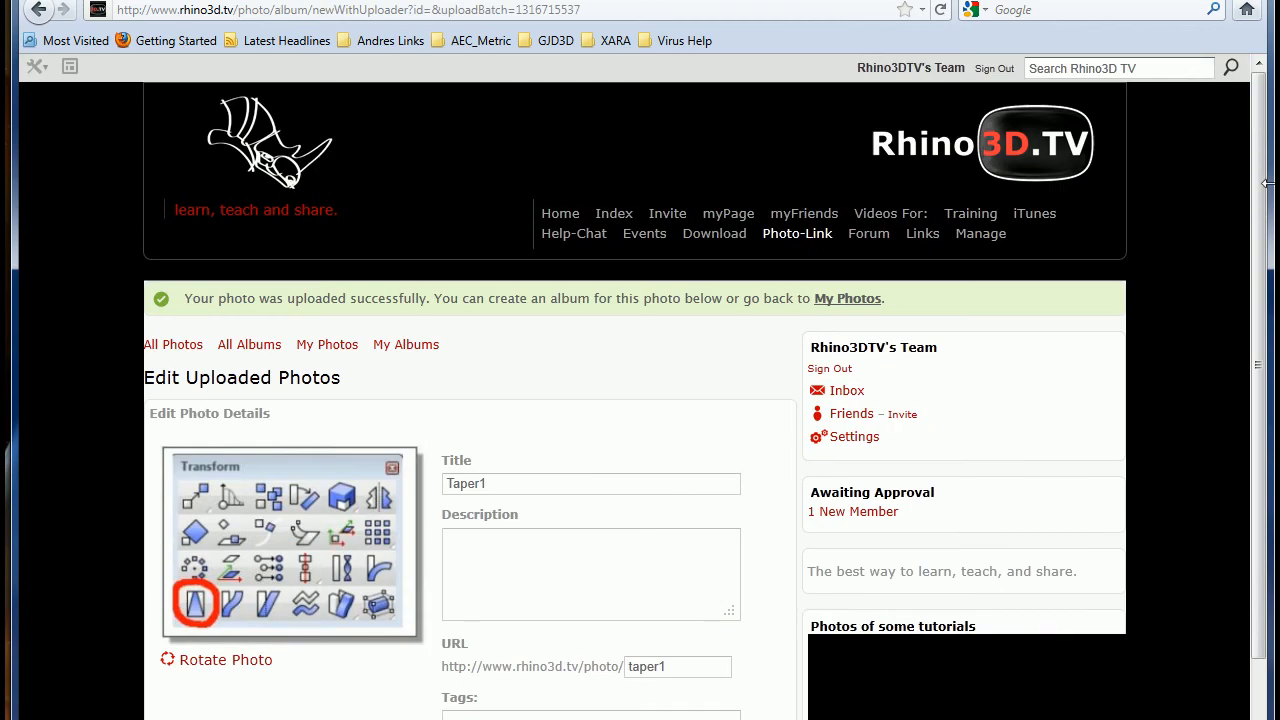
Title the photo 'Command: Taper for Rhino 4.0' and add a description crediting Andres Gonzalez with a Play Video link
scroll("down", 3)
type("Command: ")
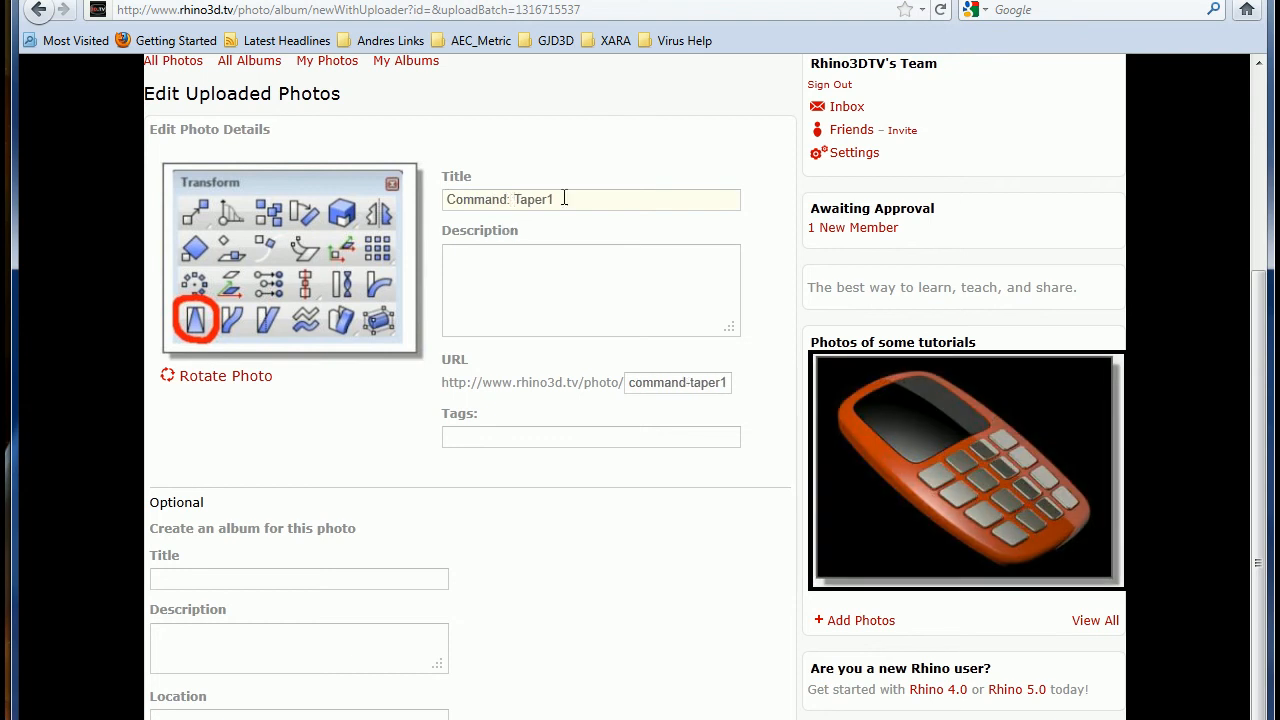
key("BackSpace")
type(" for Rhino 4.0")
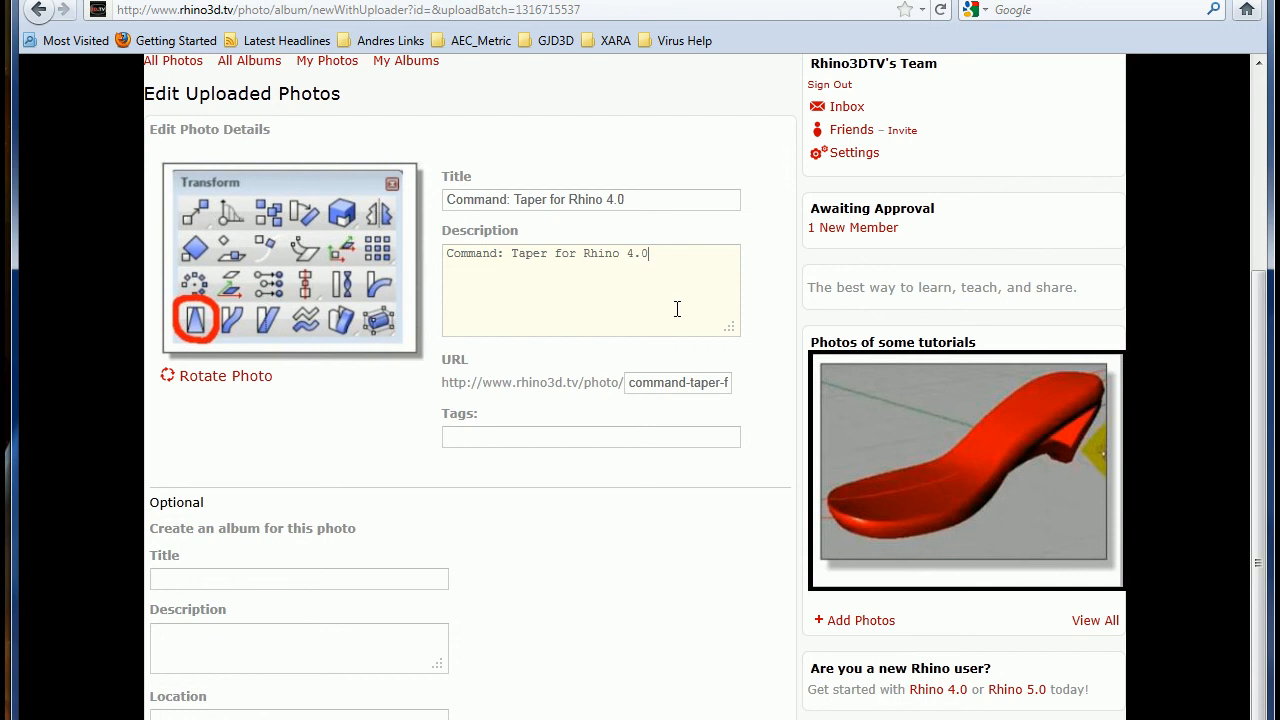
type("By: Andres Gonz")
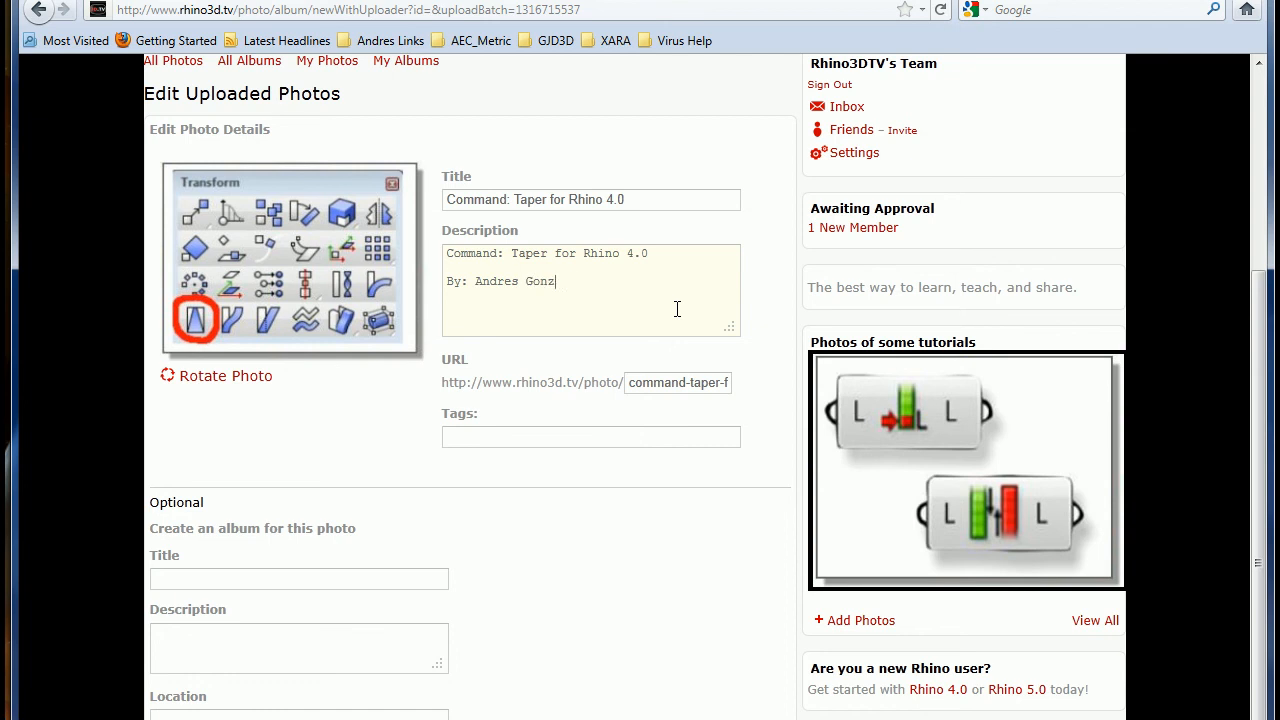
type("alez")
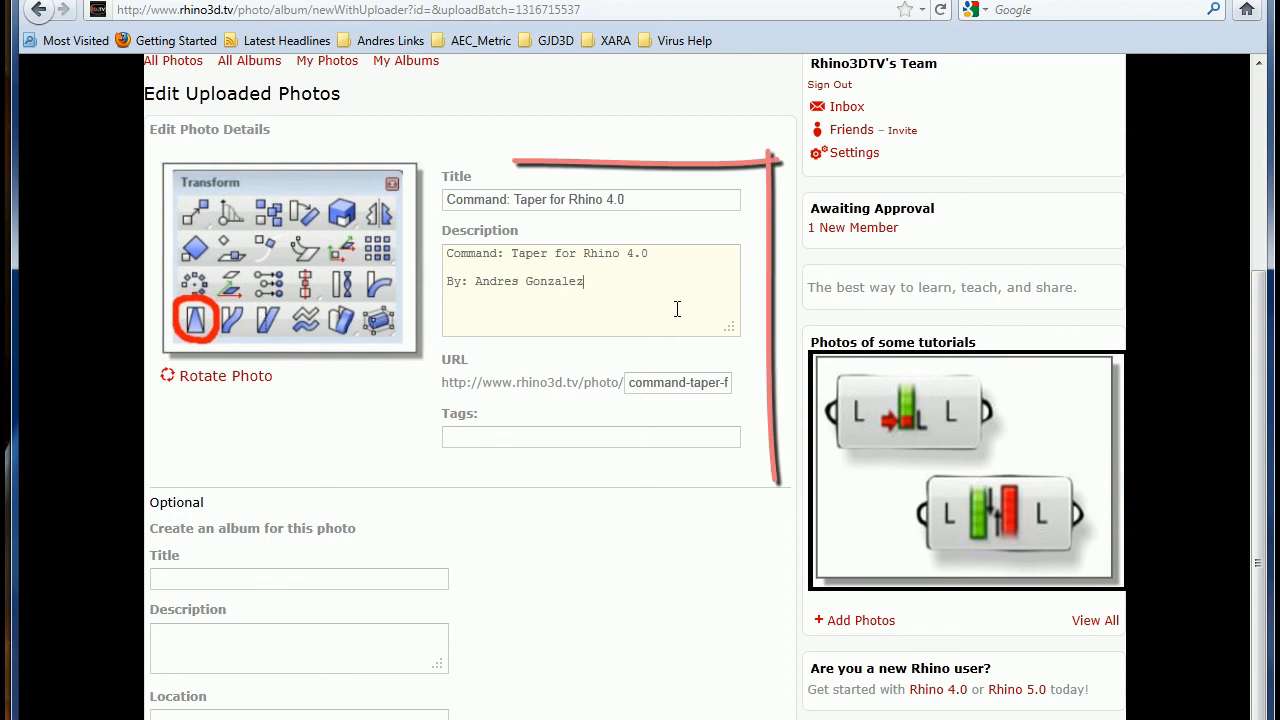
type("P1")
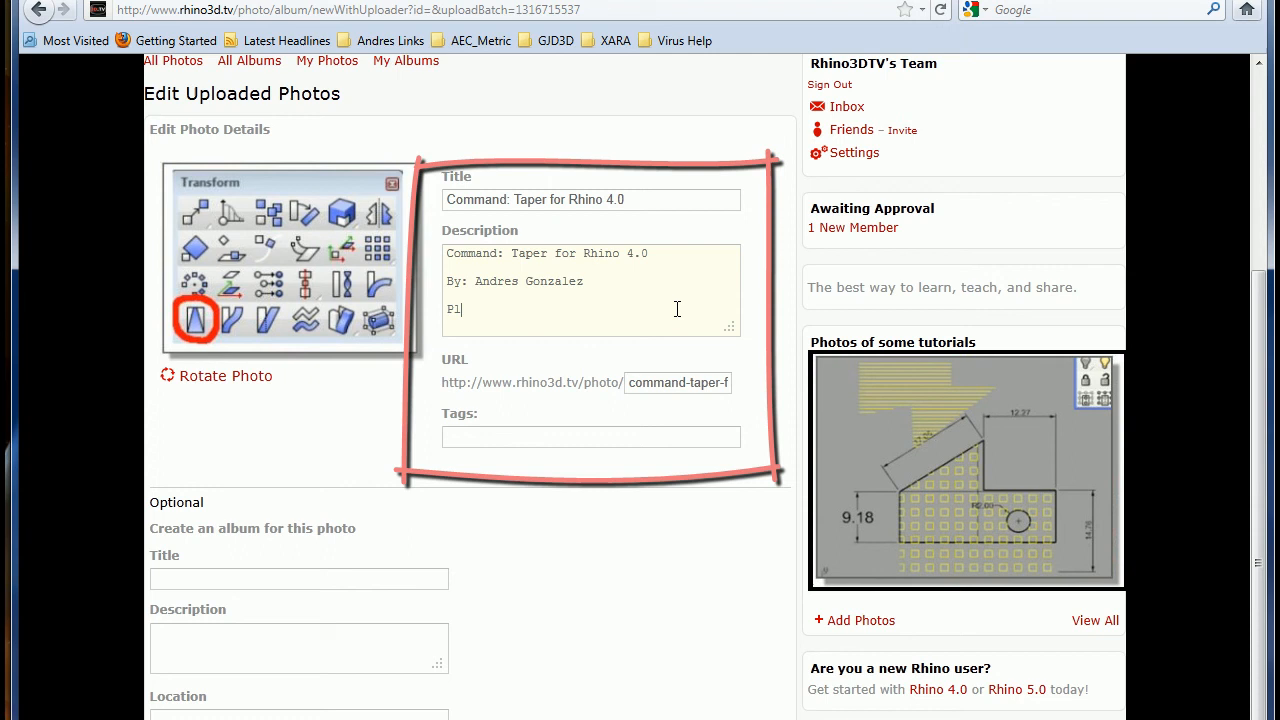
type("lay Video:")
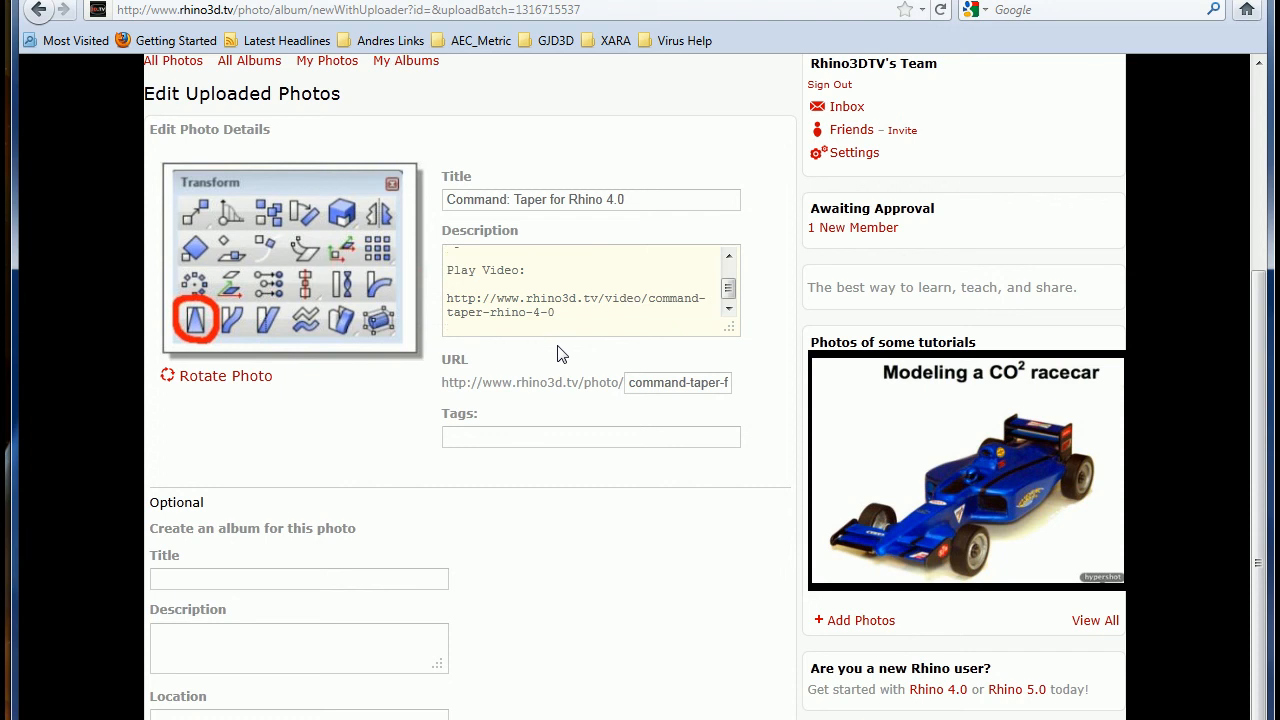
Tag the Taper photo with Taper, Transform, R4, Rhino, Editing and save its details
left_click(590, 436)
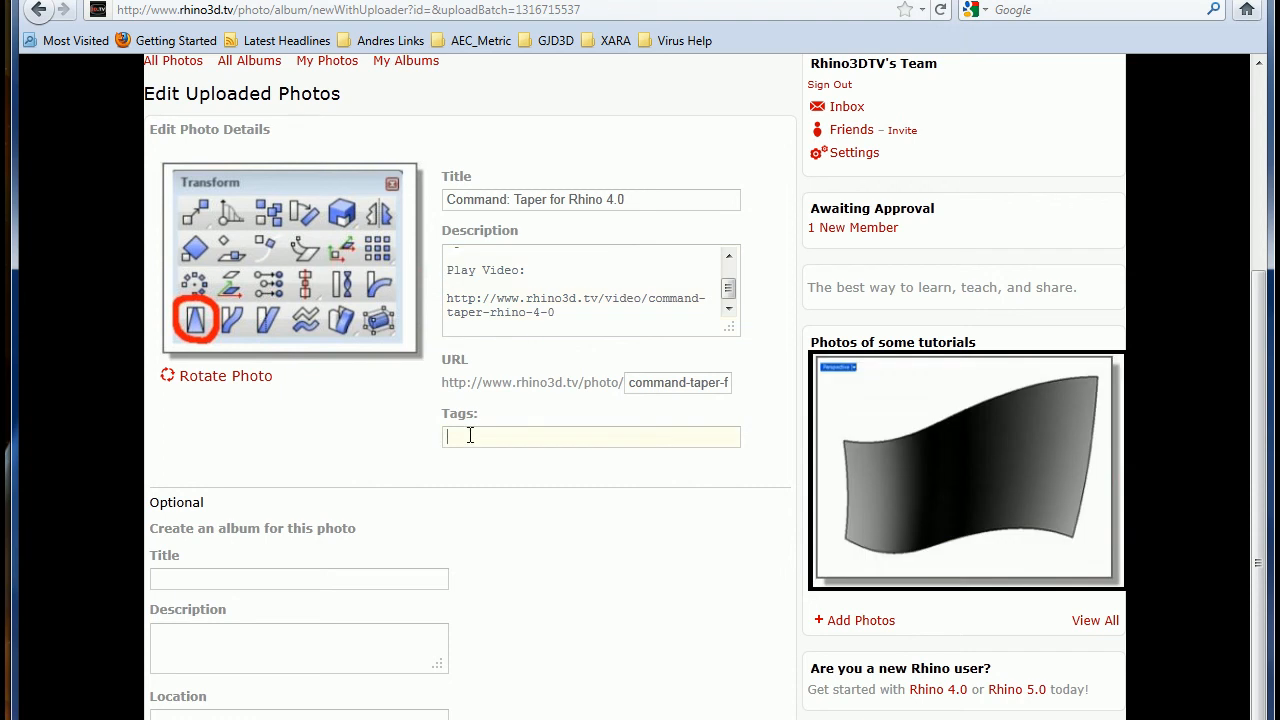
type("Taper, Transform, R")
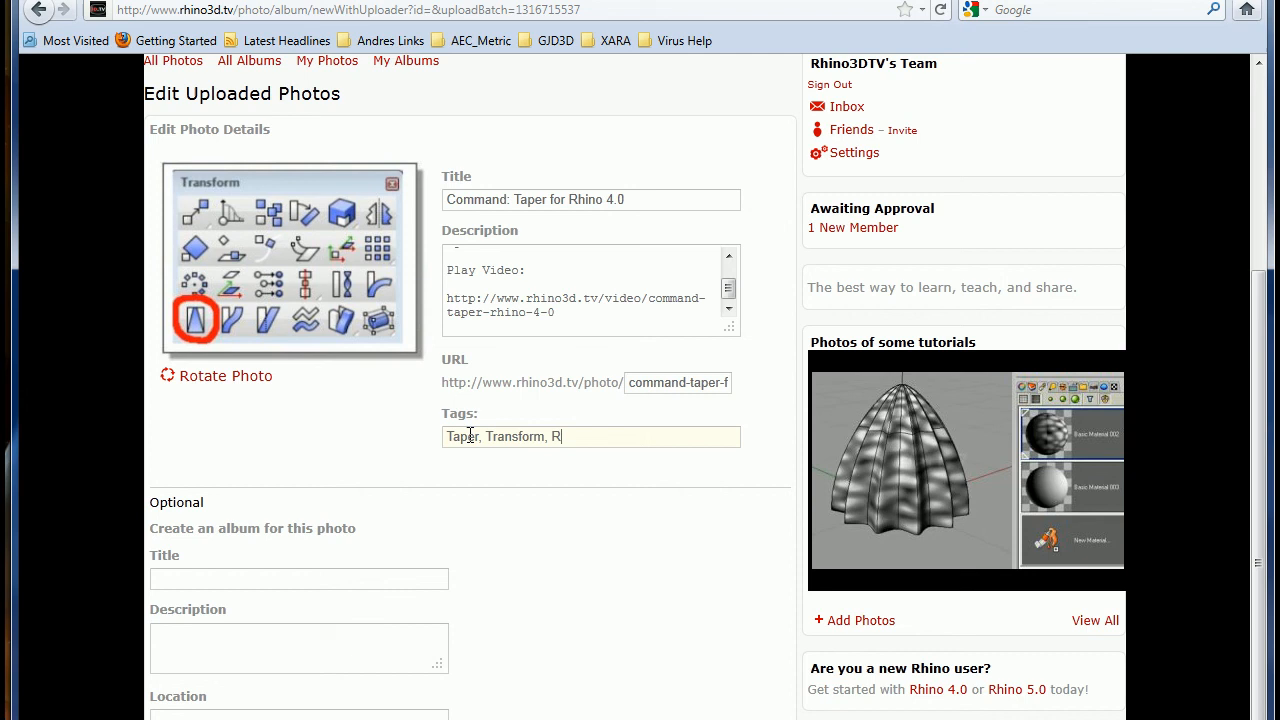
type("4, Rhino, E")
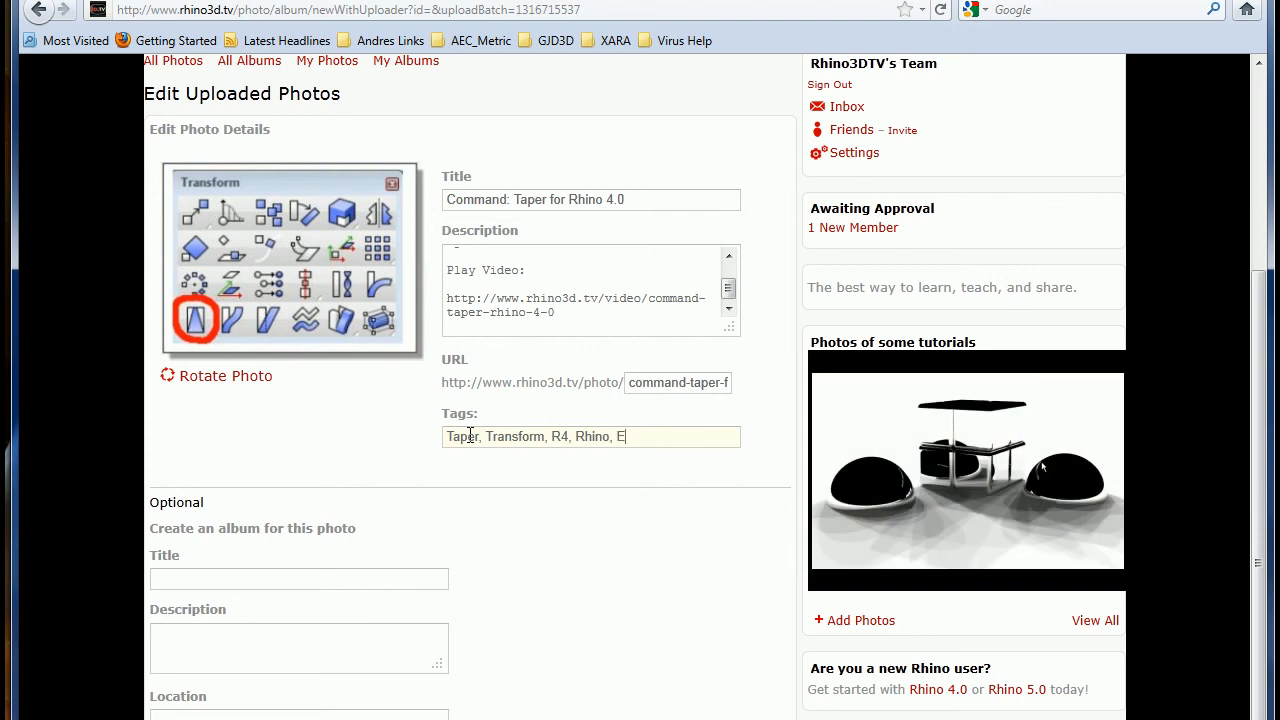
type("dit")
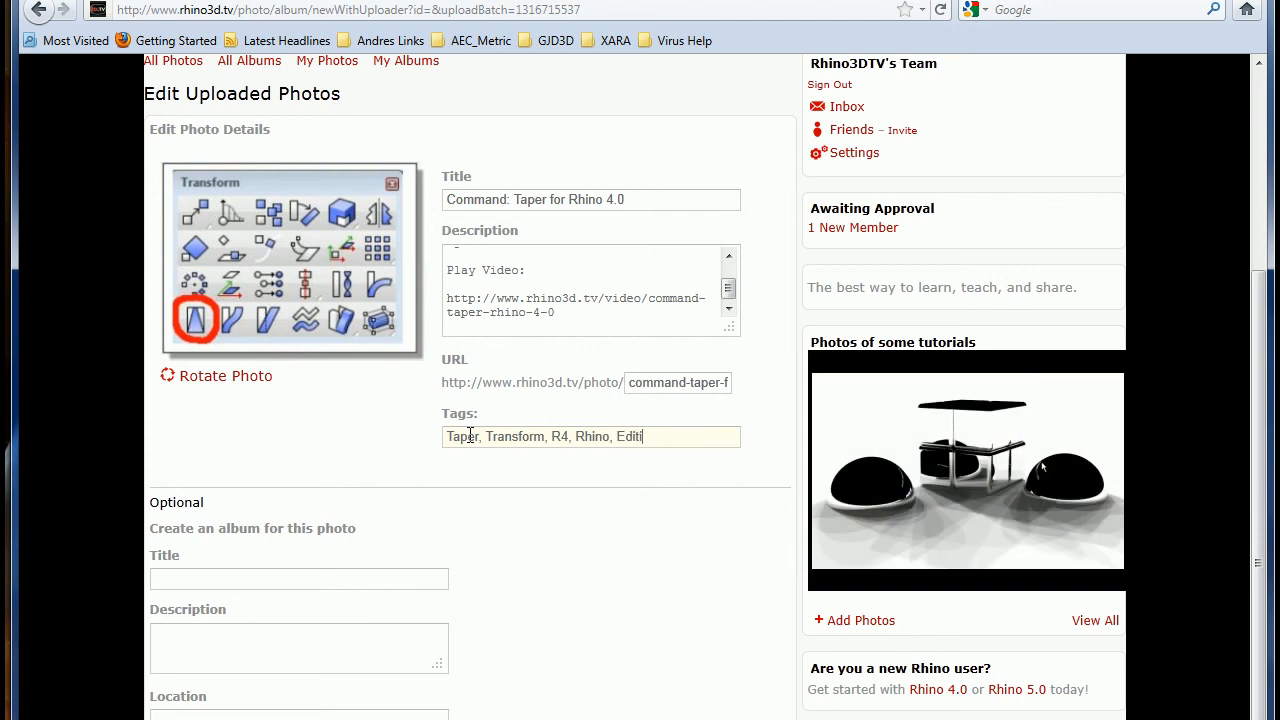
type("ing")
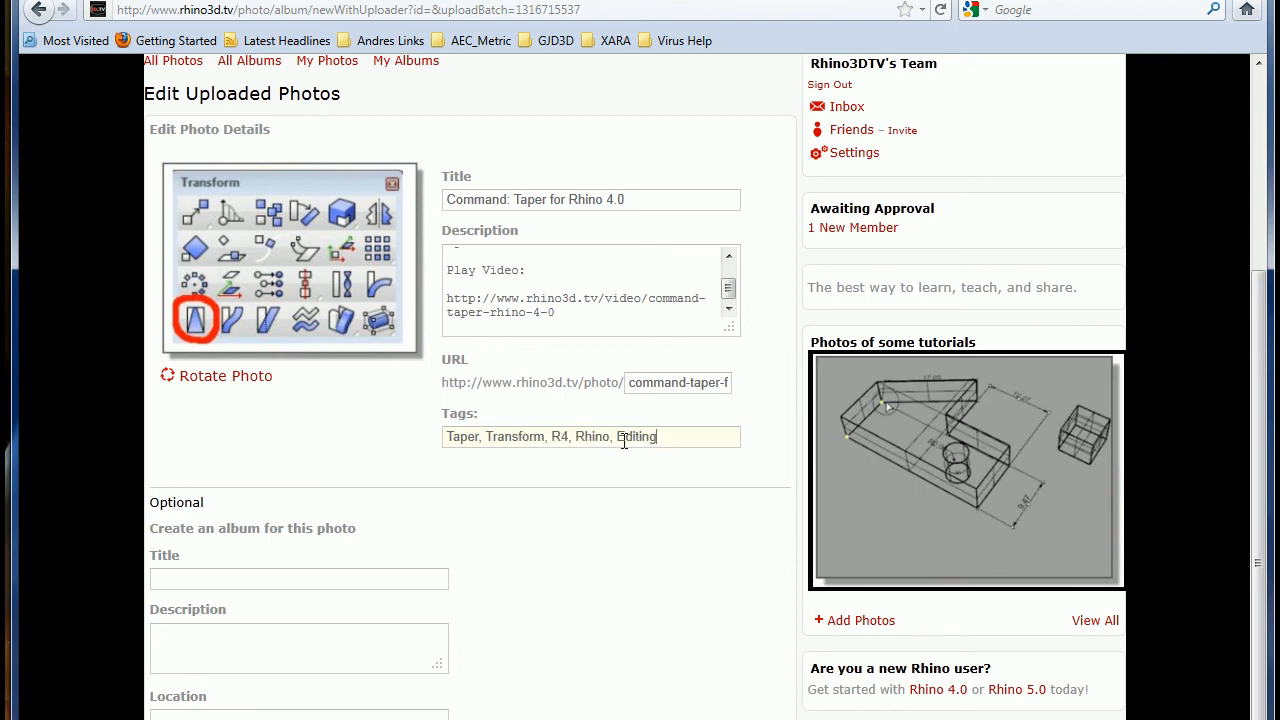
right_click(625, 436)
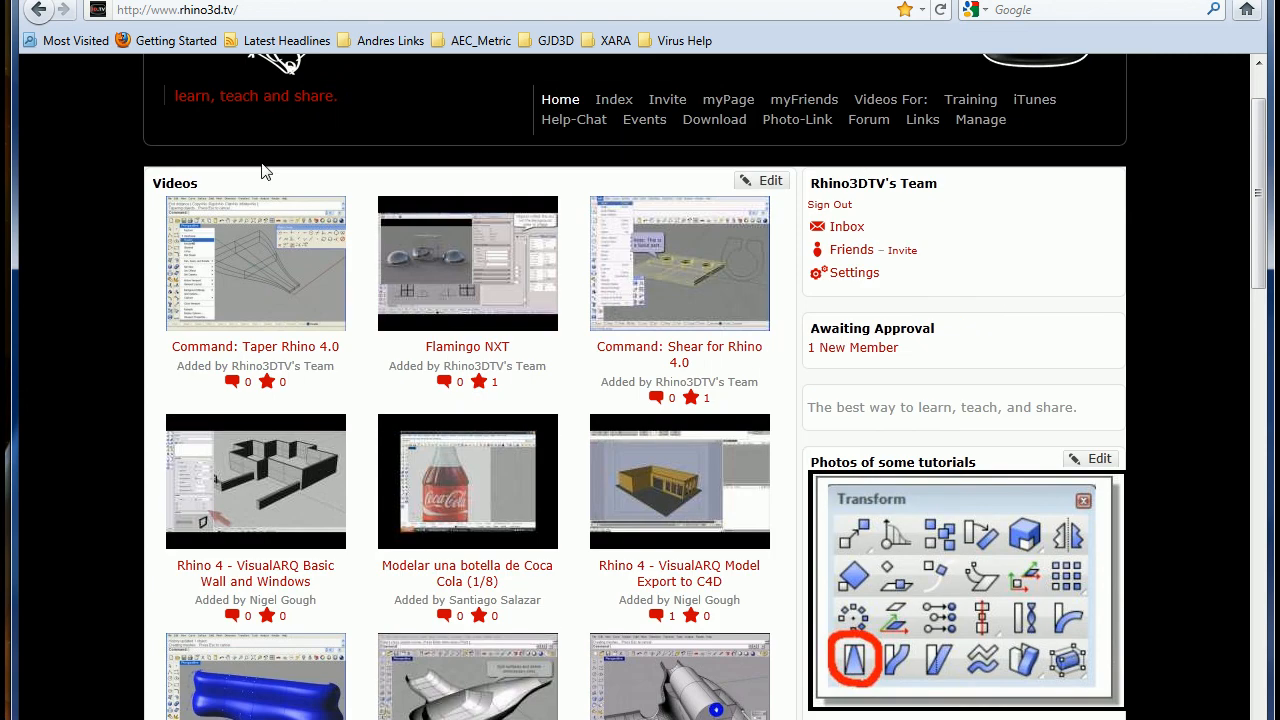
Open the Command: Taper Rhino 4.0 video page and start playback
left_click(255, 263)
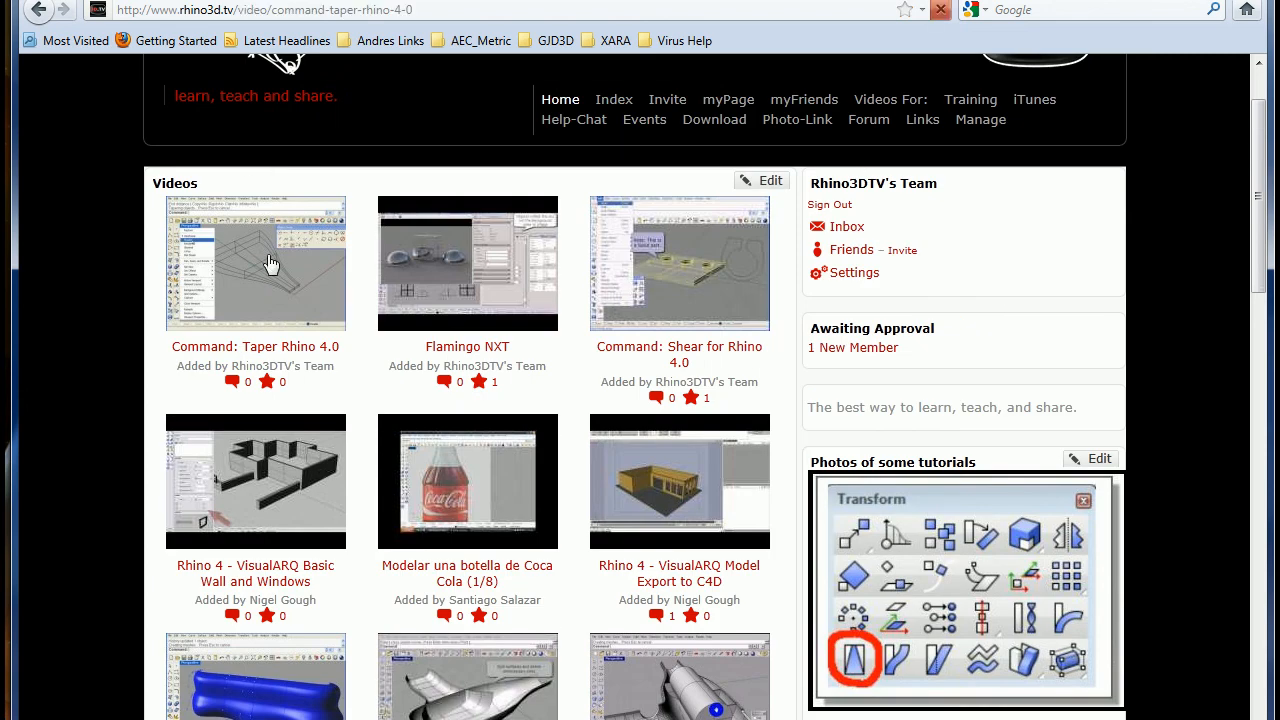
left_click(255, 263)
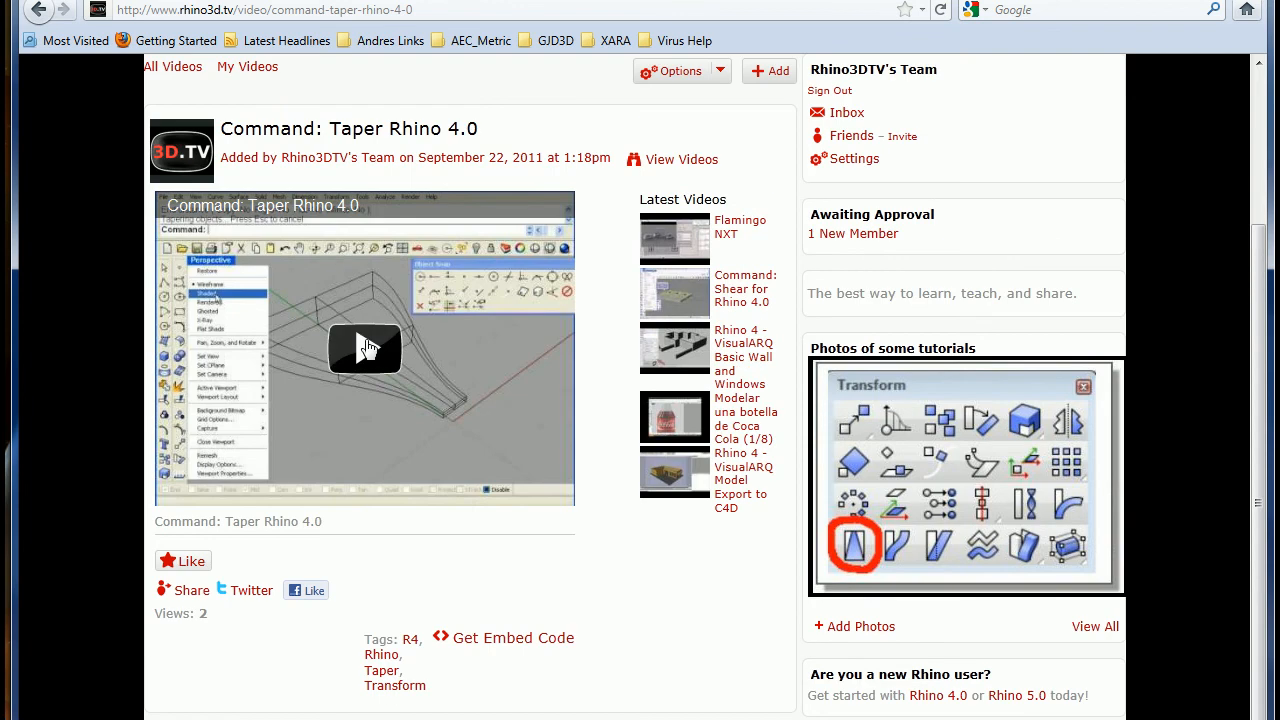
left_click(364, 348)
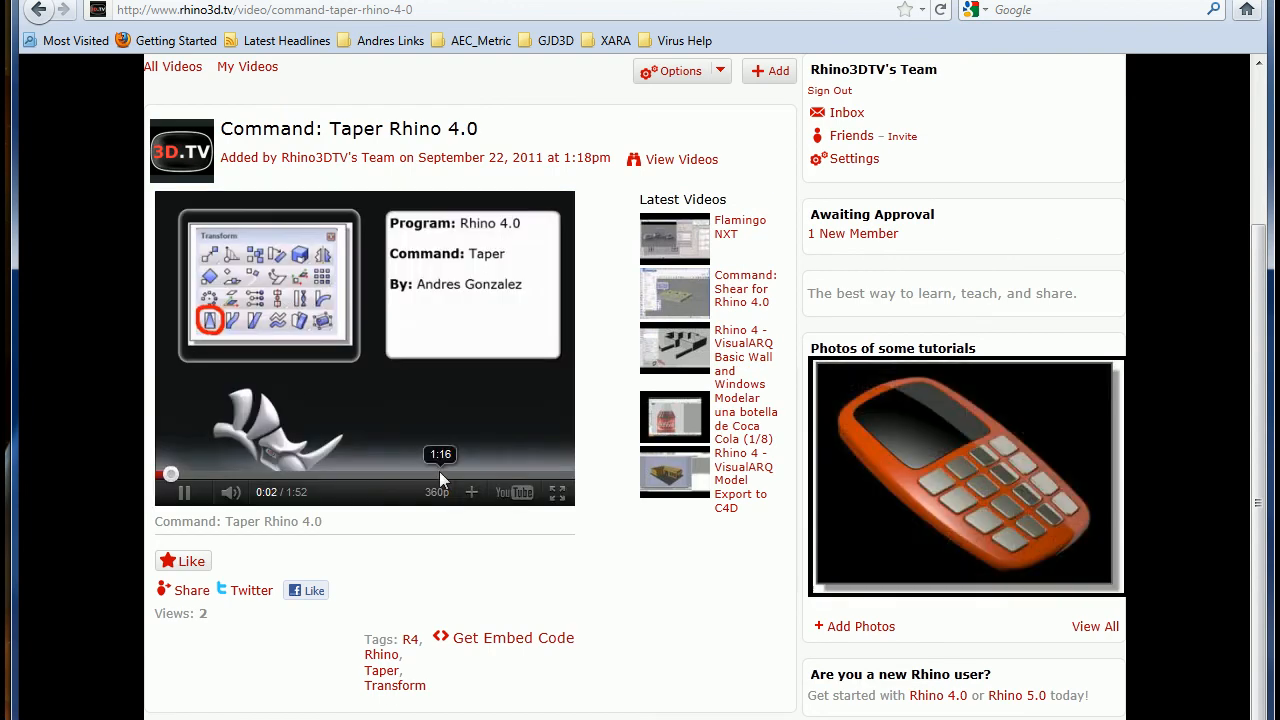
Switch the video to 480p, try full screen, then pause at 0:15
left_click(437, 491)
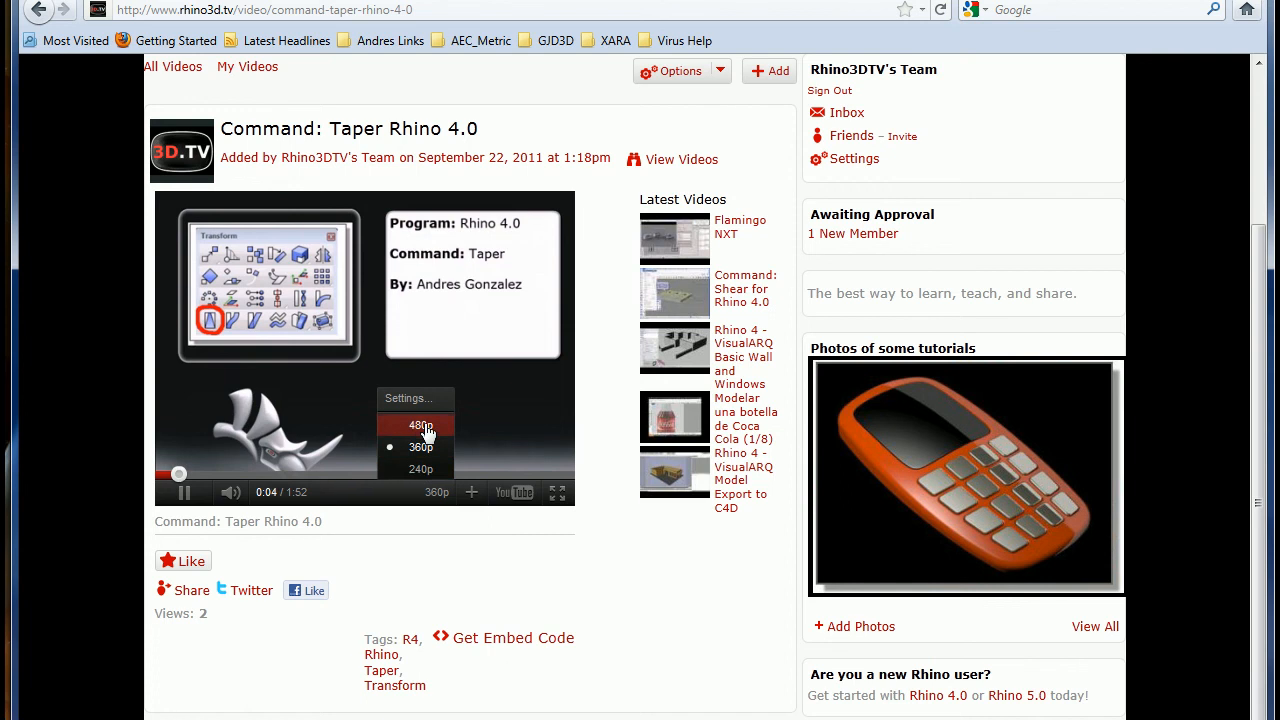
left_click(419, 425)
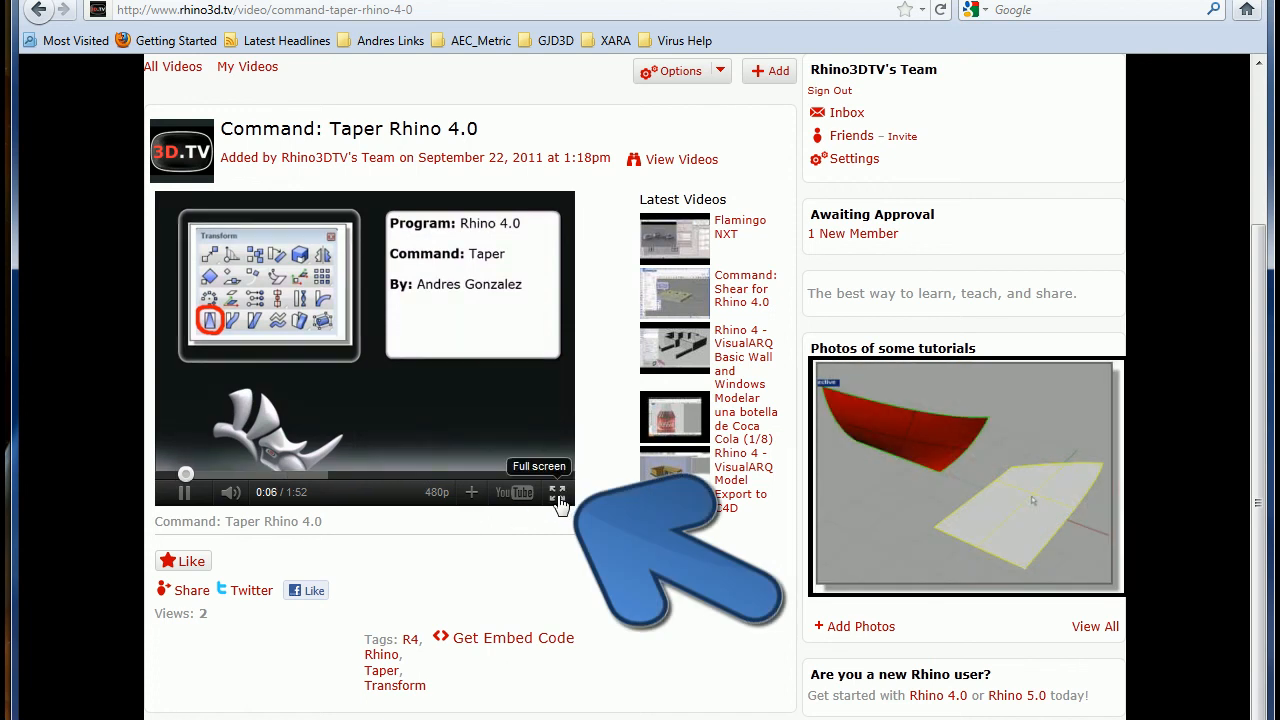
left_click(559, 492)
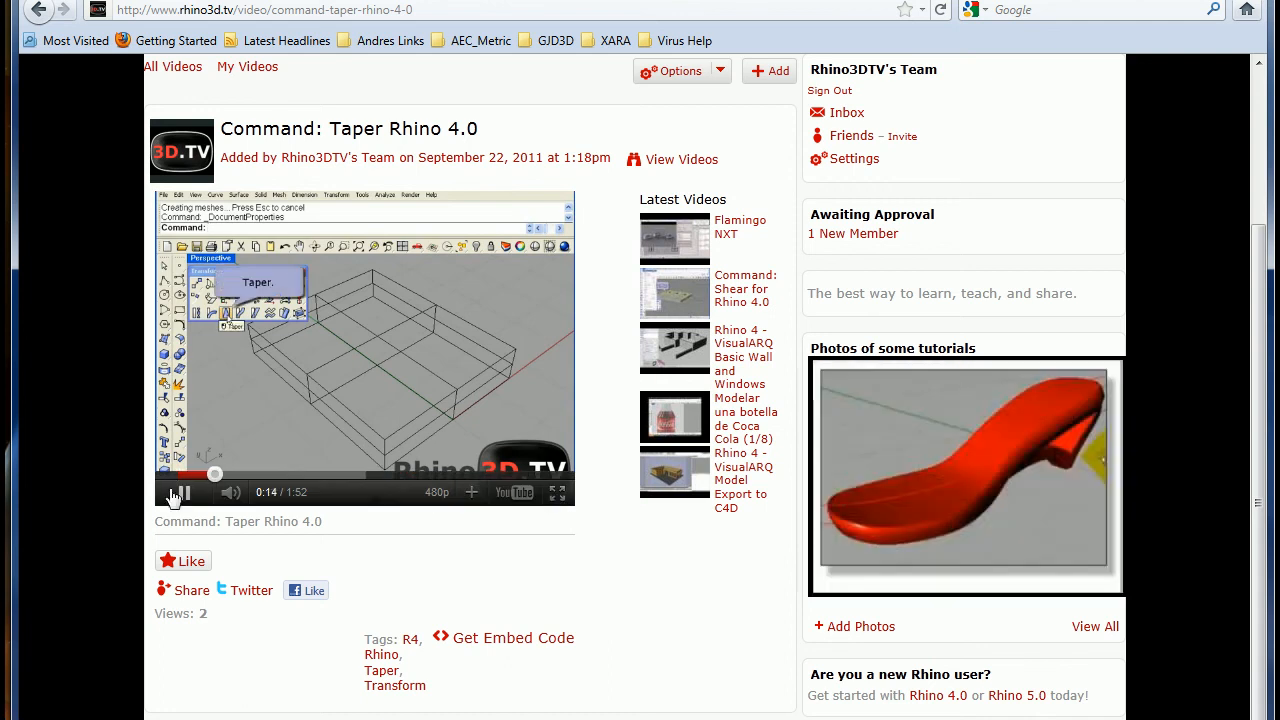
left_click(185, 492)
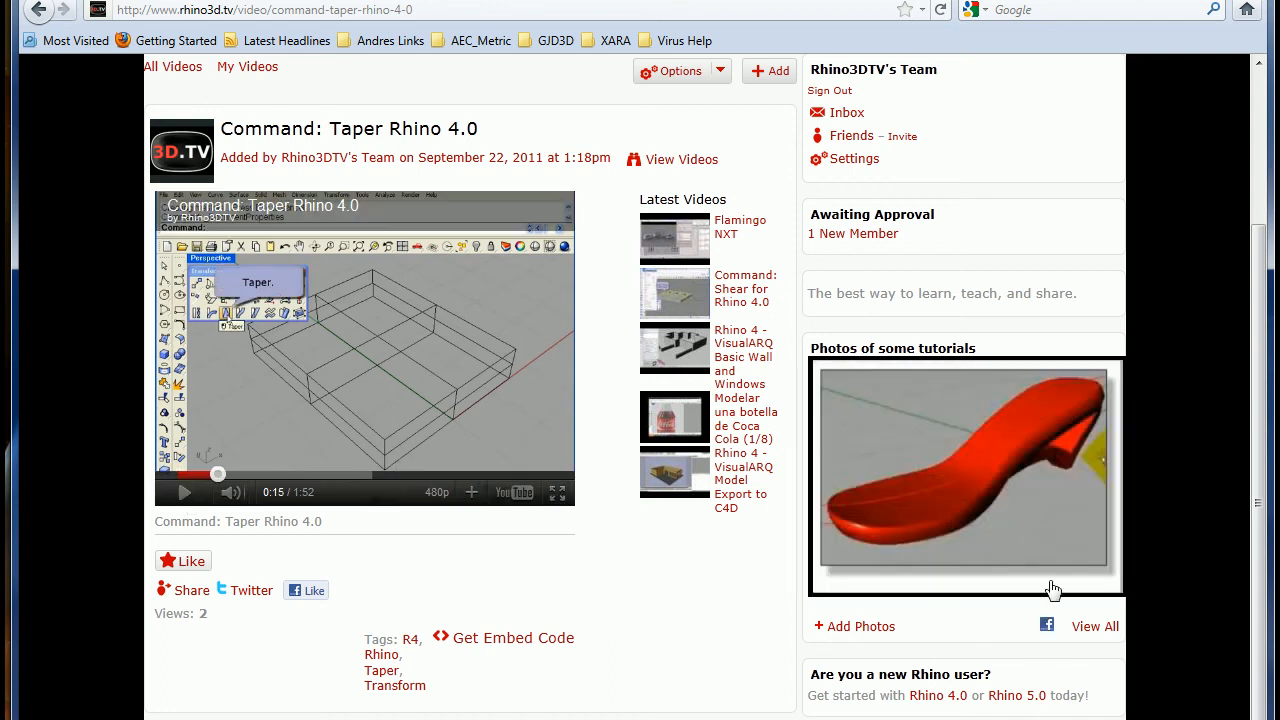